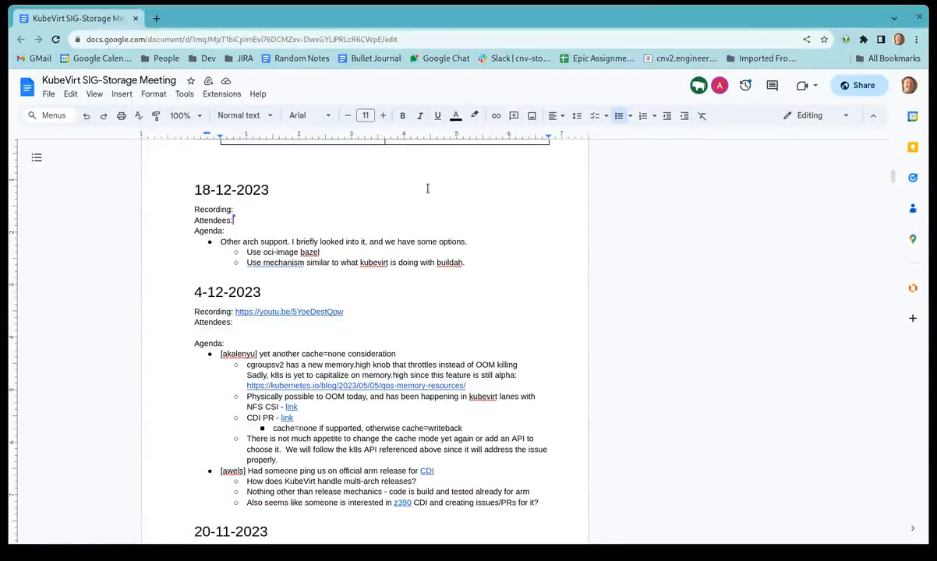
mouse_move(279, 240)
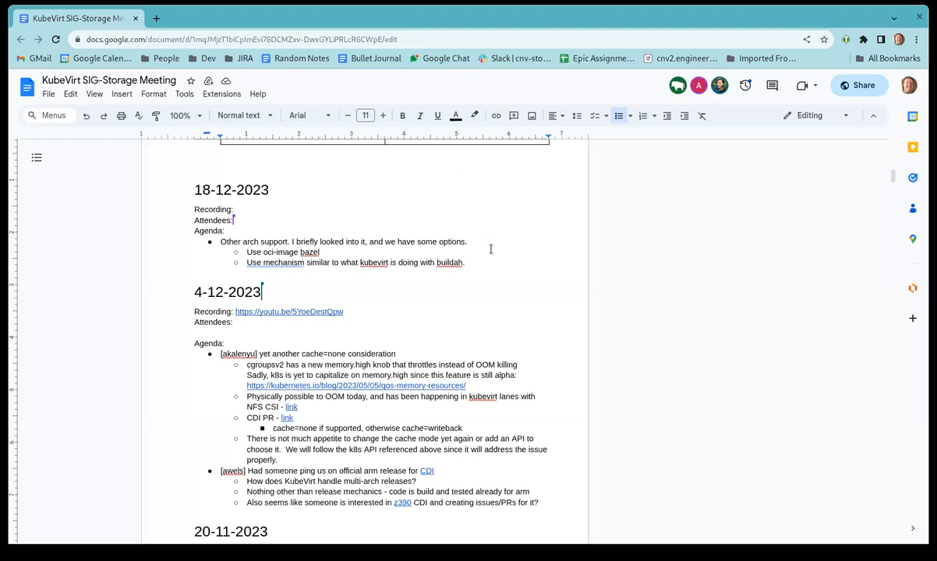
mouse_move(488, 261)
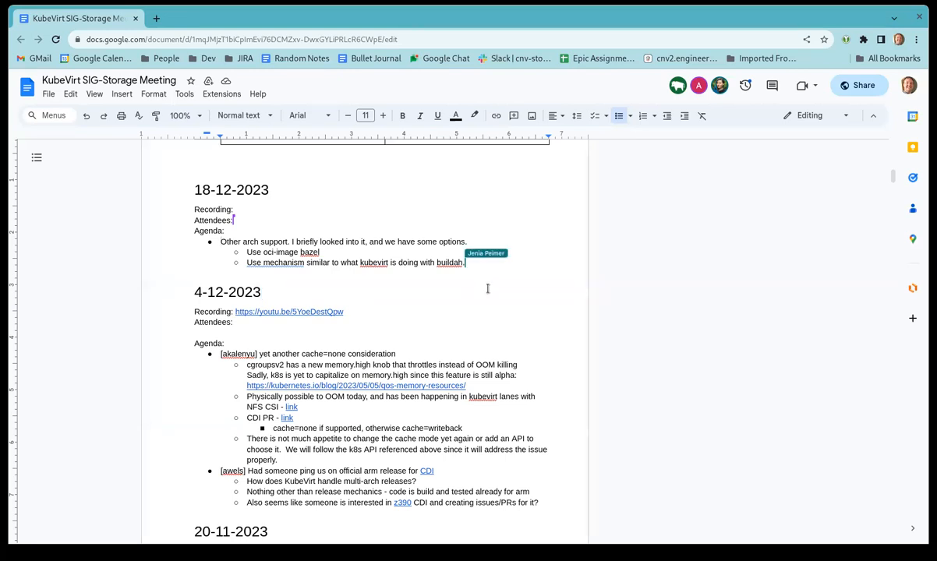
mouse_move(420, 302)
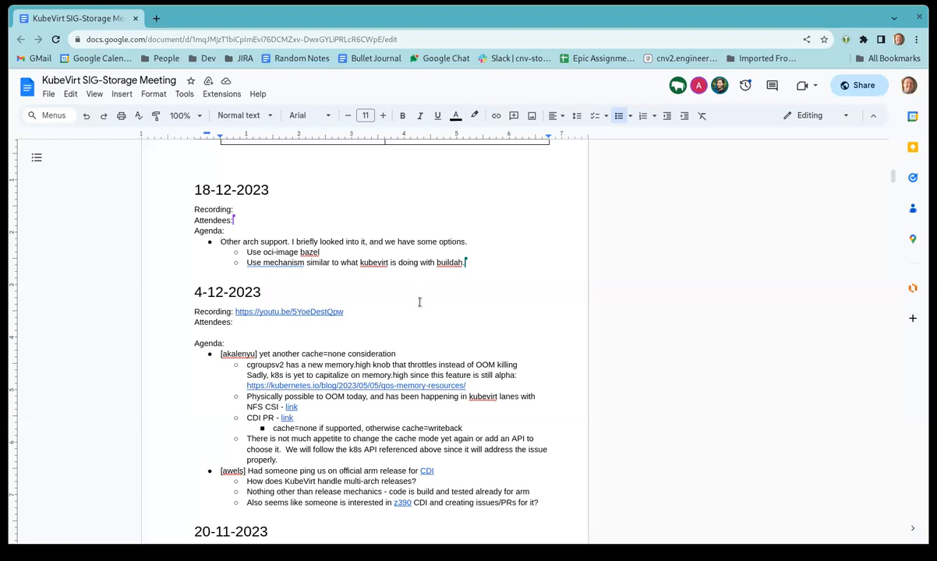
mouse_move(383, 345)
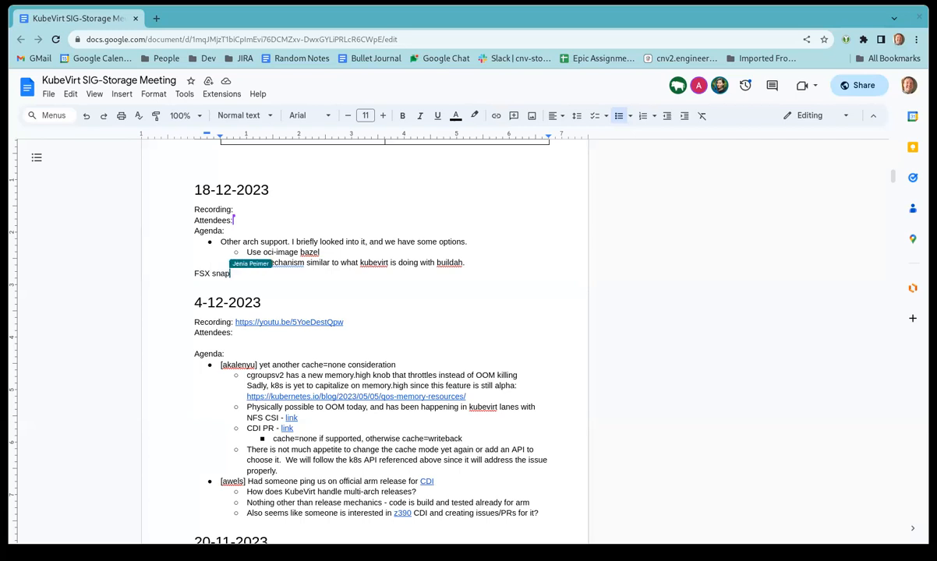
Add a 'FSX snapshot leftovers bug' item linking CNV-36433, then open that link in a new tab
text(shot)
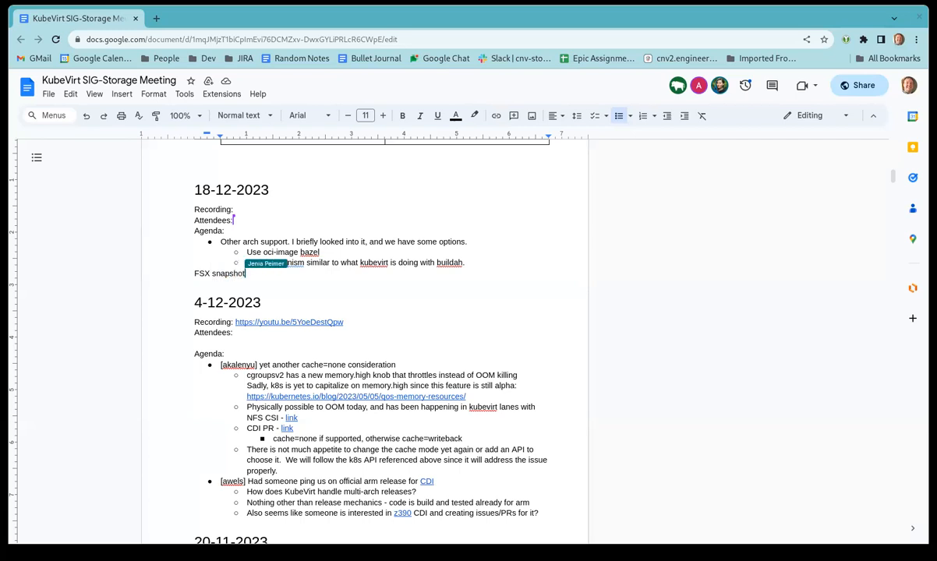
text(leftovers b)
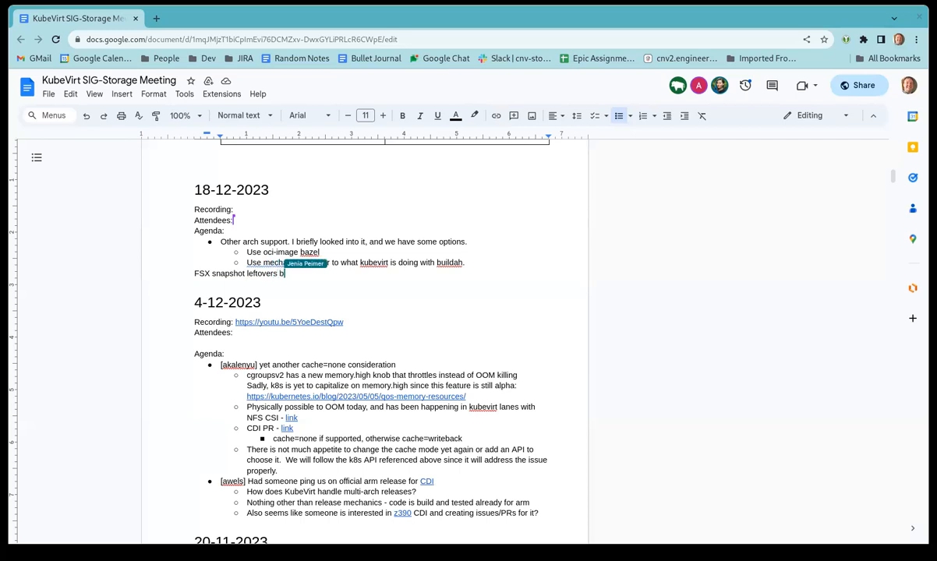
text(https://issues.redhat.com/browse/CNV-36433)
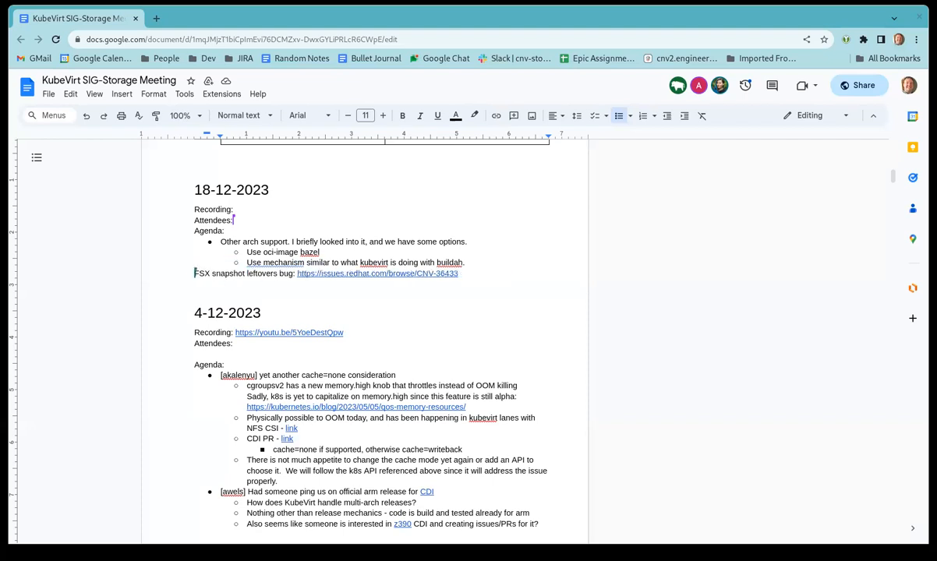
mouse_move(460, 168)
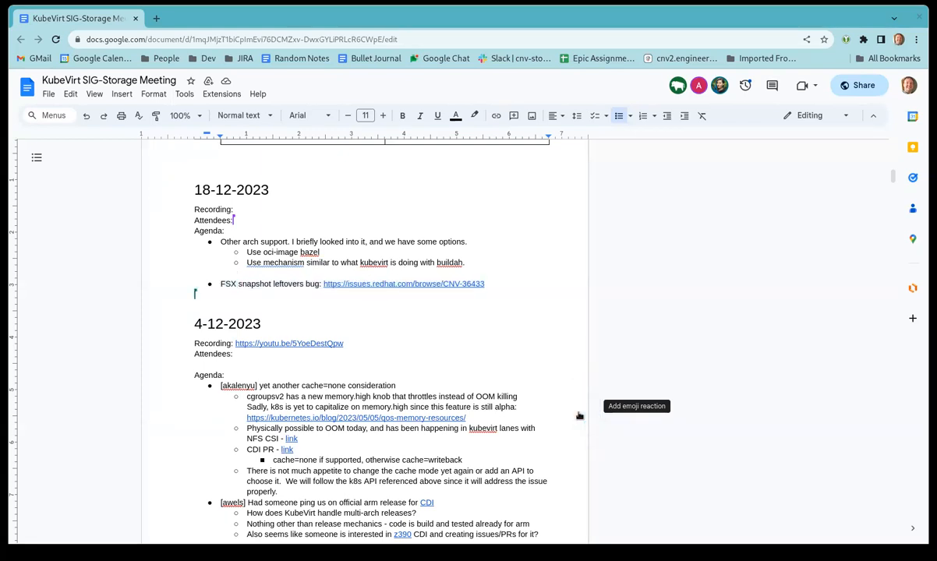
mouse_move(797, 153)
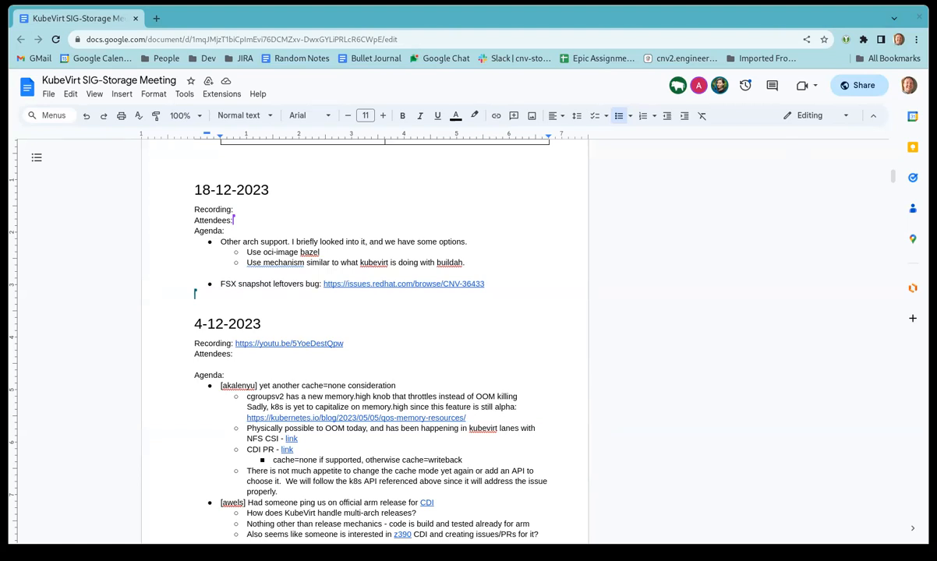
mouse_move(438, 75)
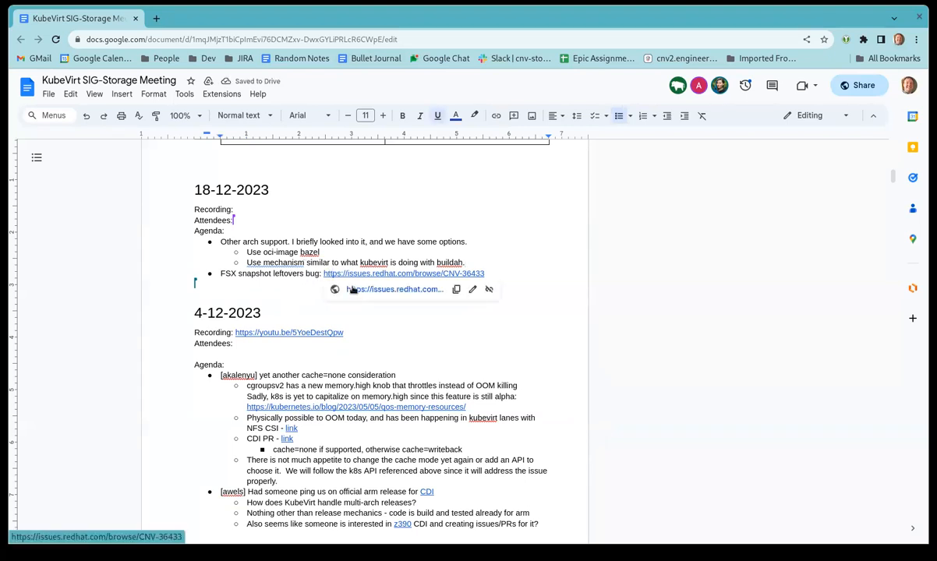
click(403, 272)
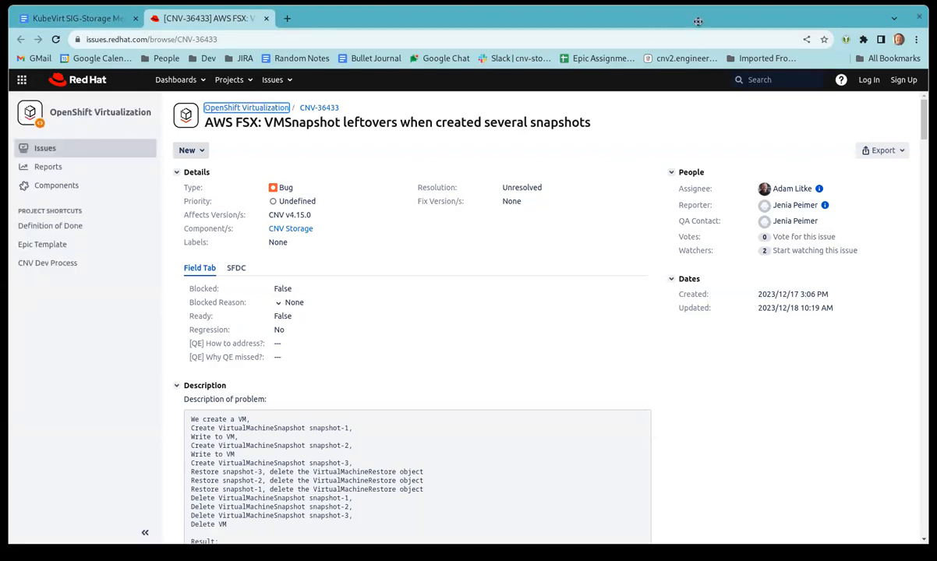
scroll(down, 3)
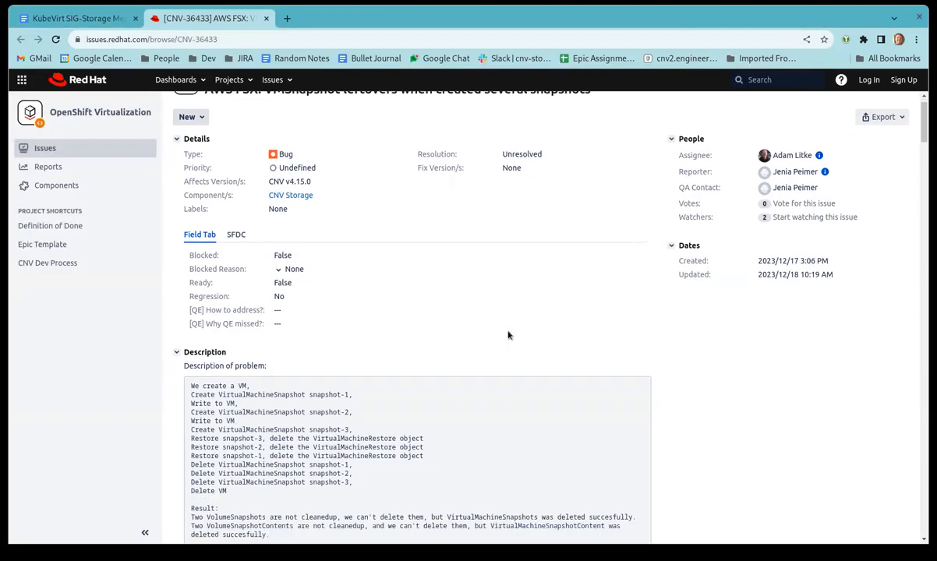
scroll(up, 3)
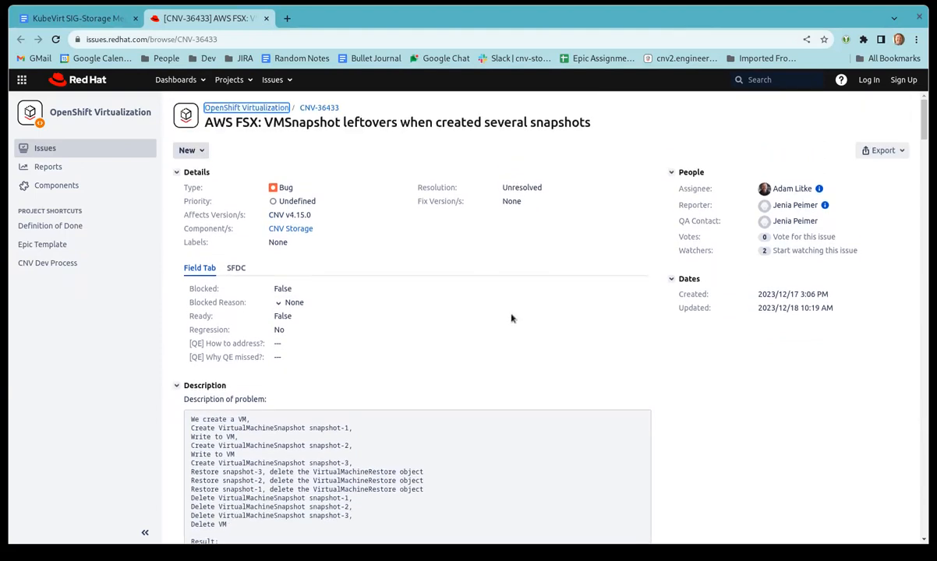
mouse_move(470, 281)
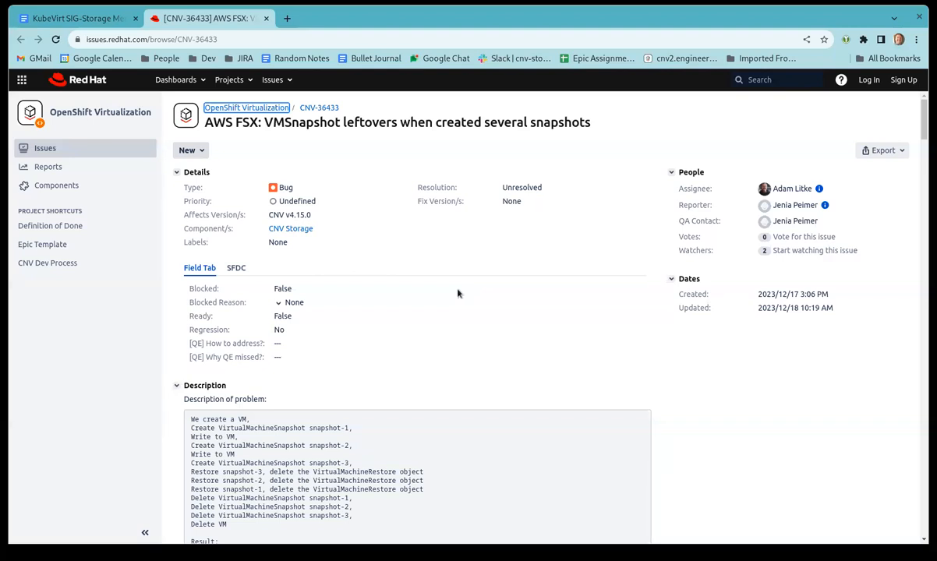
scroll(down, 3)
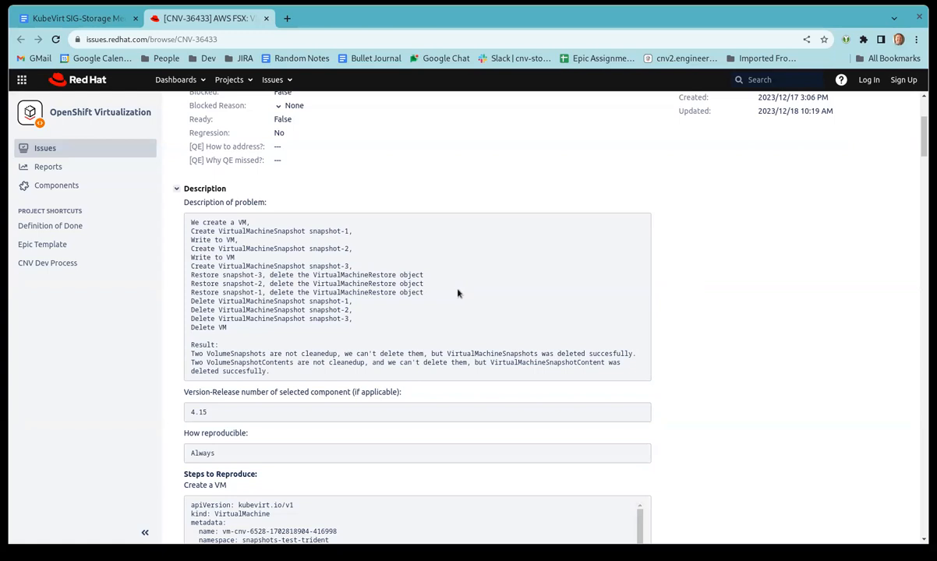
mouse_move(471, 319)
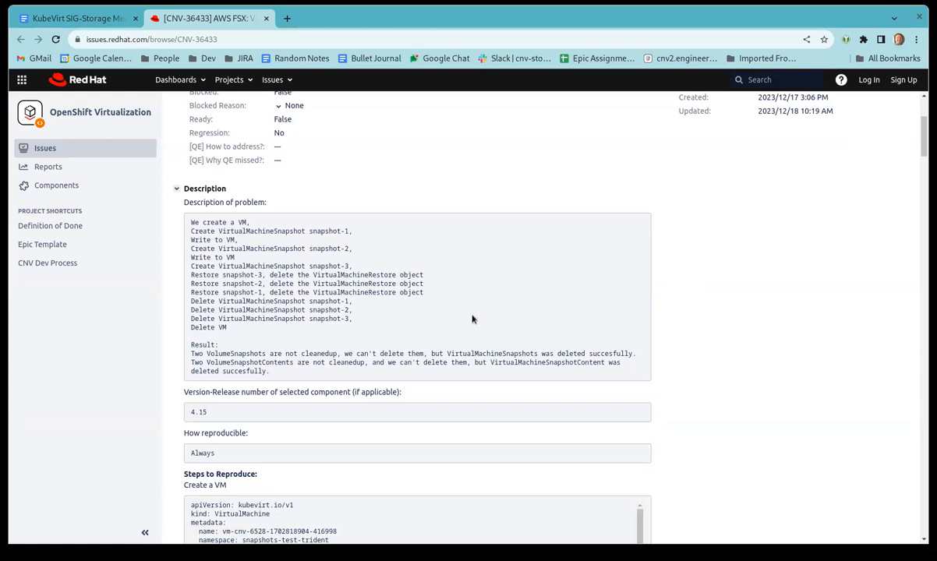
mouse_move(462, 328)
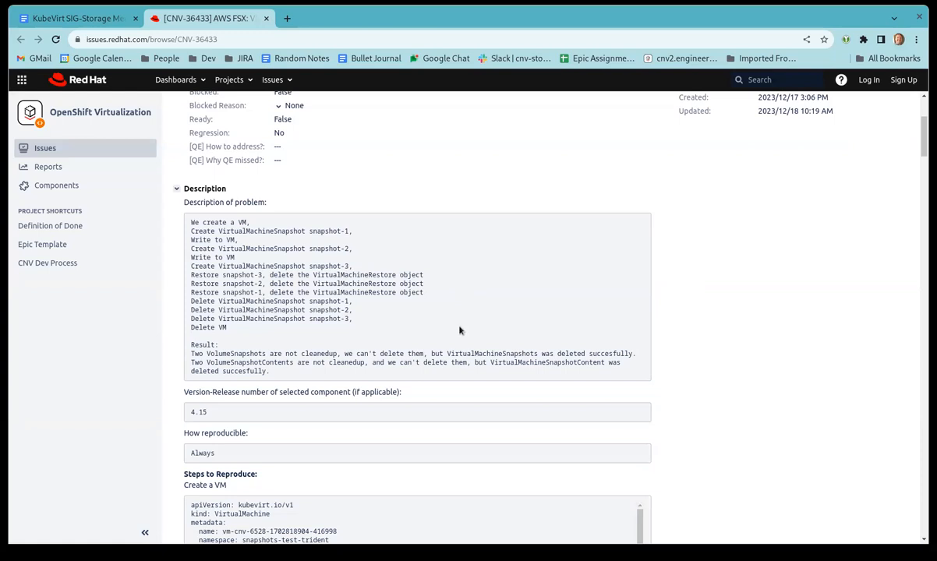
mouse_move(448, 343)
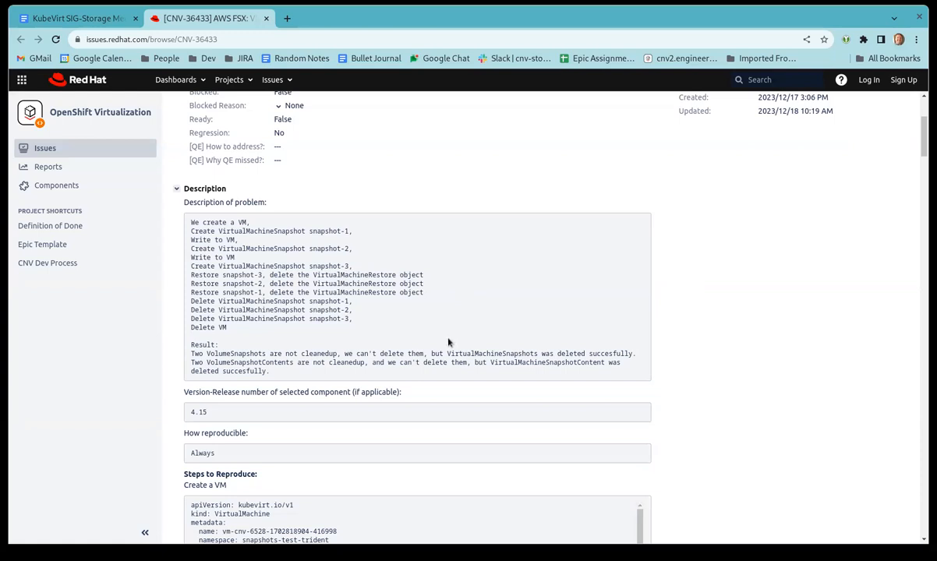
mouse_move(426, 357)
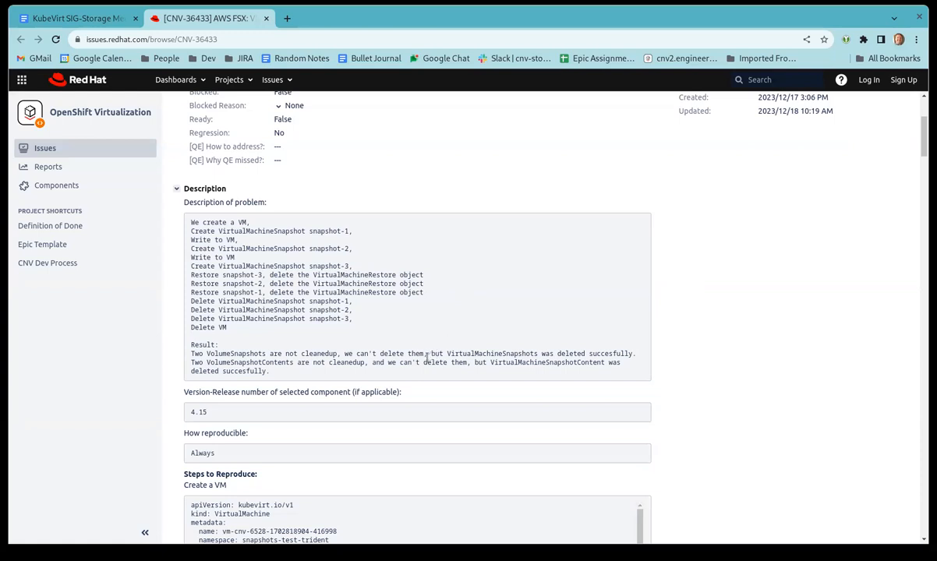
scroll(down, 3)
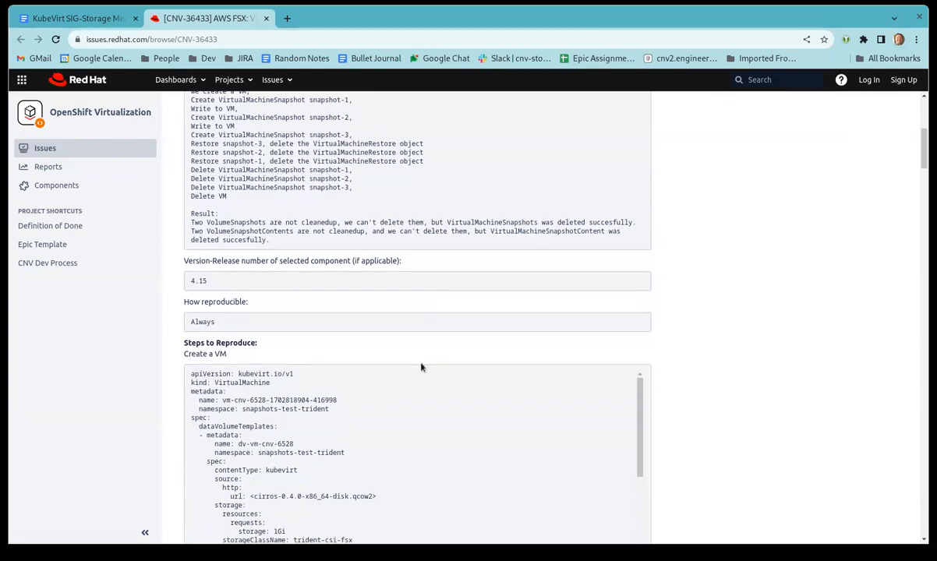
scroll(up, 3)
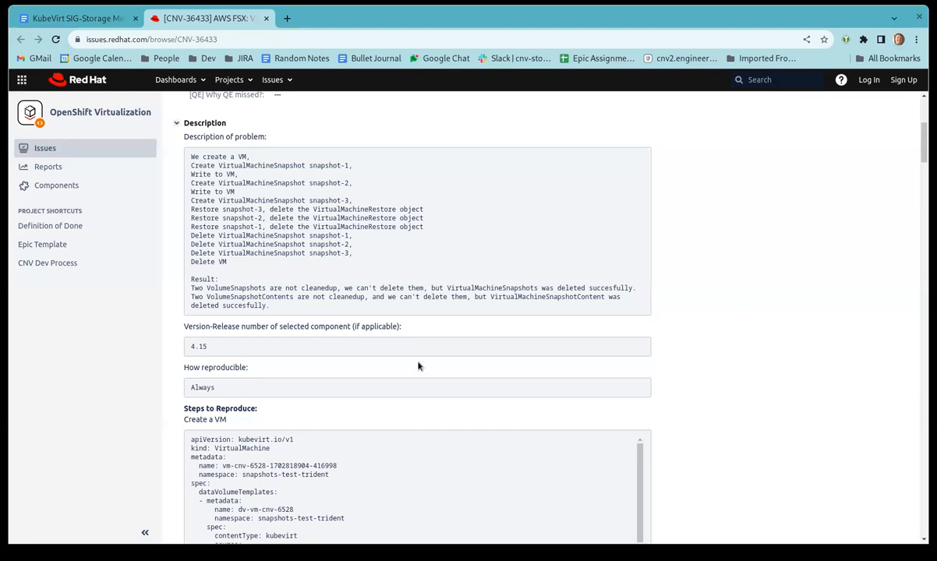
mouse_move(415, 366)
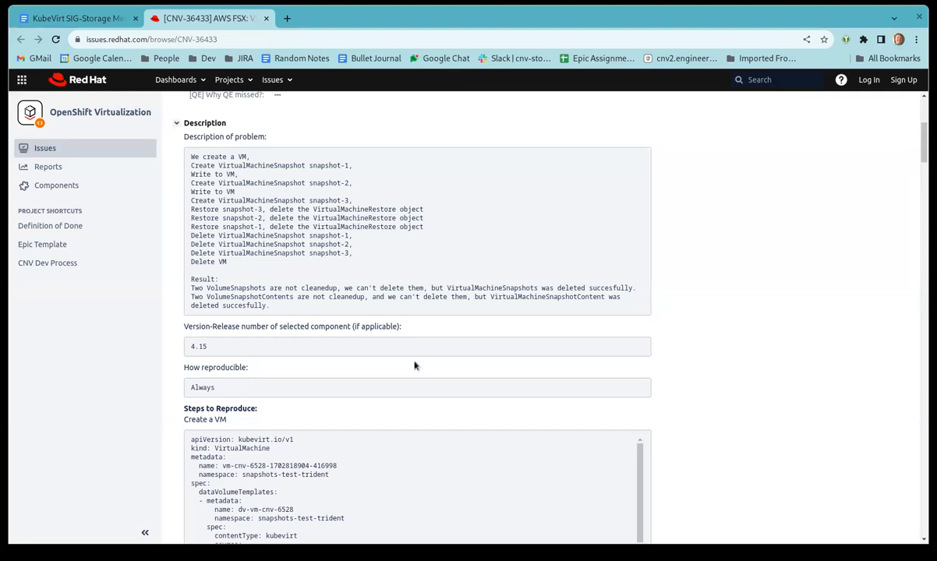
mouse_move(420, 397)
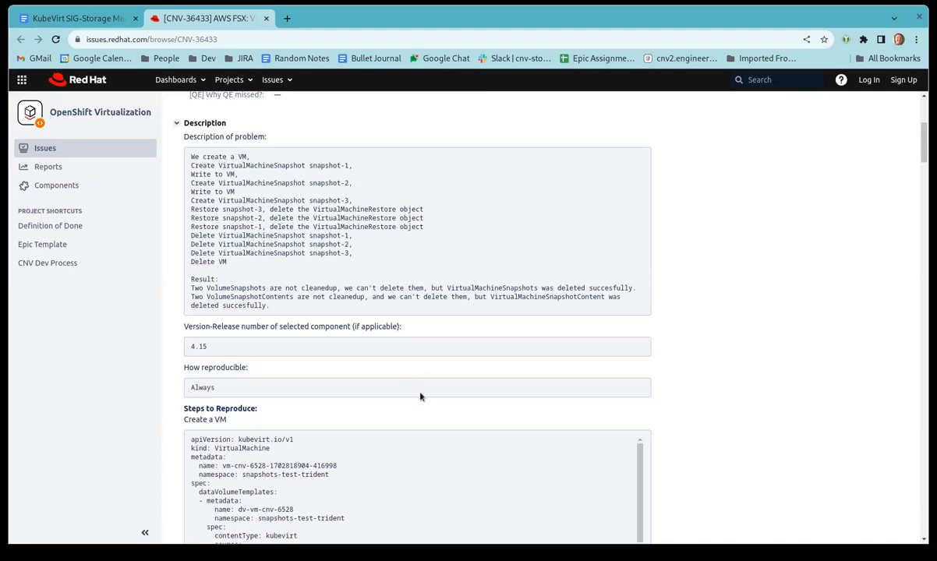
mouse_move(414, 405)
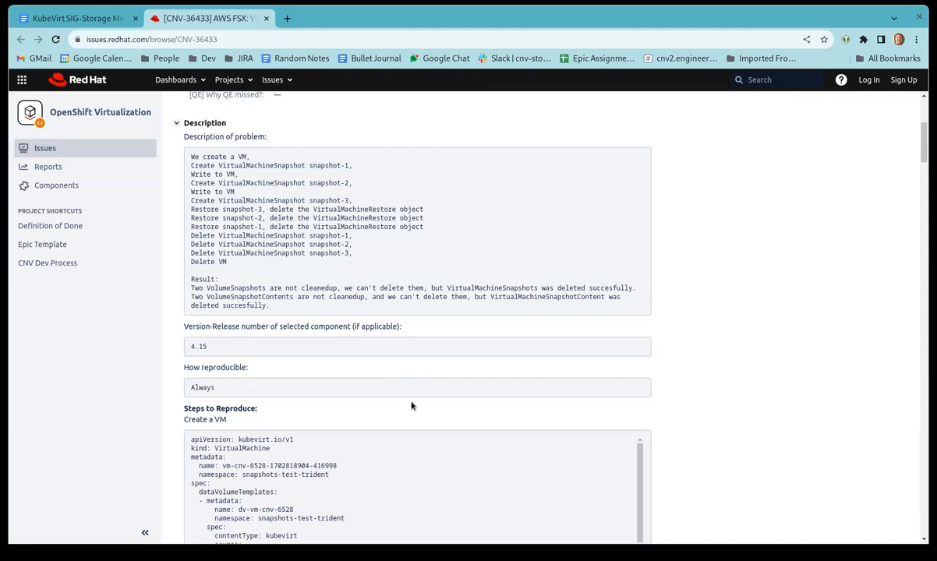
scroll(down, 3)
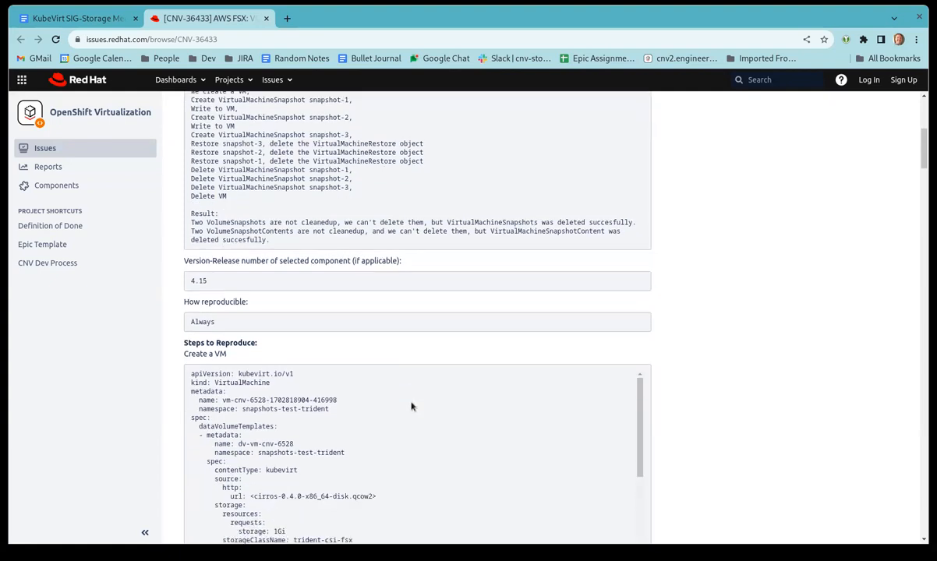
scroll(down, 3)
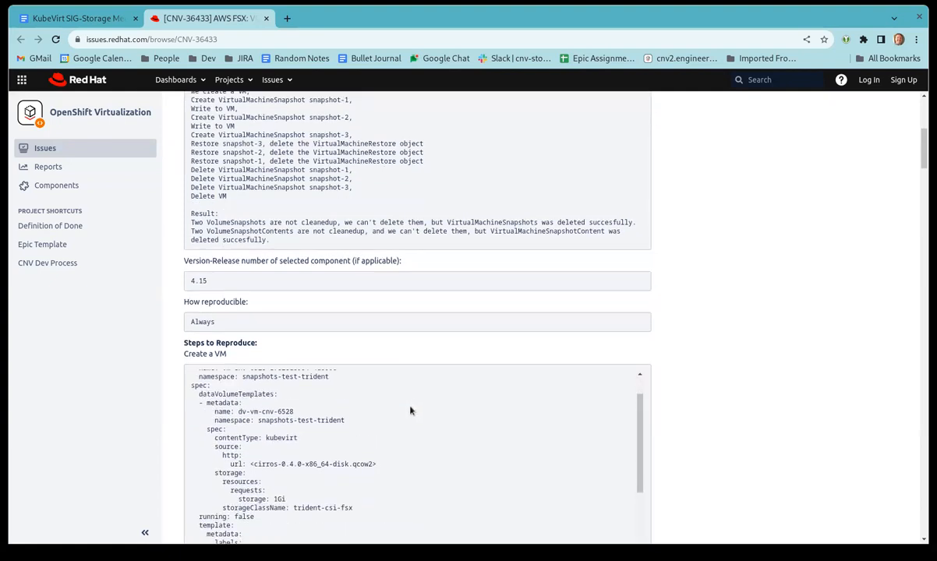
scroll(down, 3)
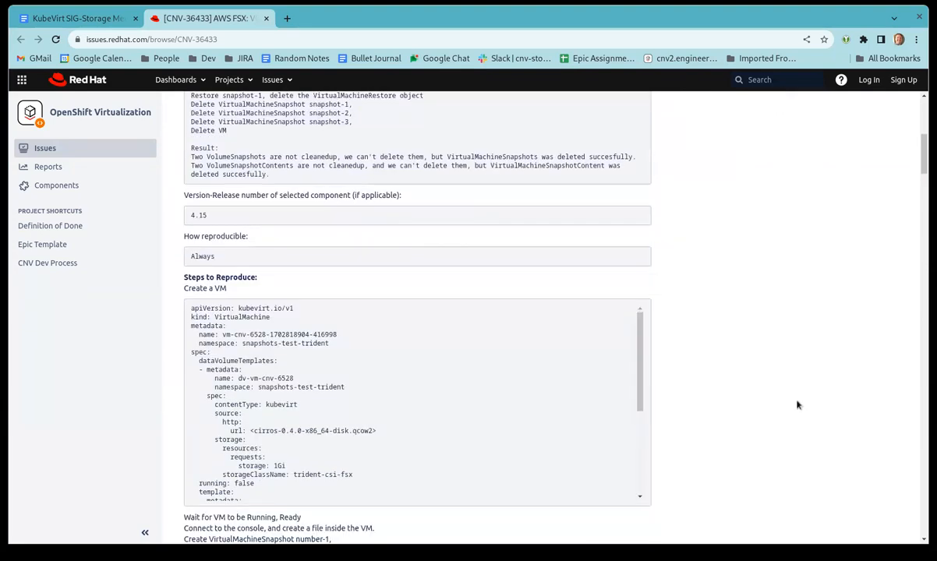
scroll(down, 3)
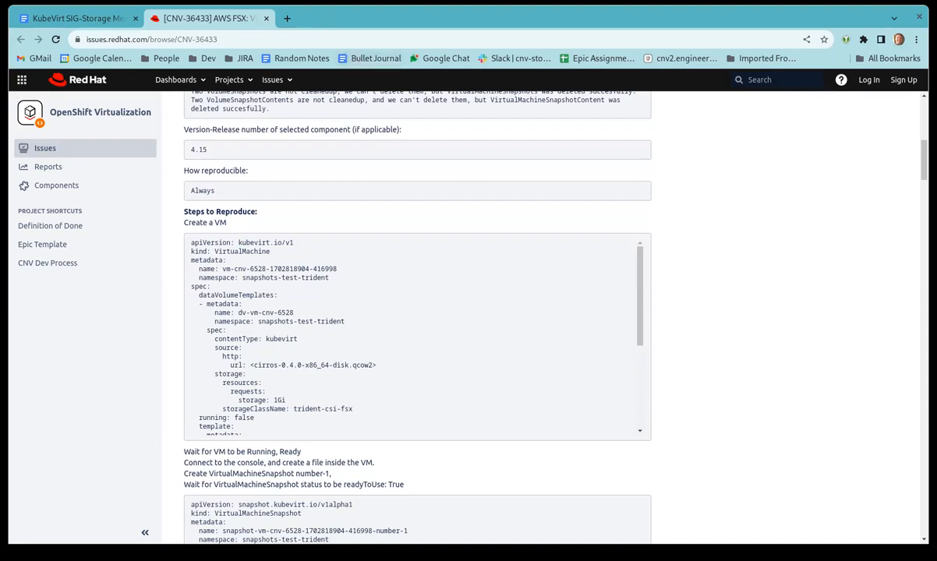
scroll(down, 3)
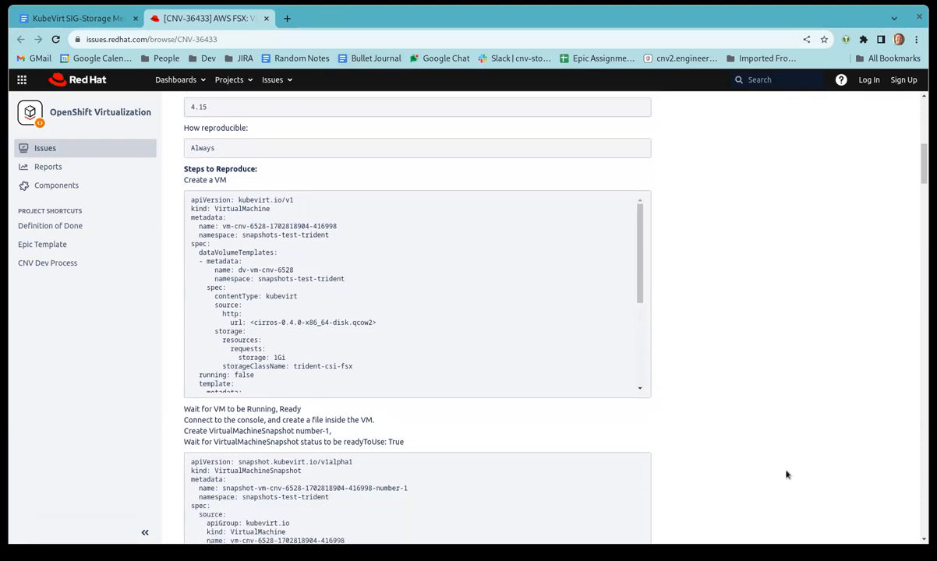
scroll(down, 3)
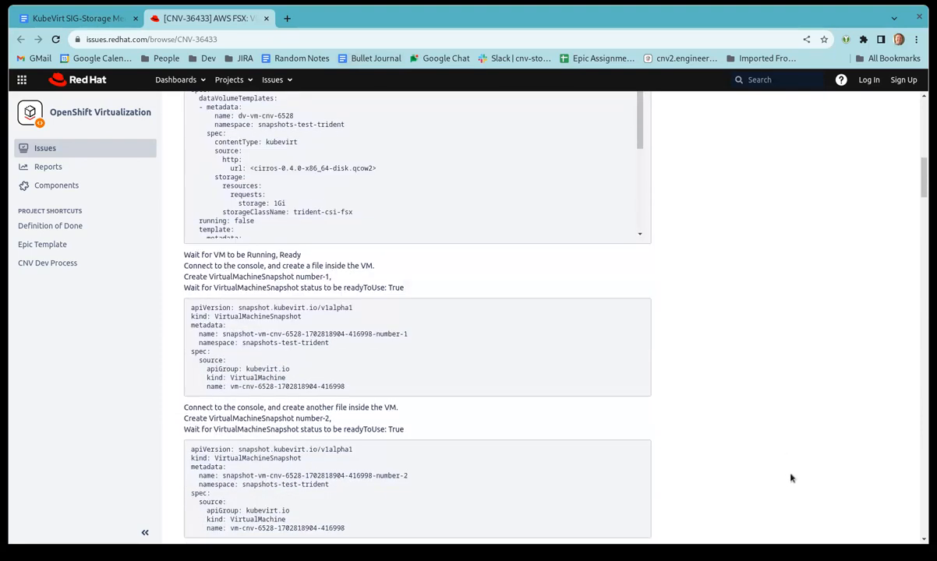
scroll(up, 3)
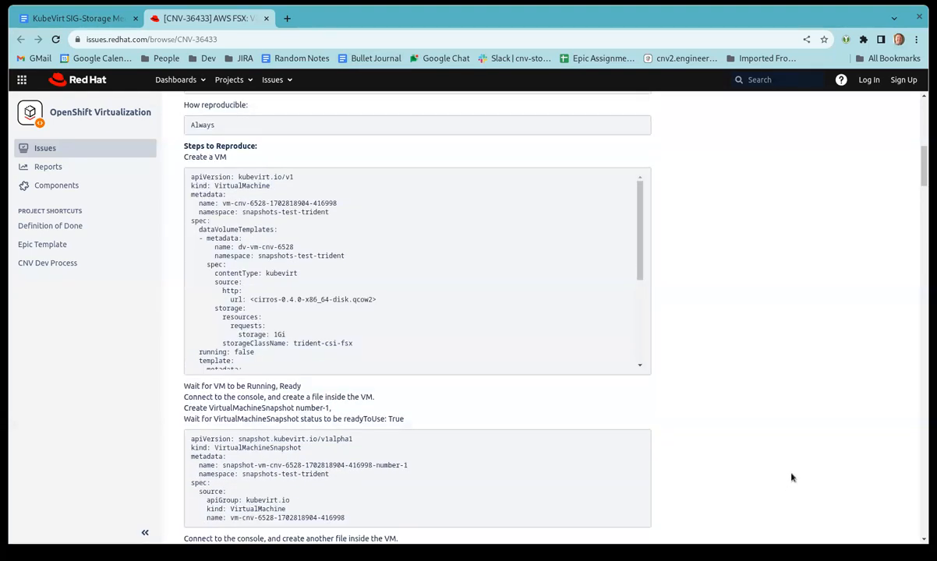
scroll(up, 3)
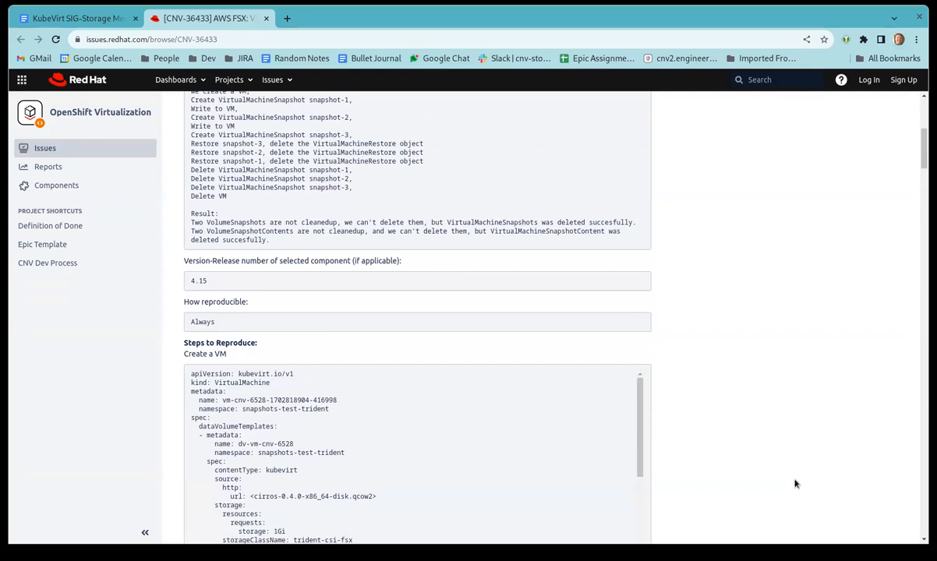
scroll(down, 3)
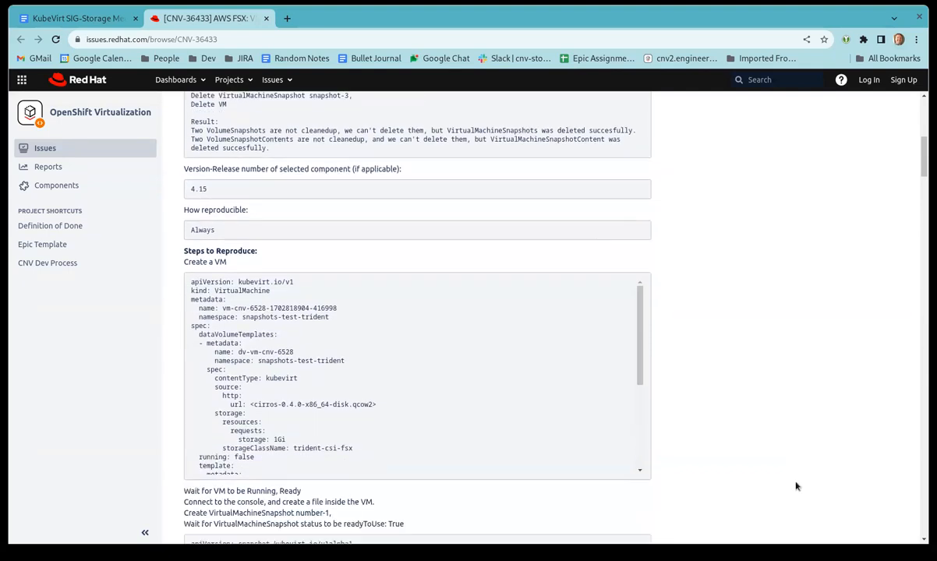
scroll(down, 3)
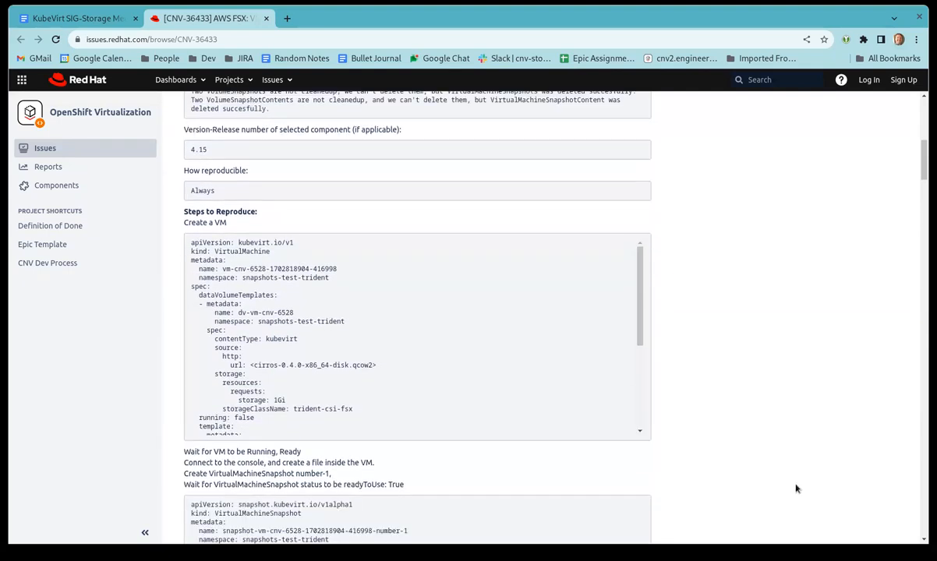
scroll(down, 3)
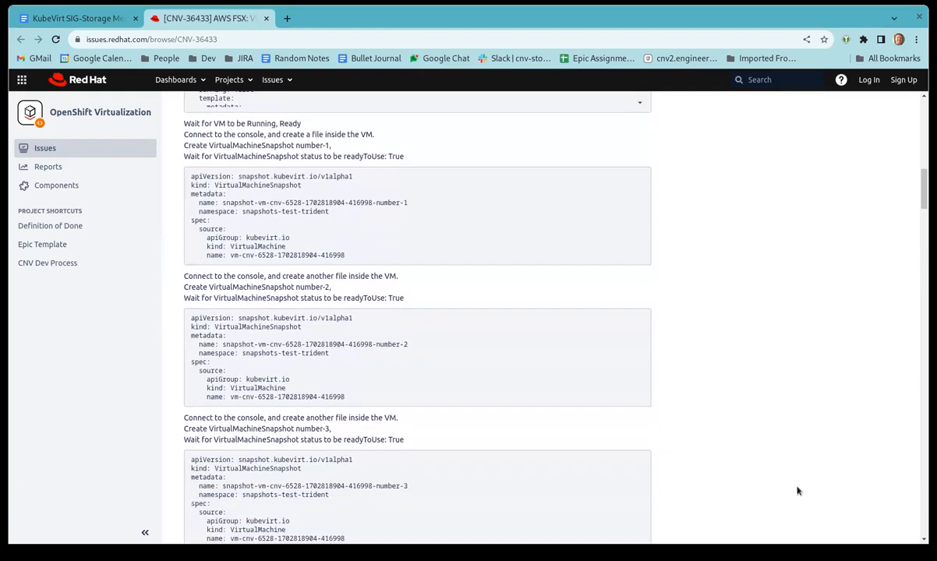
scroll(down, 3)
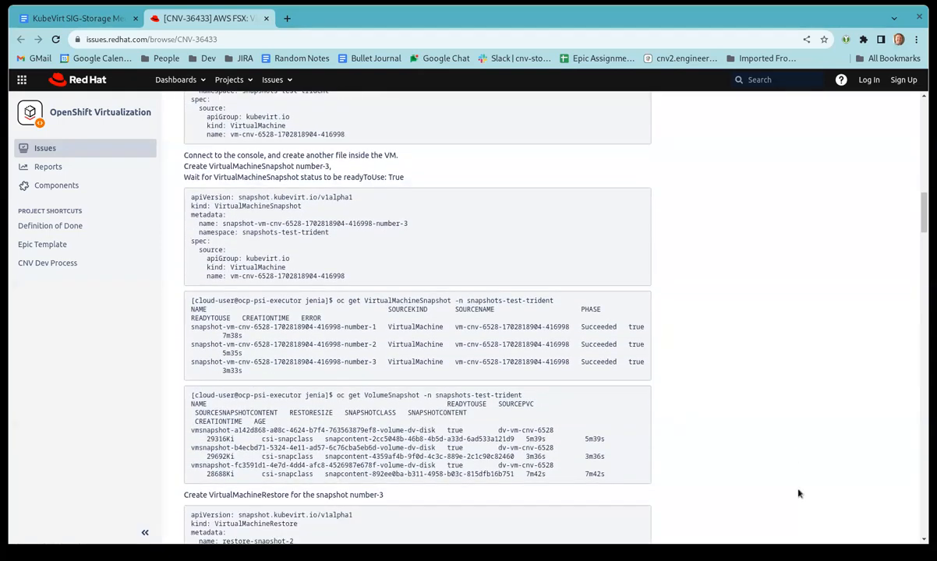
mouse_move(682, 393)
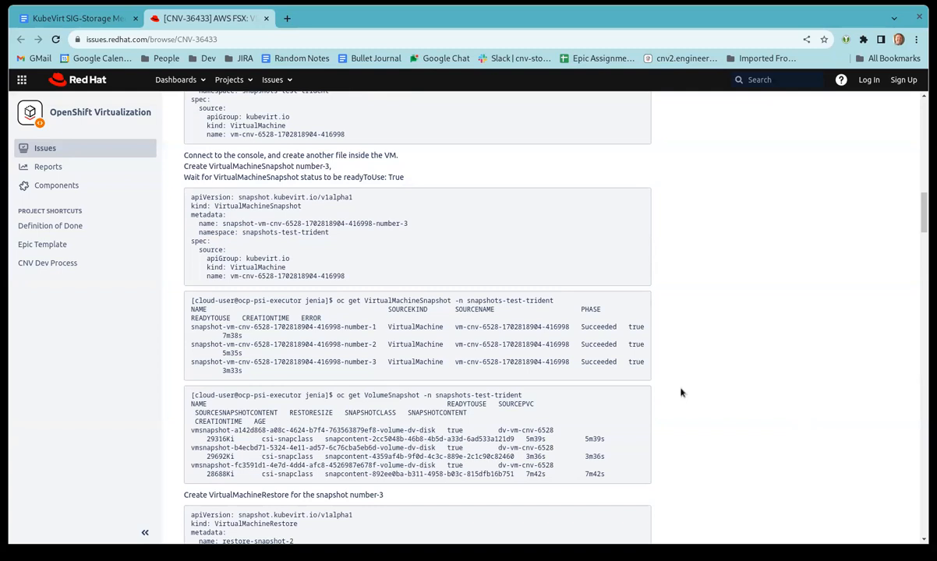
mouse_move(653, 445)
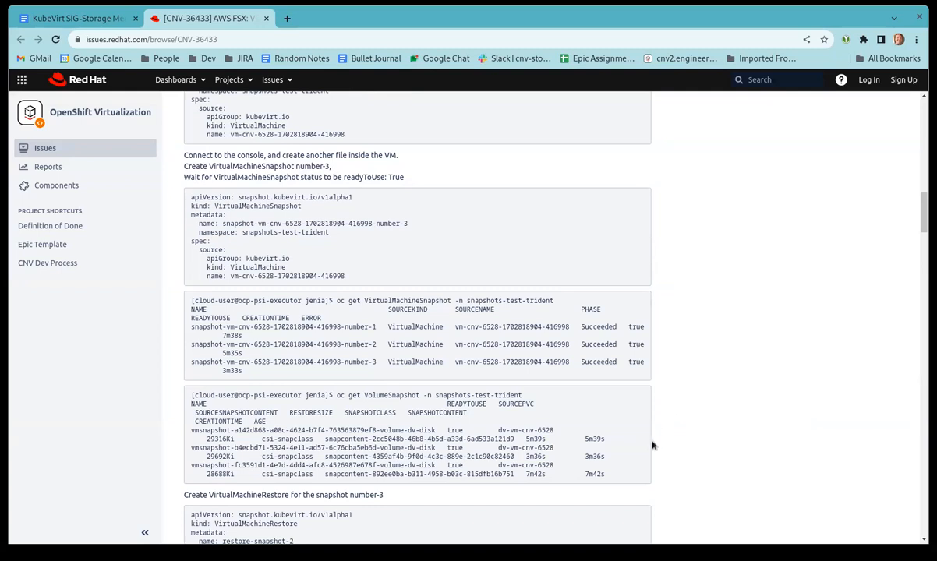
scroll(down, 3)
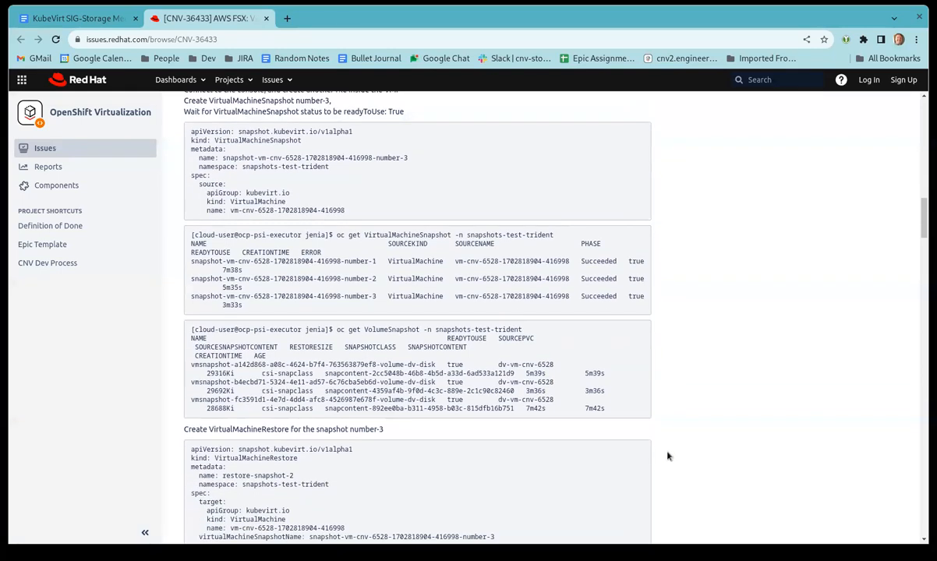
mouse_move(664, 461)
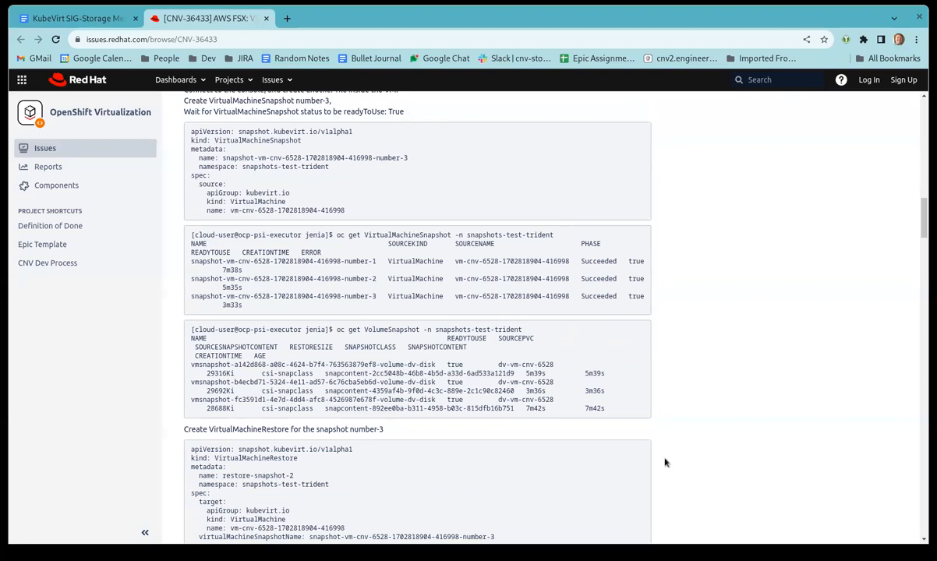
scroll(down, 3)
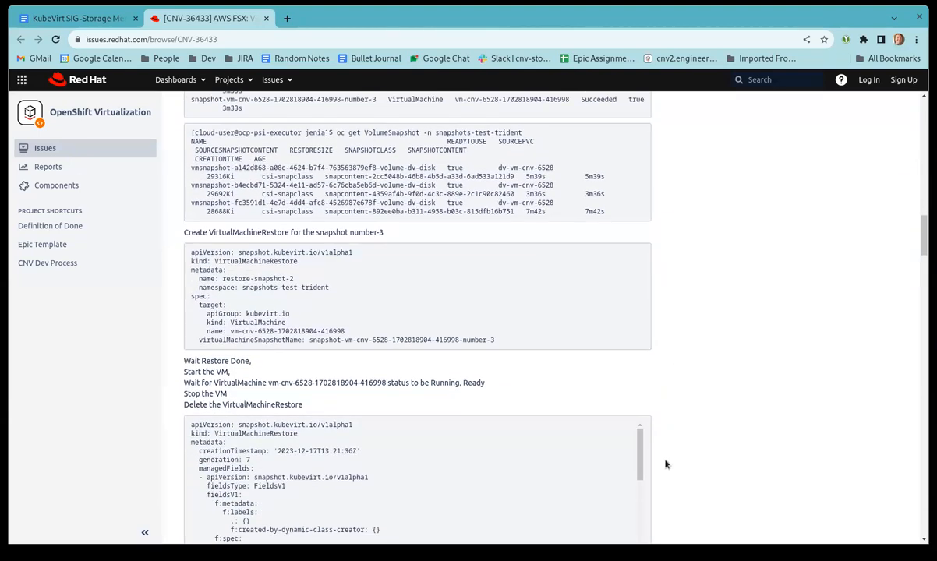
scroll(down, 3)
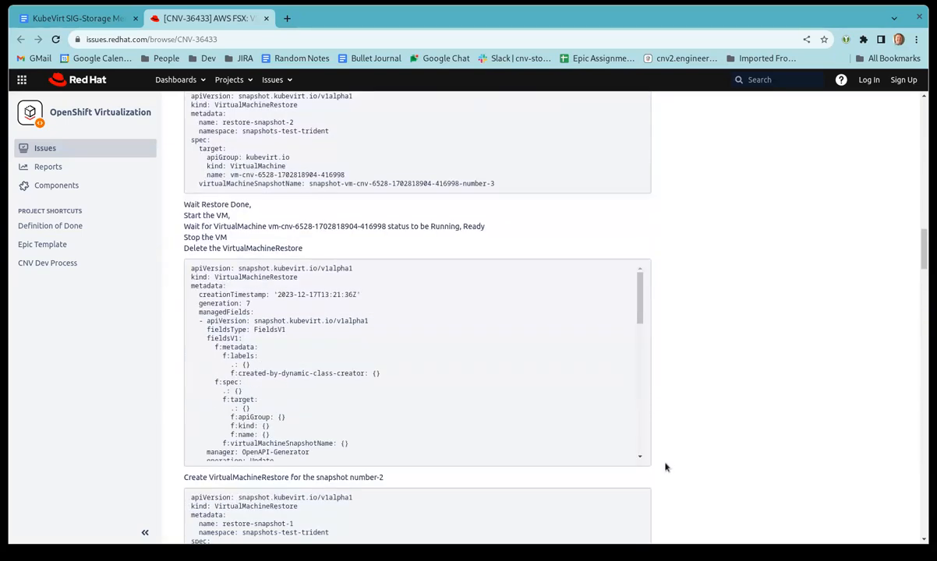
scroll(down, 3)
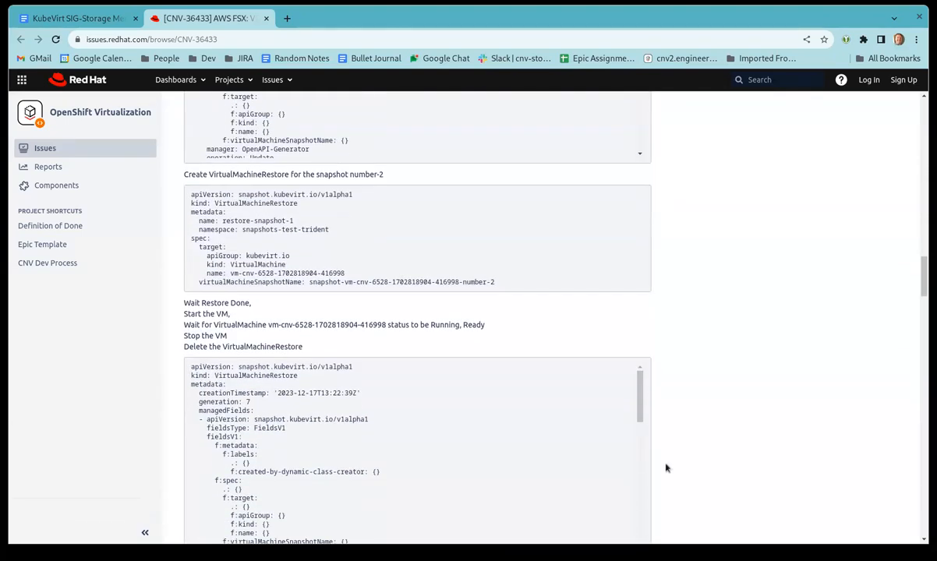
scroll(down, 3)
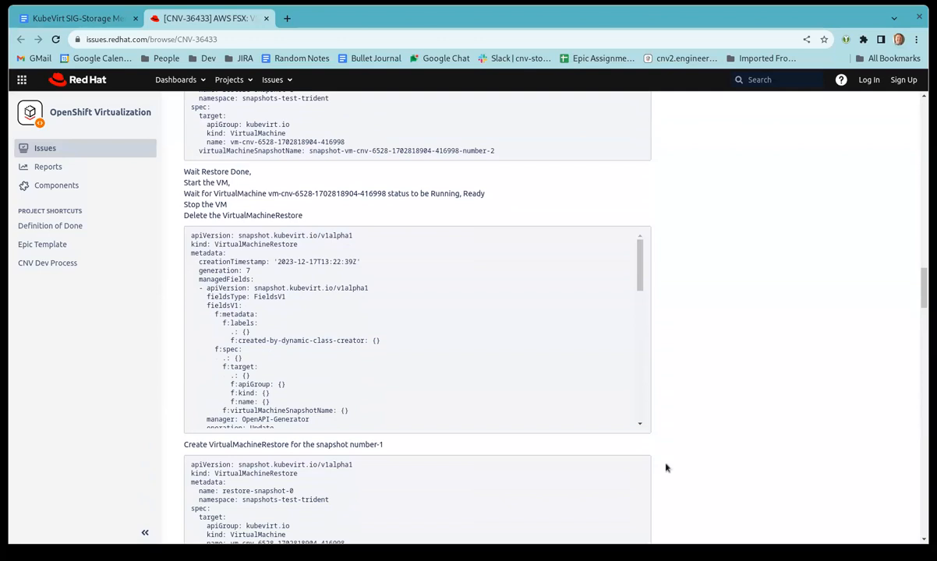
scroll(down, 3)
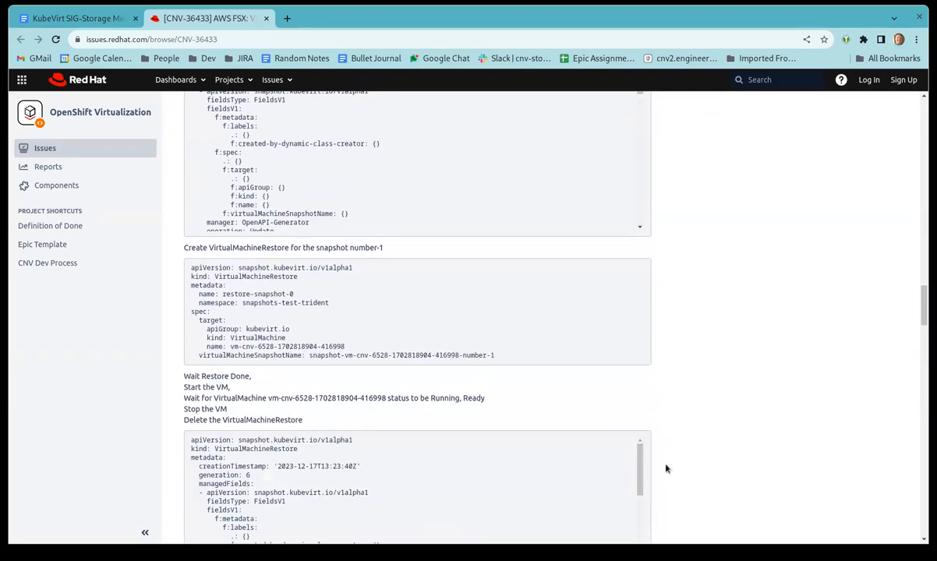
scroll(down, 3)
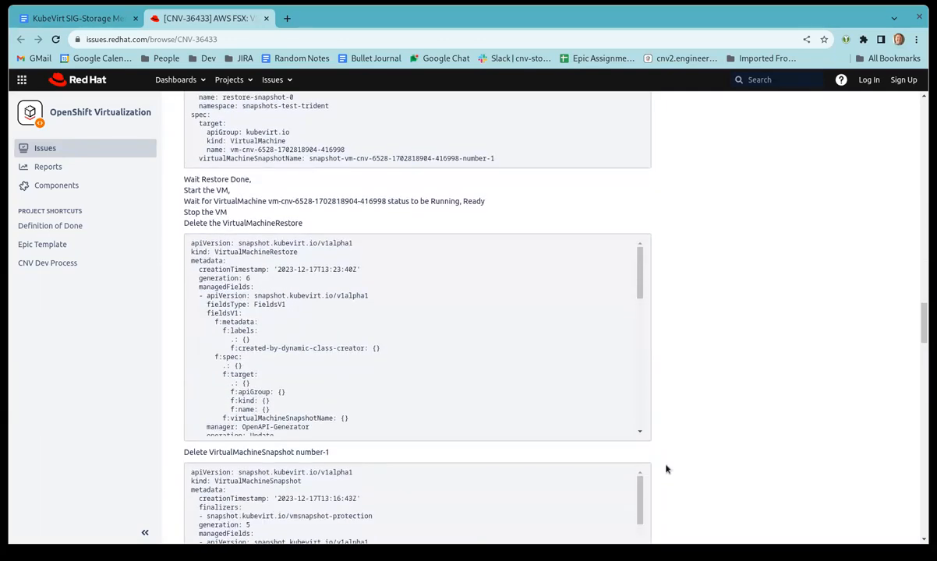
scroll(down, 3)
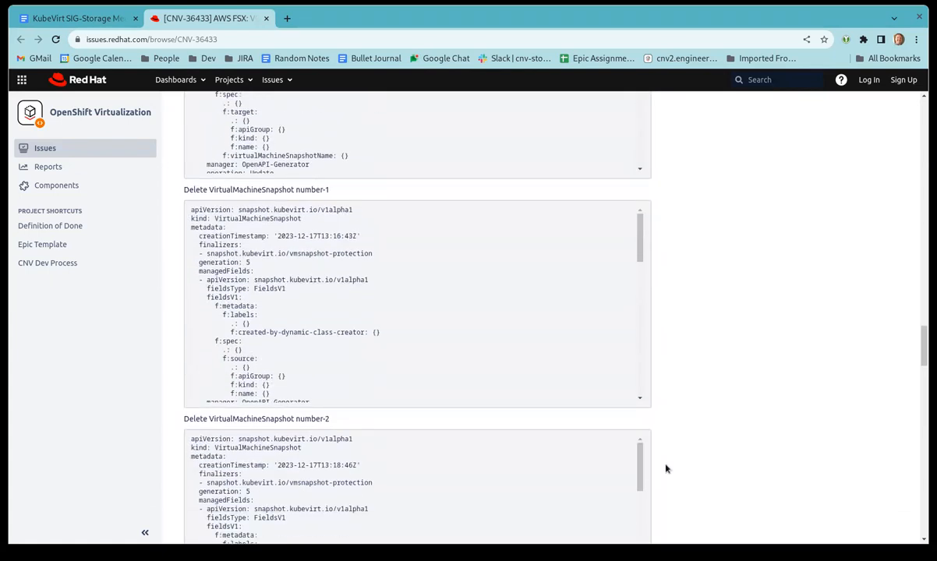
scroll(down, 3)
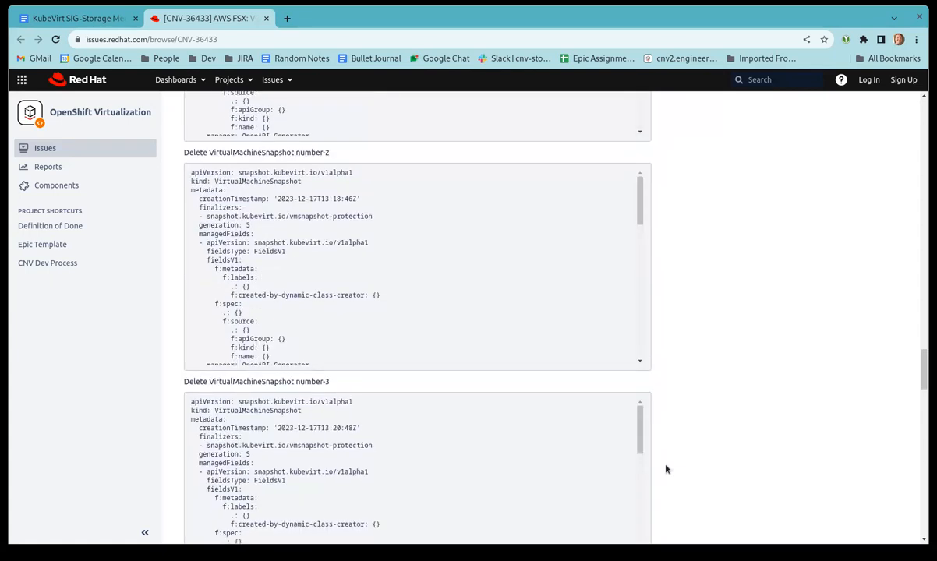
scroll(down, 3)
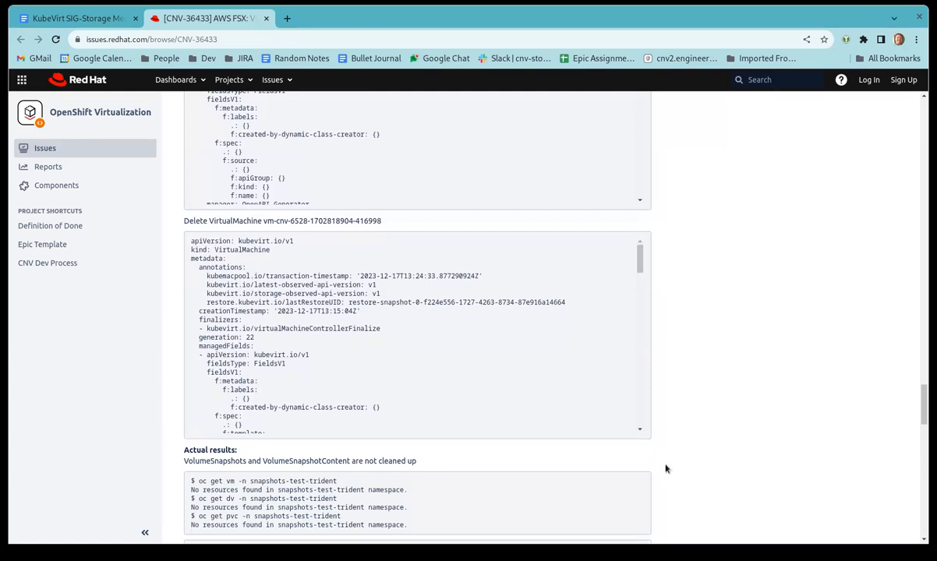
scroll(down, 3)
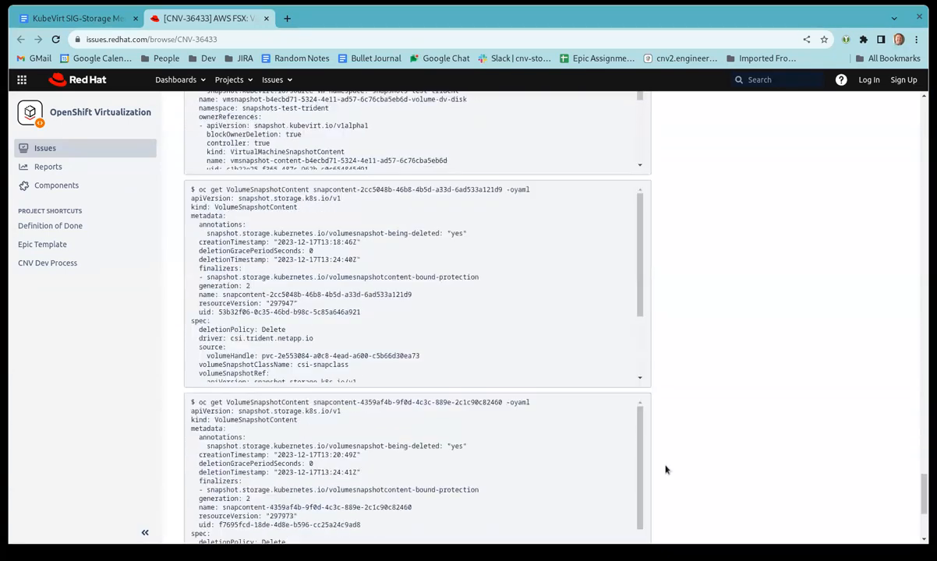
scroll(down, 3)
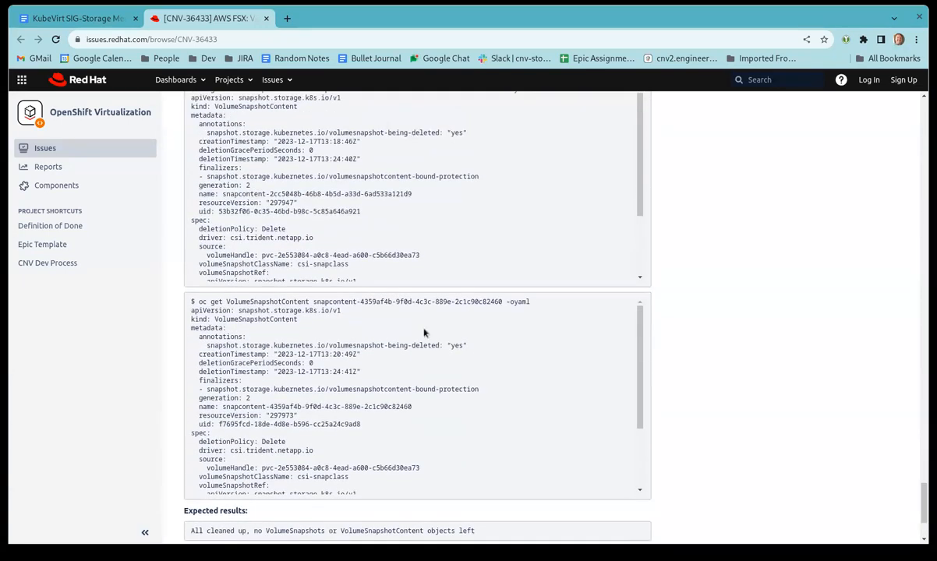
scroll(down, 3)
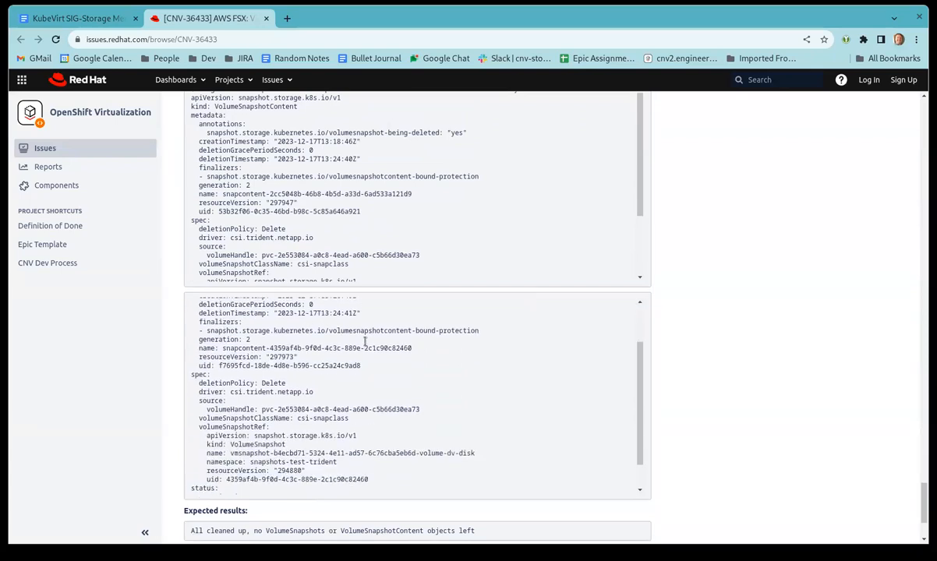
scroll(down, 3)
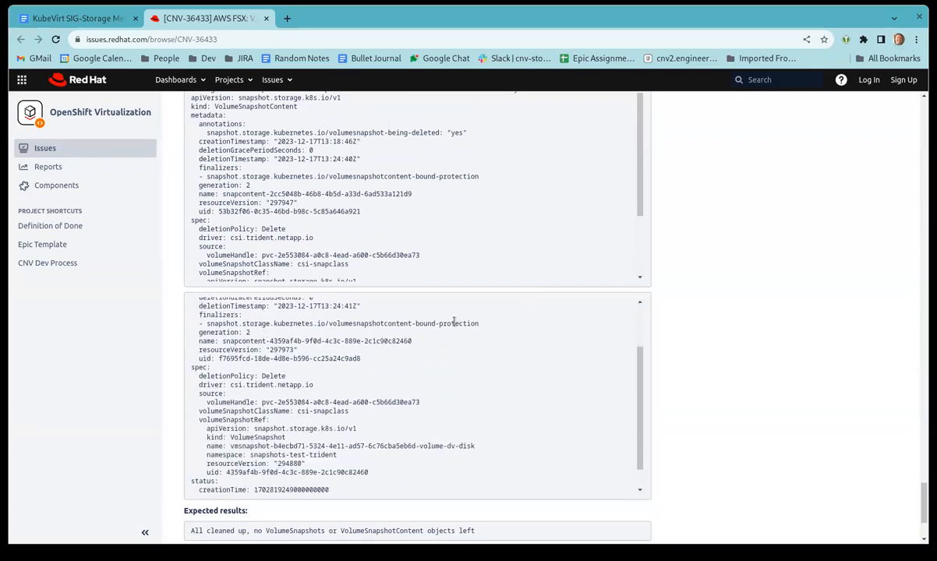
mouse_move(476, 335)
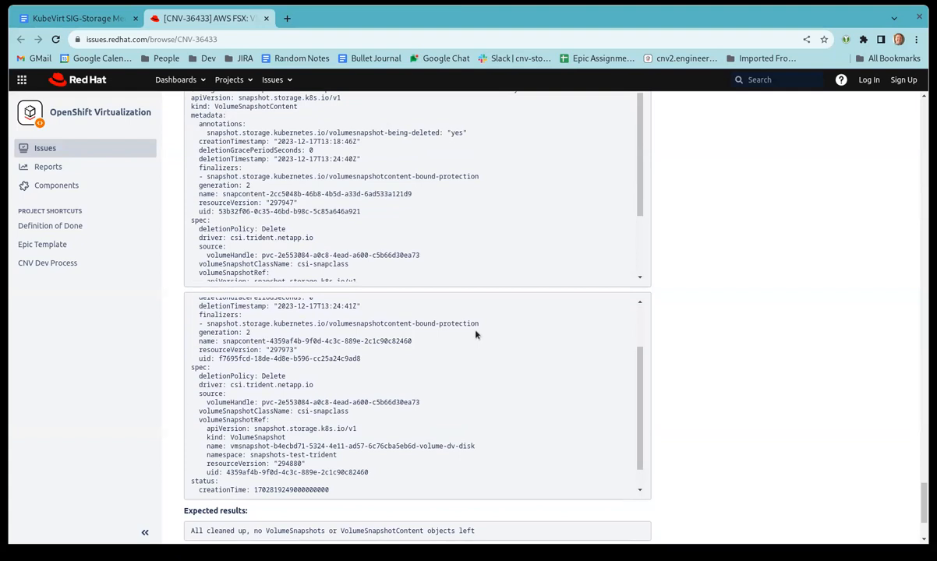
mouse_move(469, 341)
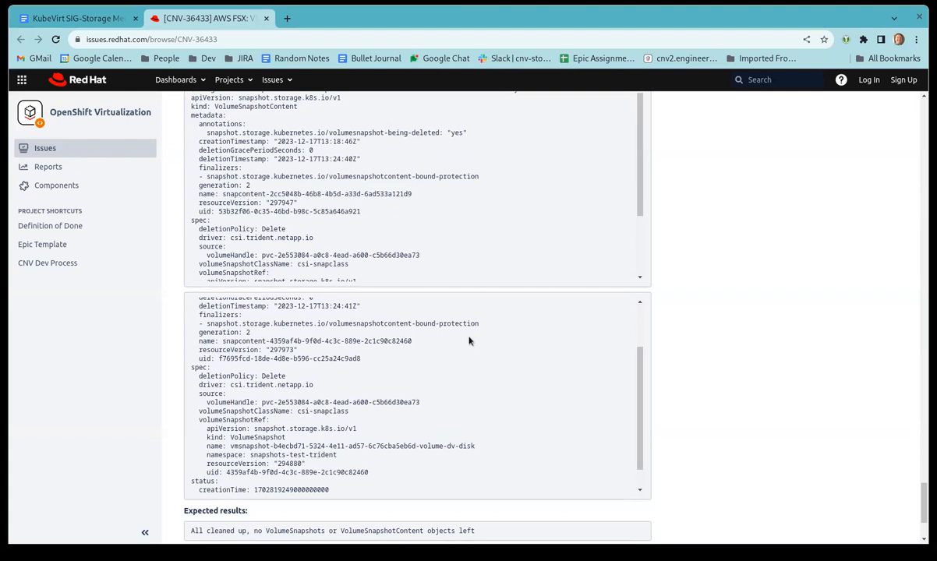
mouse_move(352, 465)
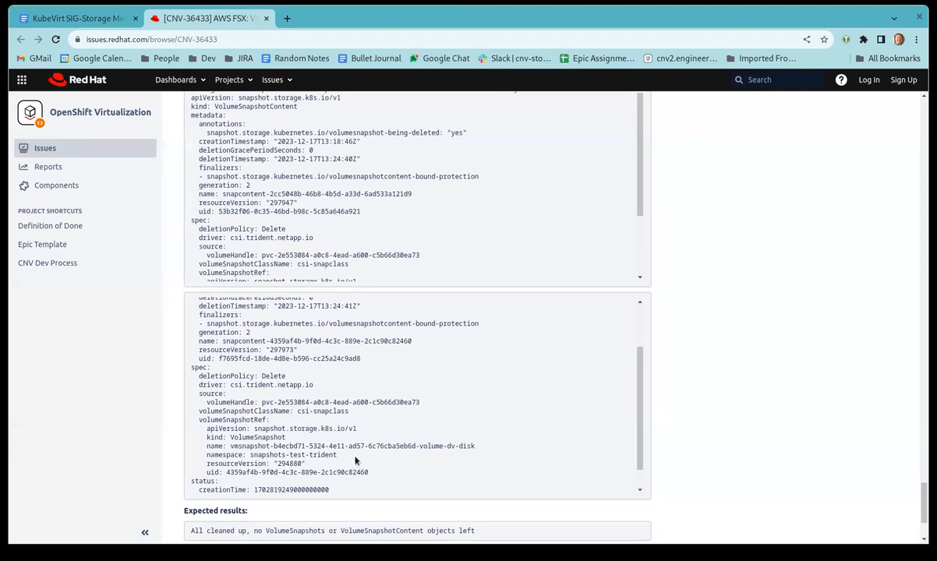
scroll(down, 3)
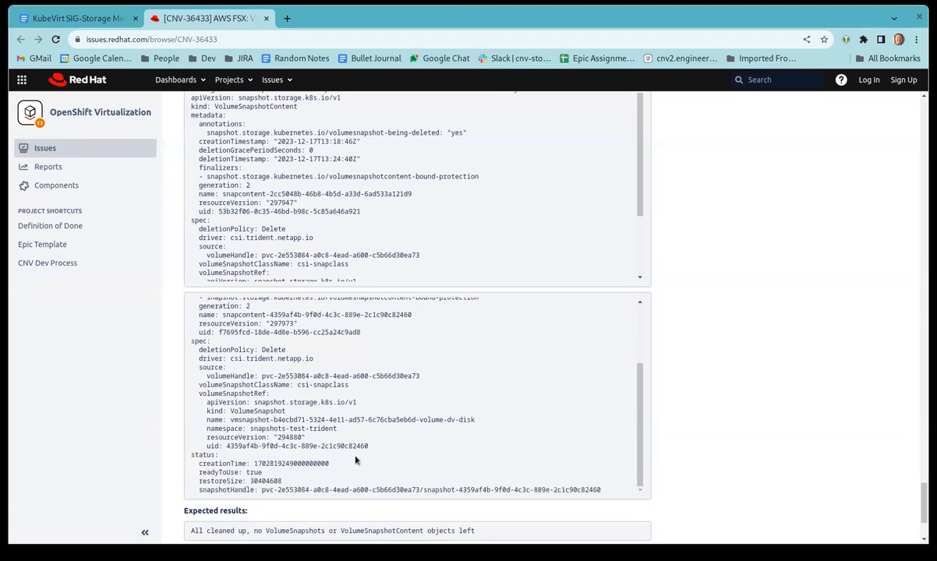
scroll(down, 3)
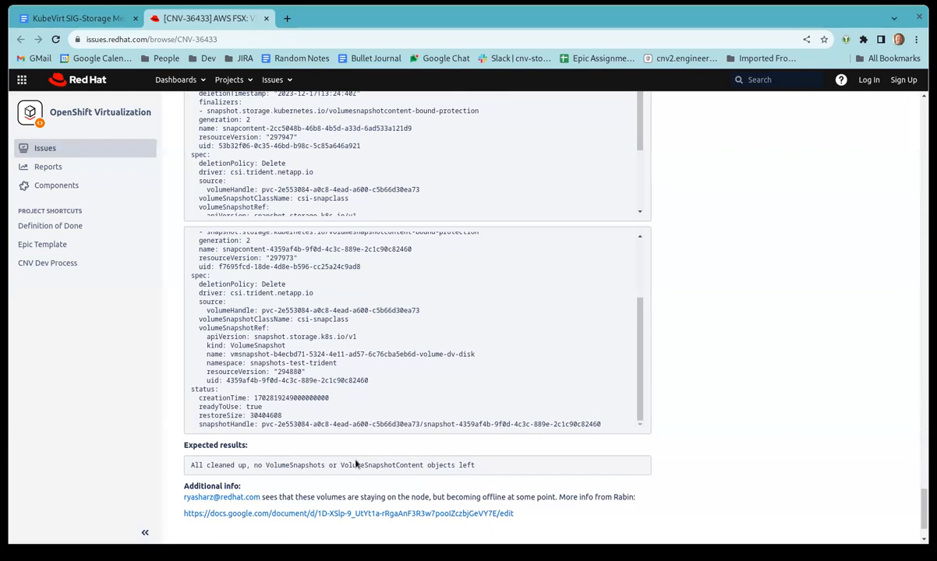
scroll(down, 3)
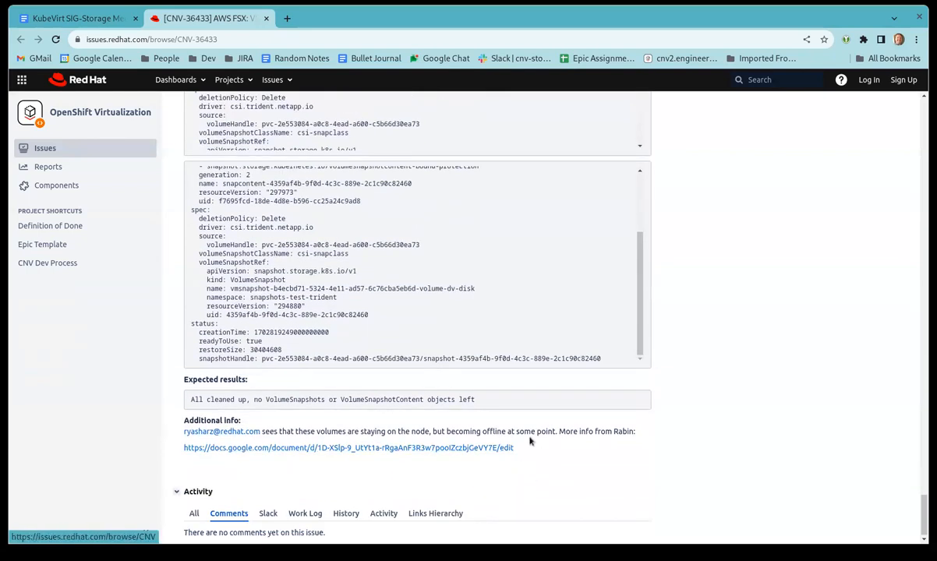
mouse_move(733, 455)
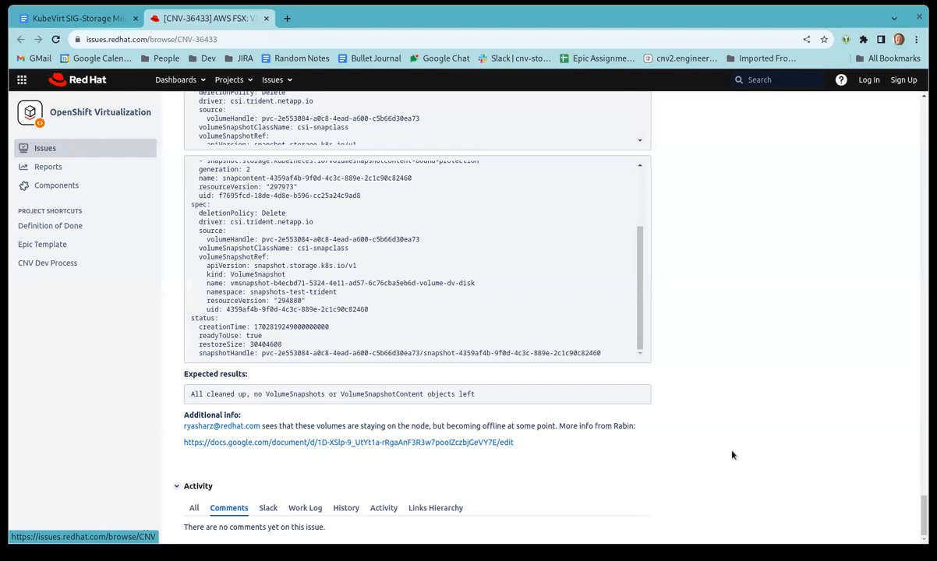
scroll(up, 3)
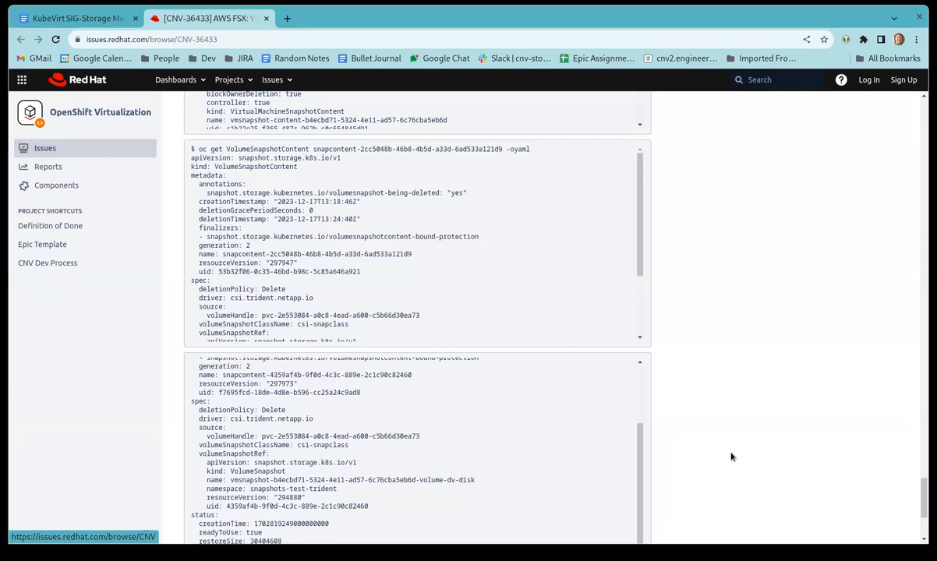
scroll(down, 3)
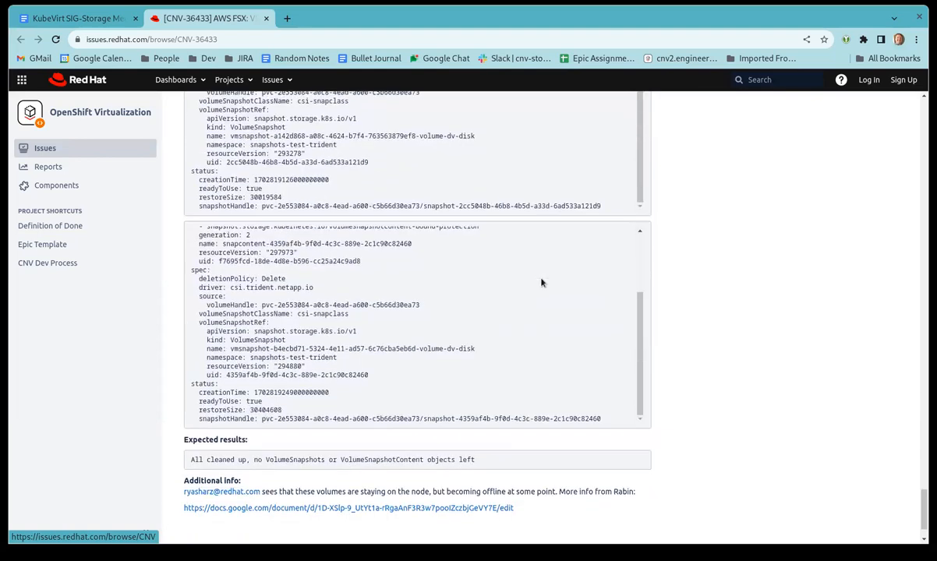
scroll(up, 3)
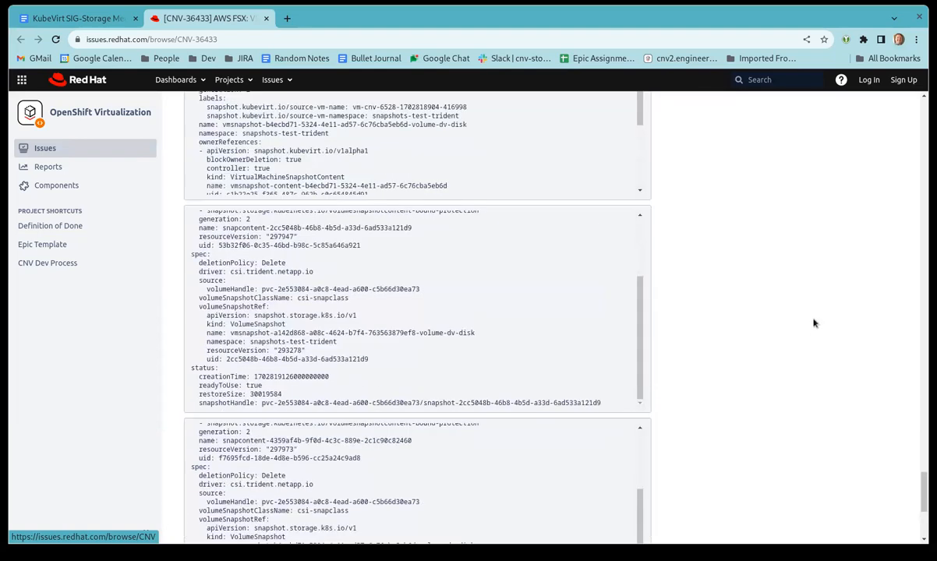
scroll(up, 3)
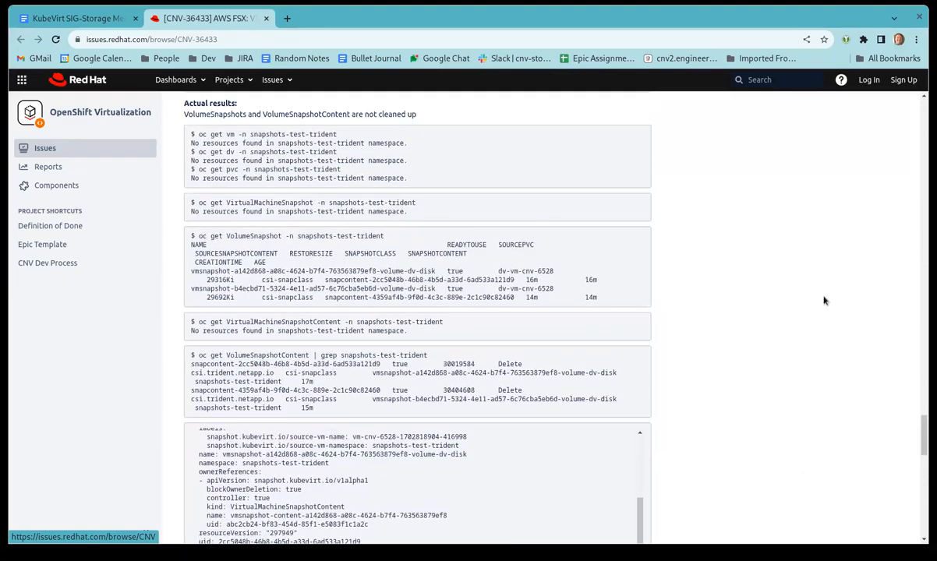
scroll(up, 3)
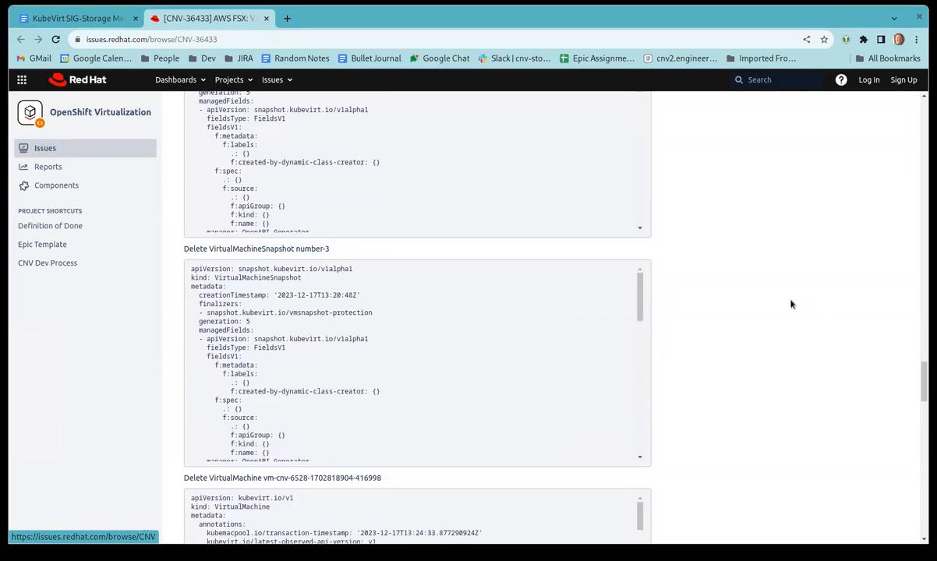
mouse_move(622, 385)
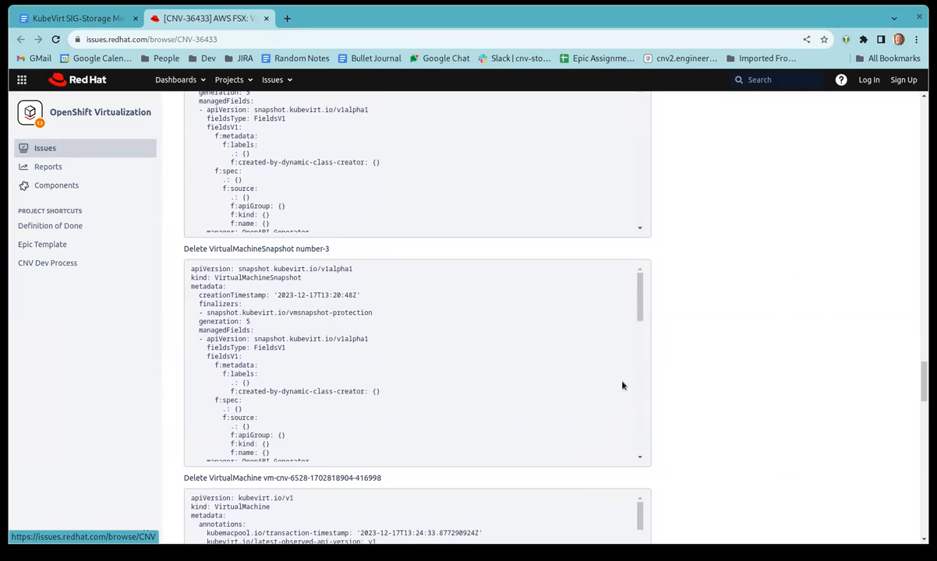
scroll(up, 3)
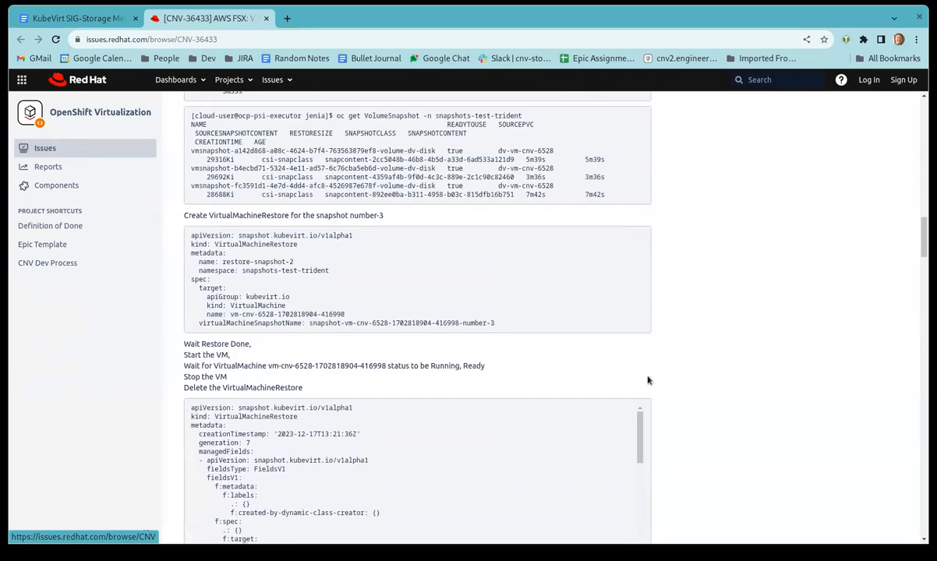
scroll(up, 3)
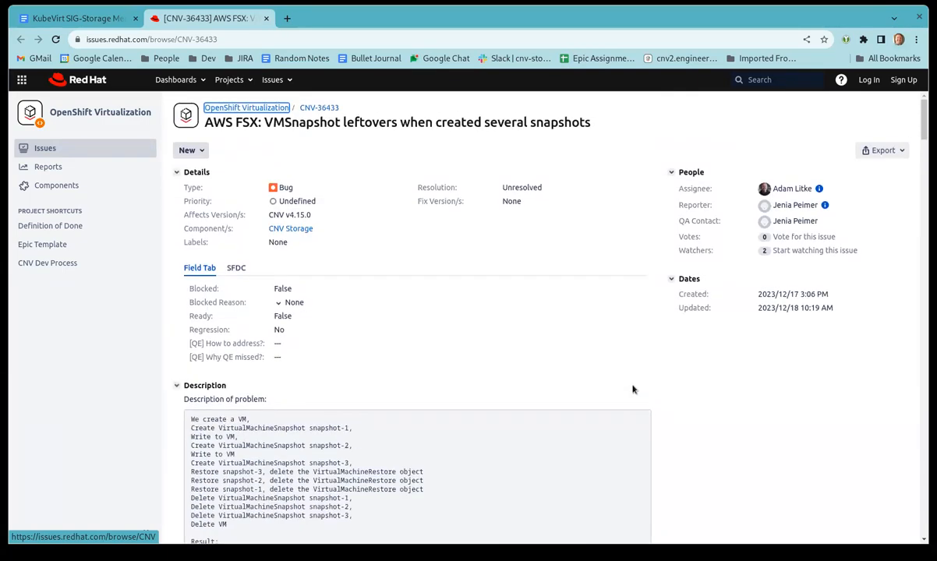
scroll(down, 3)
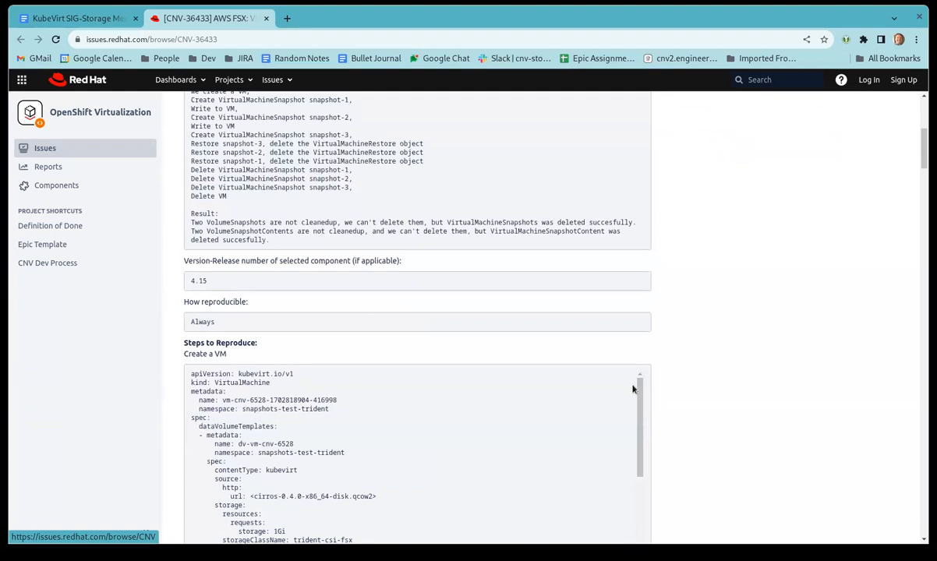
mouse_move(629, 394)
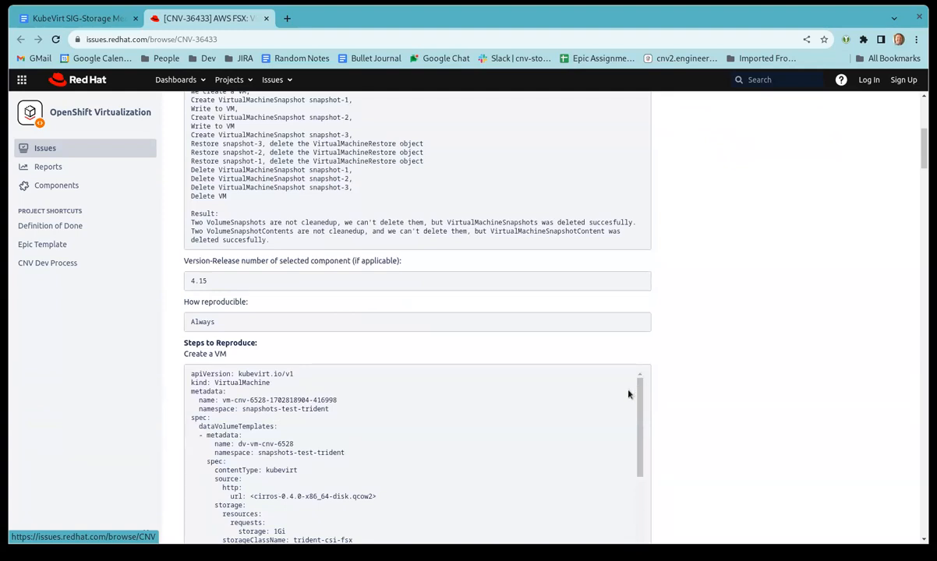
mouse_move(612, 423)
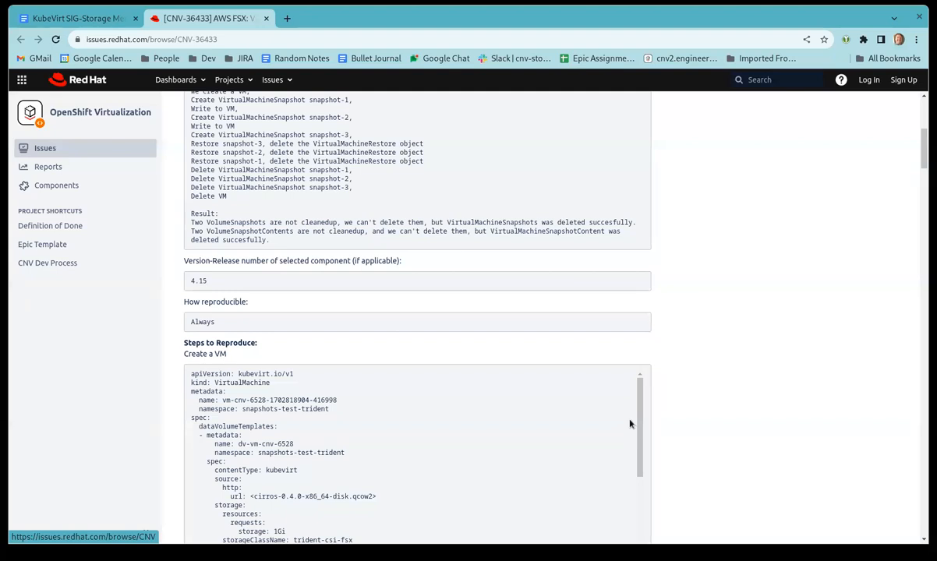
mouse_move(756, 404)
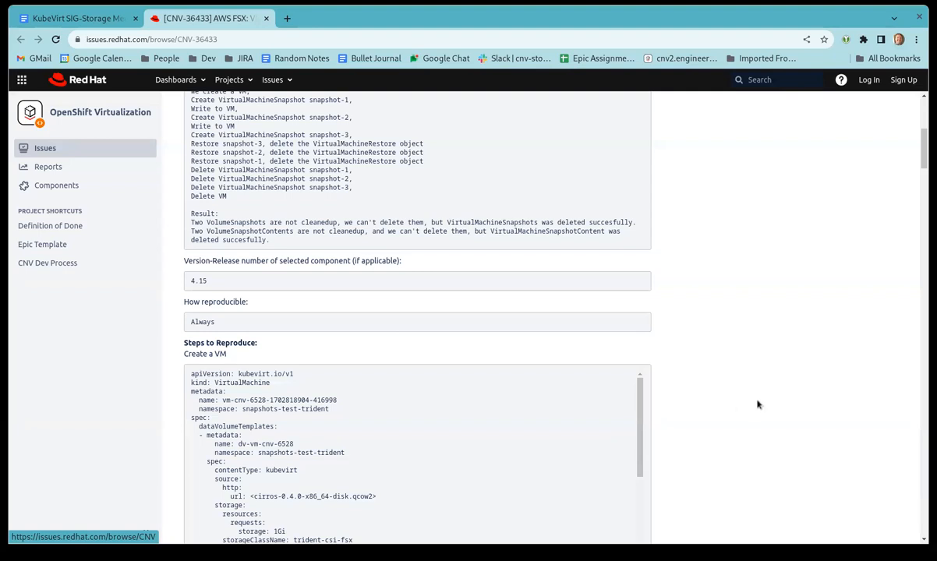
scroll(up, 3)
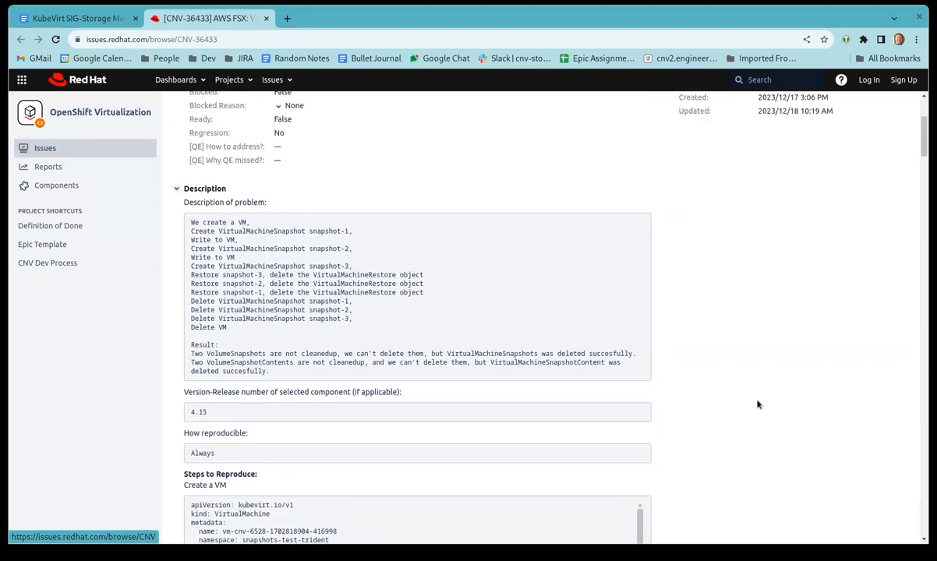
scroll(up, 3)
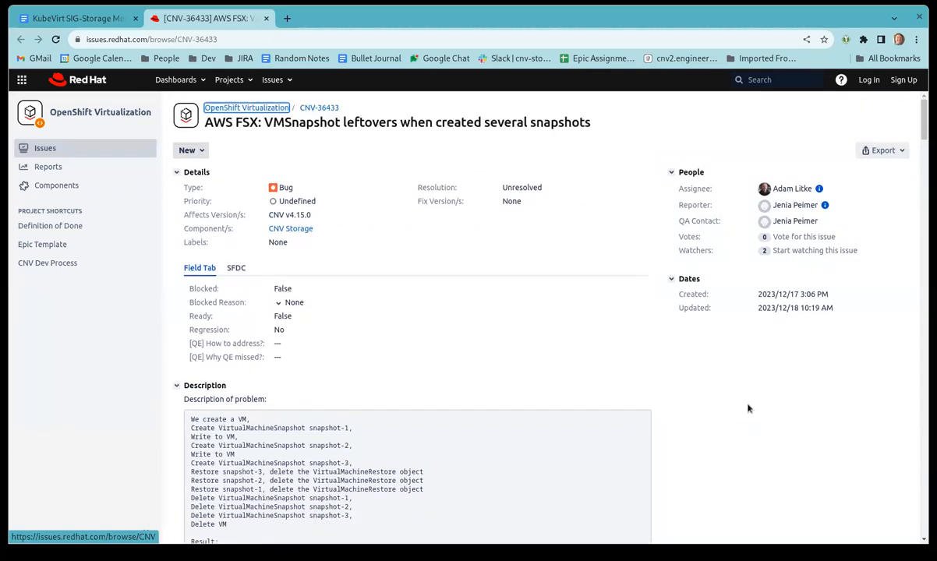
Scroll CNV-36433 past the restore and snapshot YAML to Expected results and Additional info
scroll(down, 3)
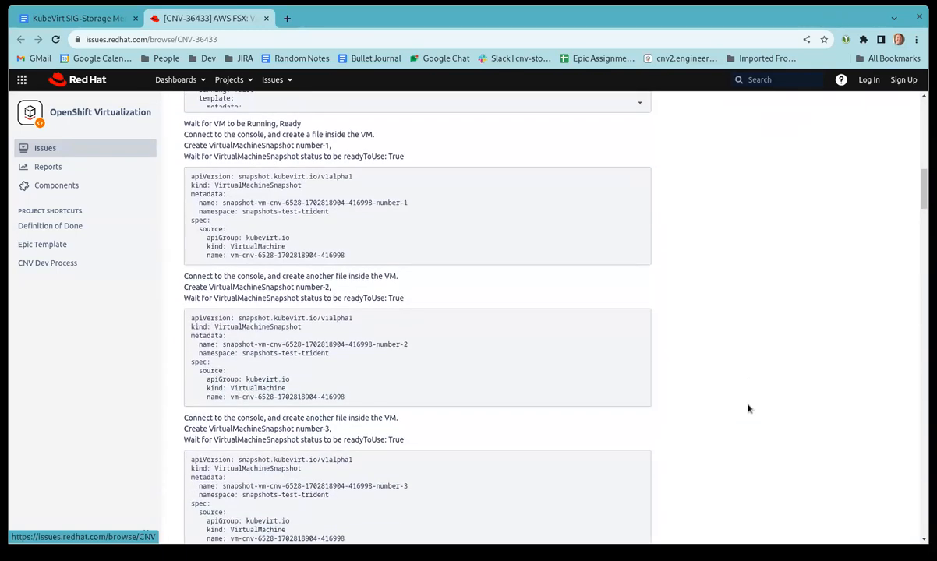
scroll(down, 3)
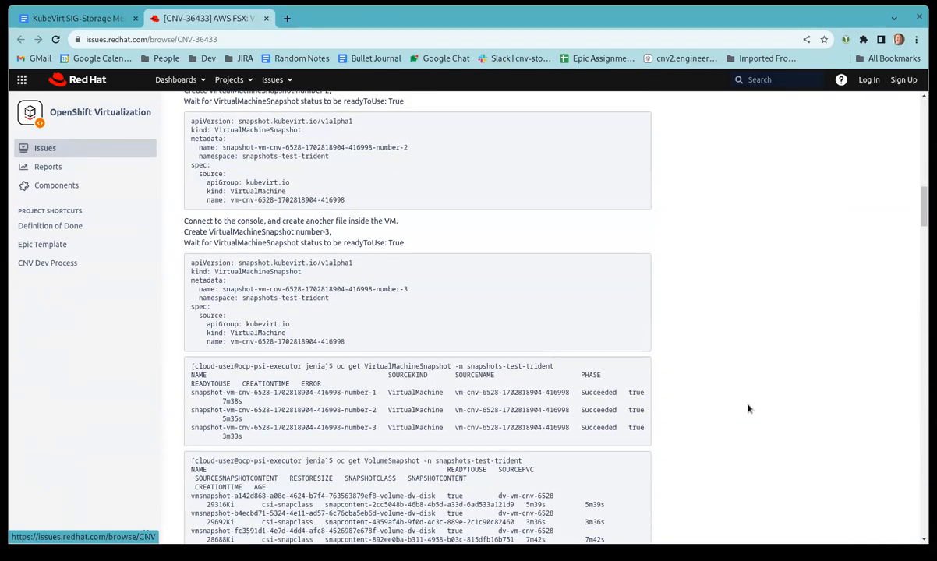
mouse_move(733, 401)
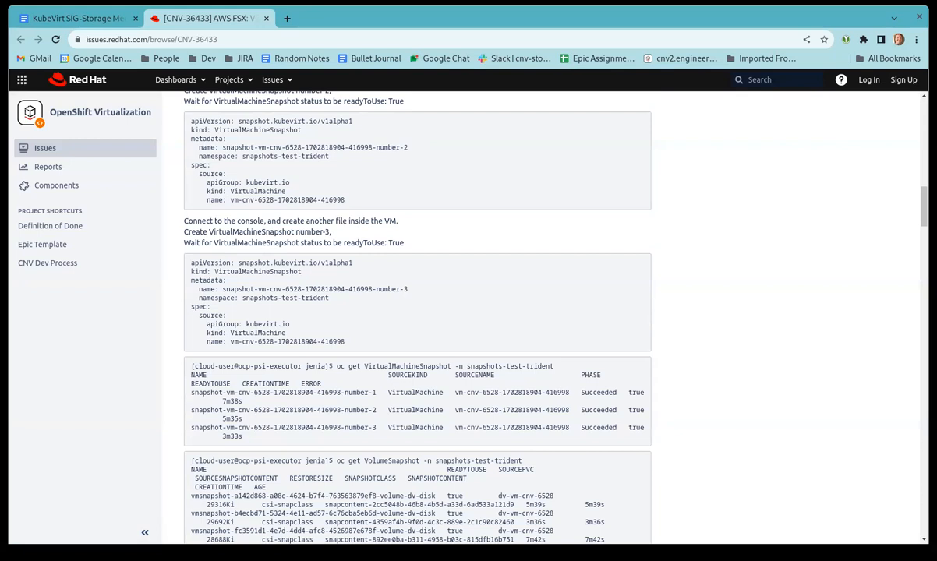
mouse_move(587, 491)
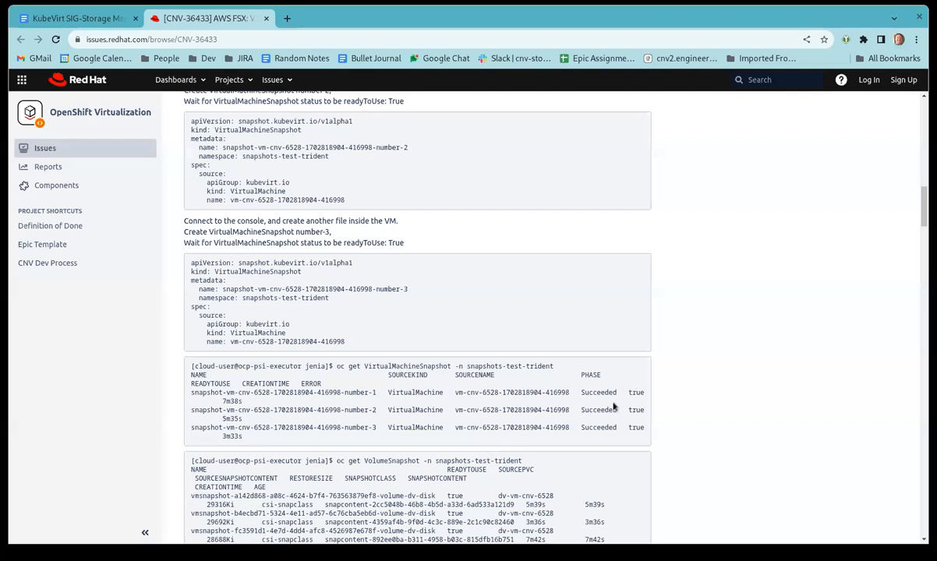
mouse_move(567, 446)
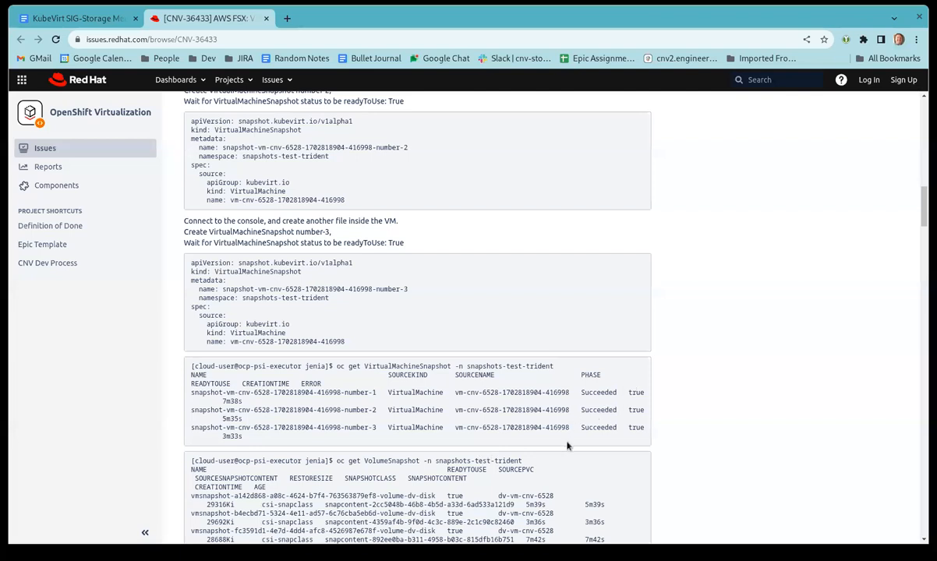
mouse_move(492, 366)
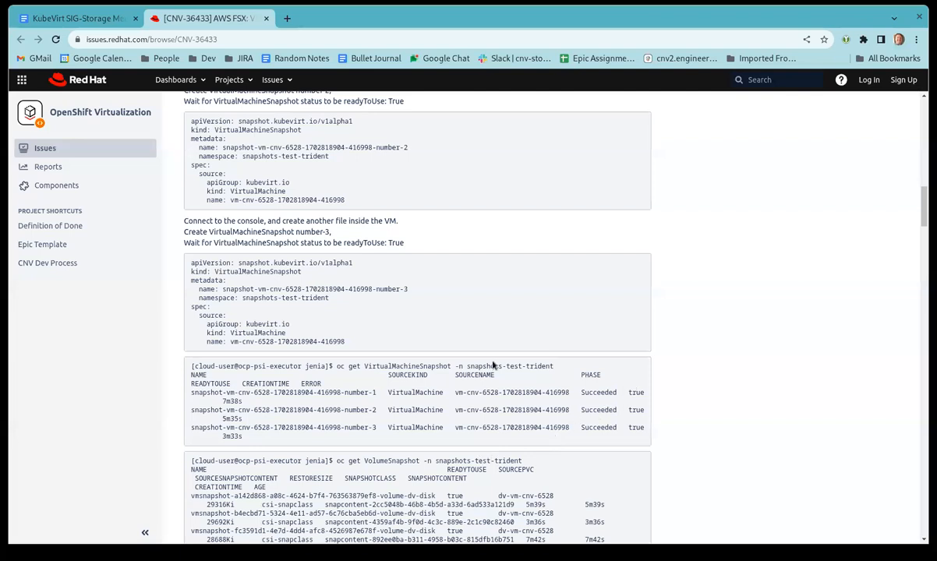
scroll(down, 3)
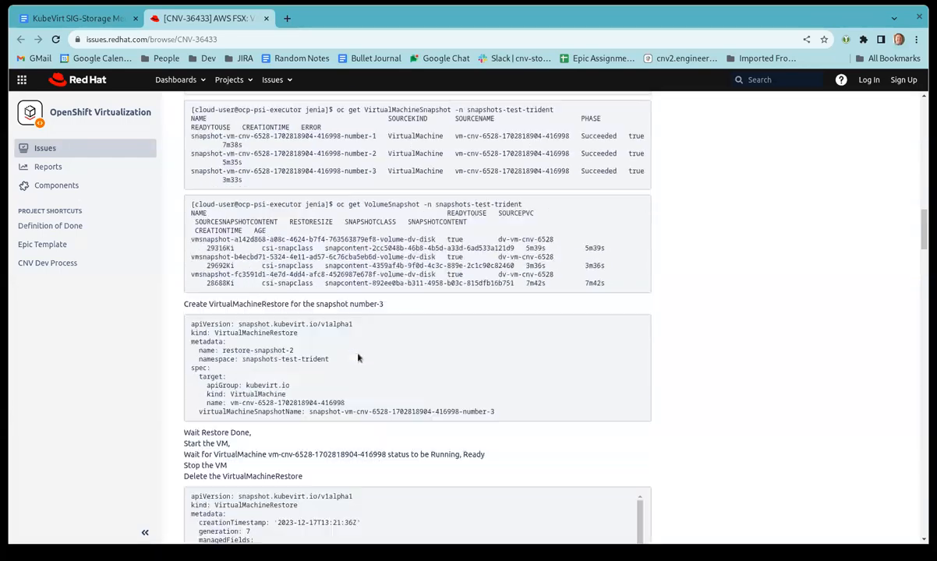
scroll(down, 3)
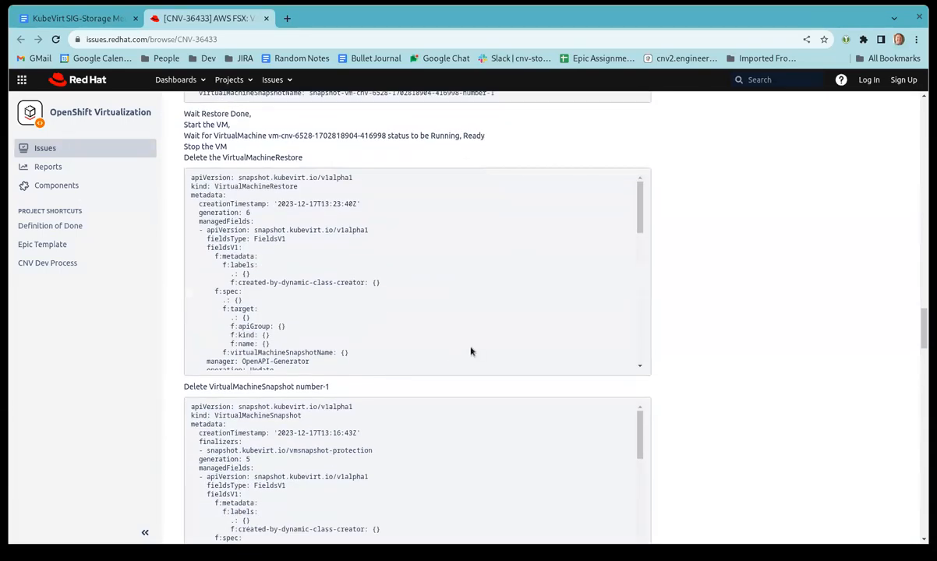
scroll(down, 3)
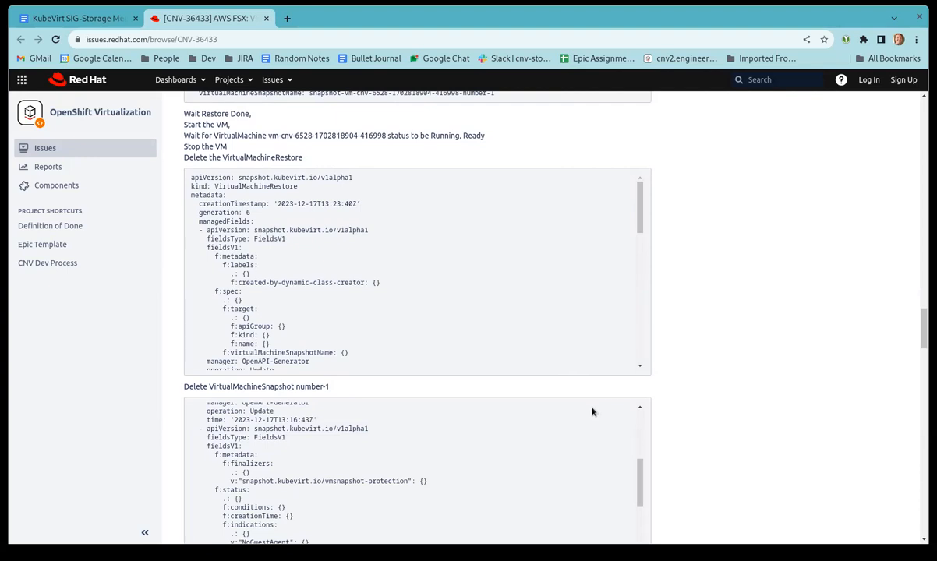
mouse_move(418, 309)
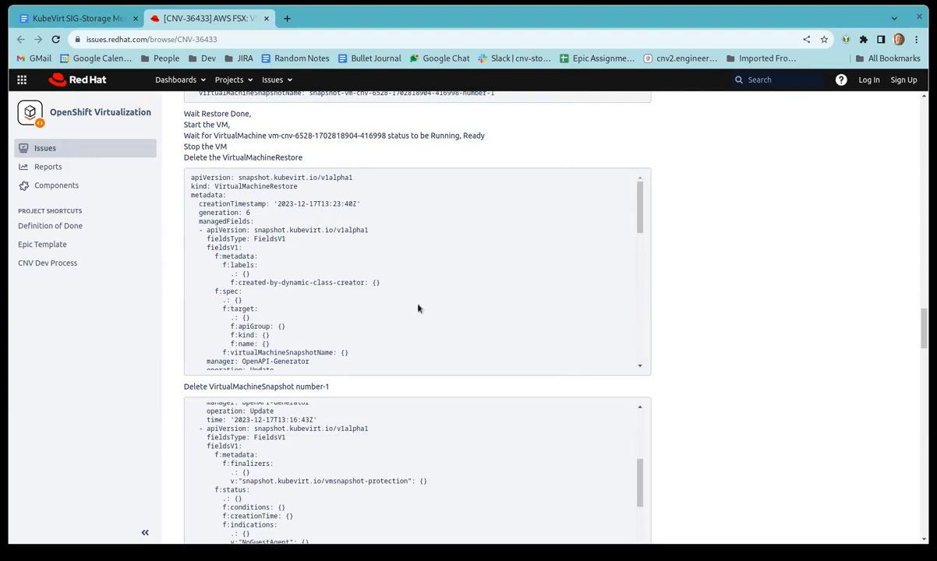
mouse_move(507, 418)
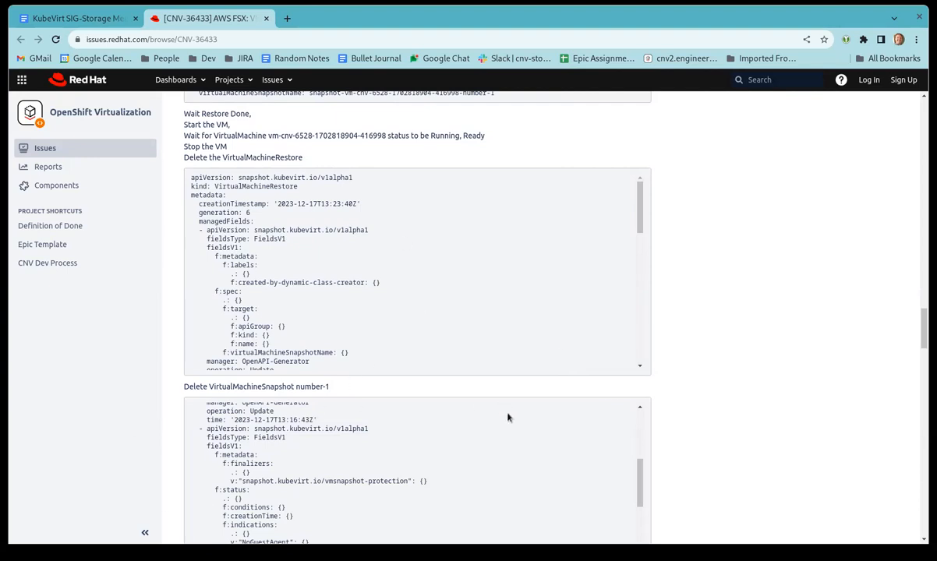
mouse_move(512, 429)
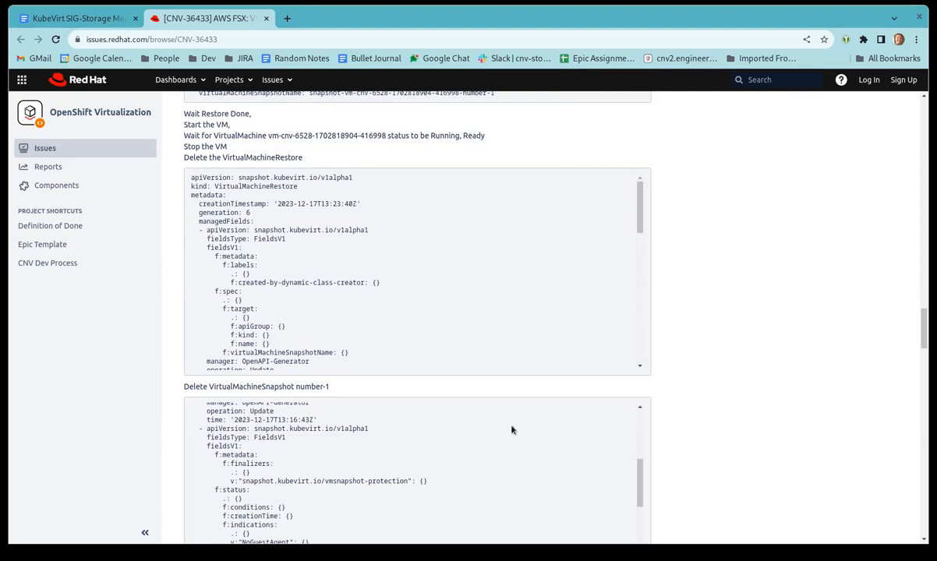
mouse_move(510, 431)
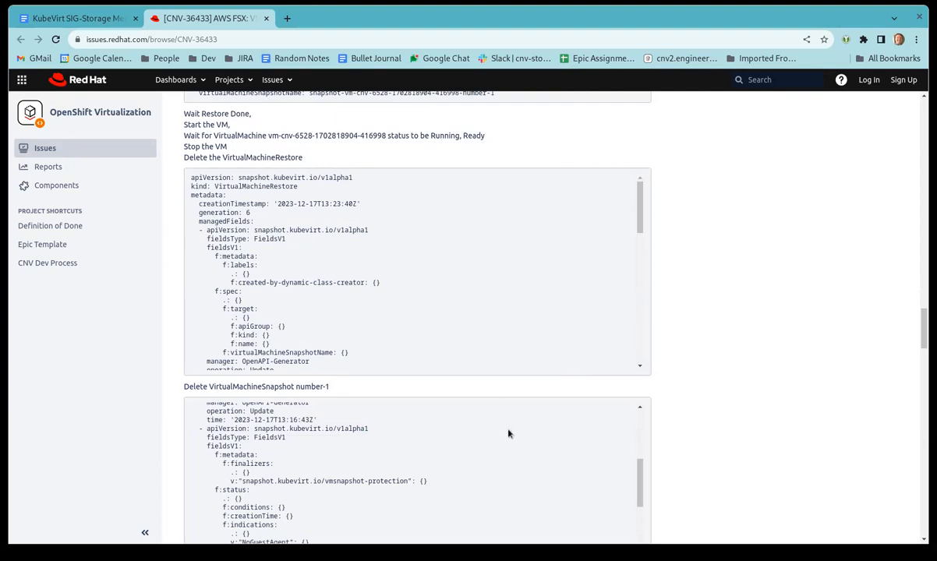
mouse_move(510, 429)
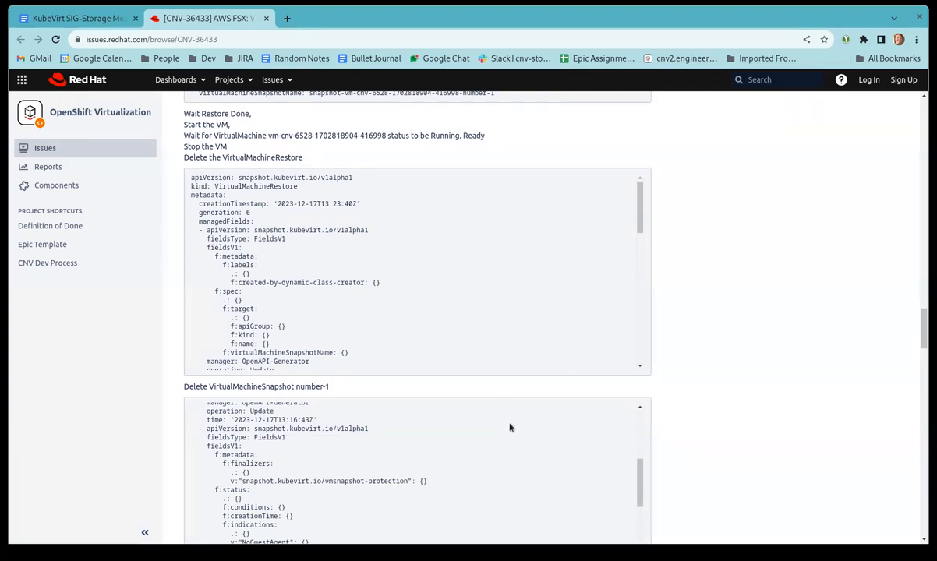
scroll(down, 3)
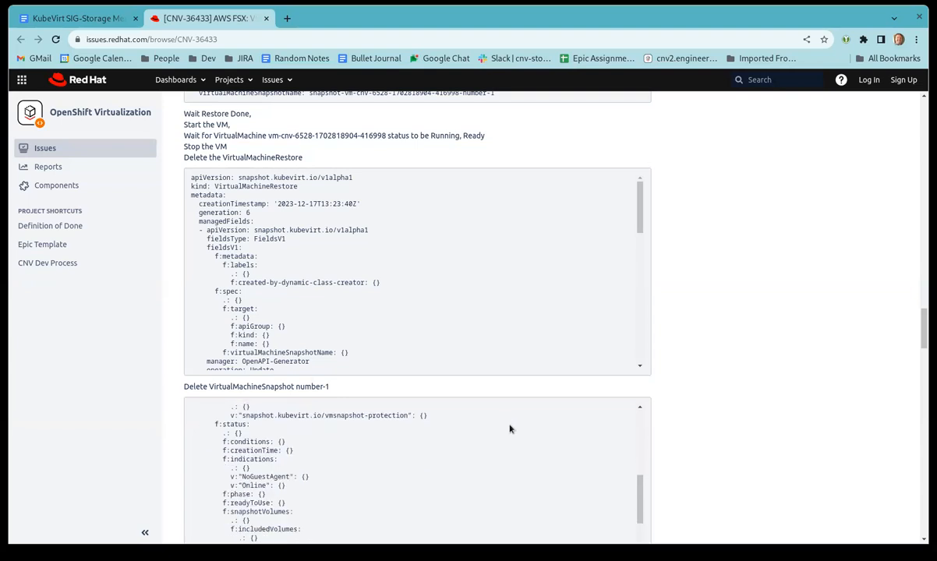
scroll(down, 3)
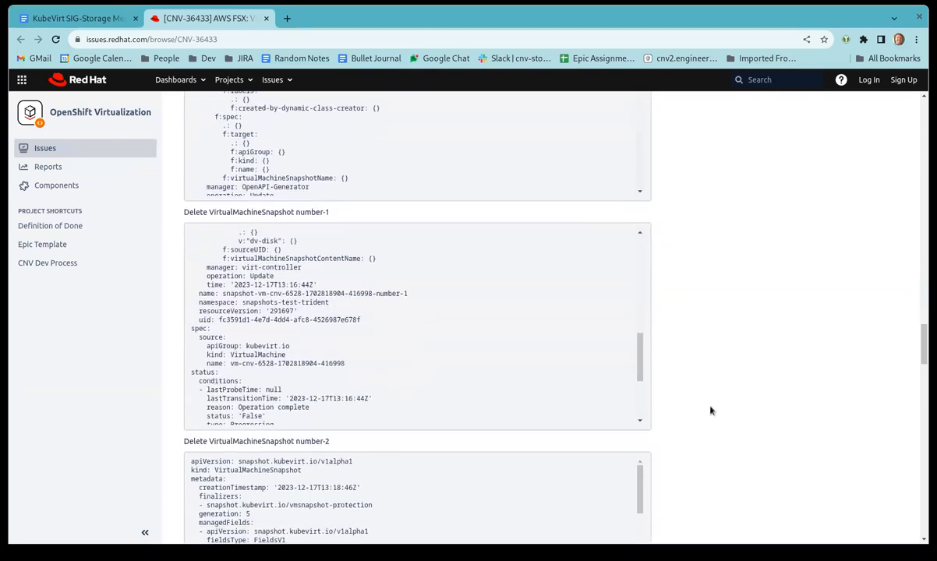
scroll(down, 3)
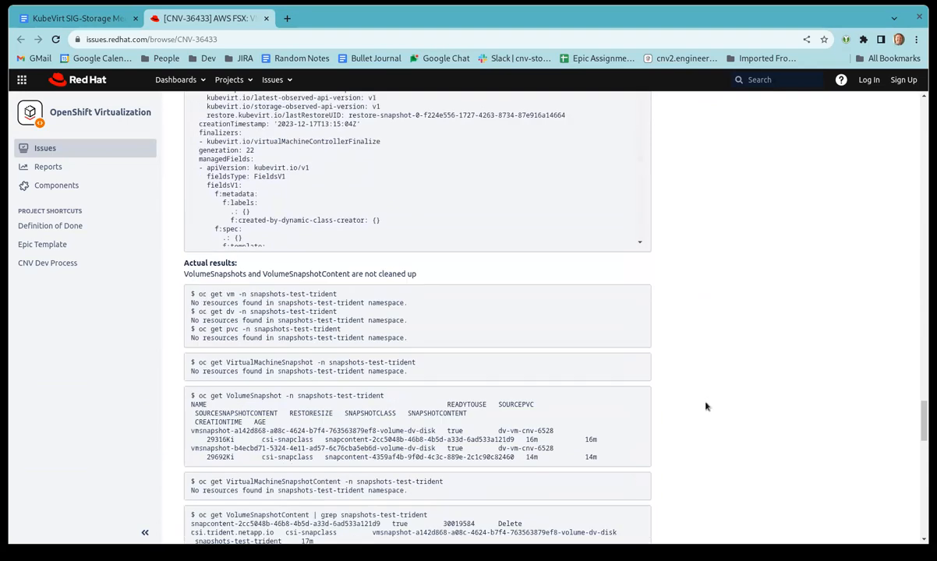
scroll(down, 3)
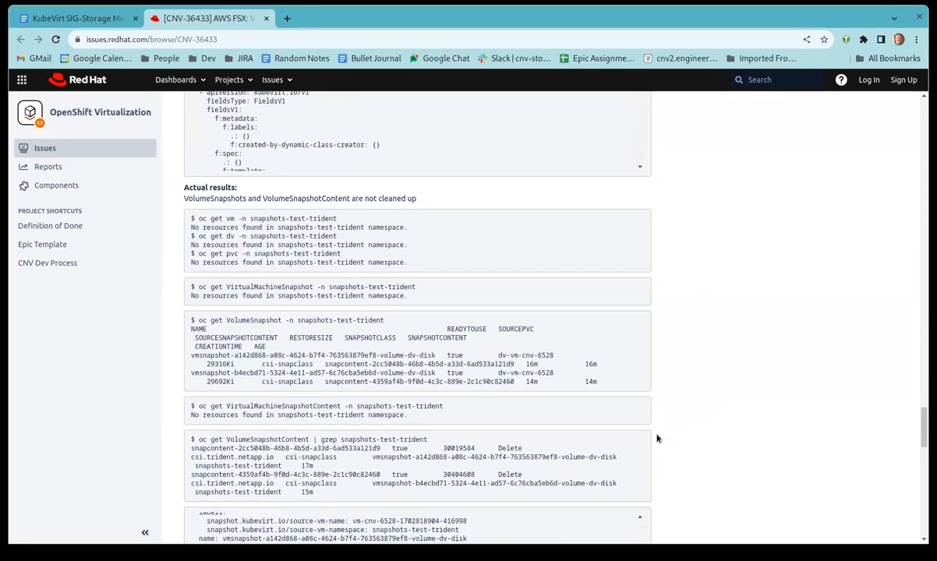
scroll(down, 3)
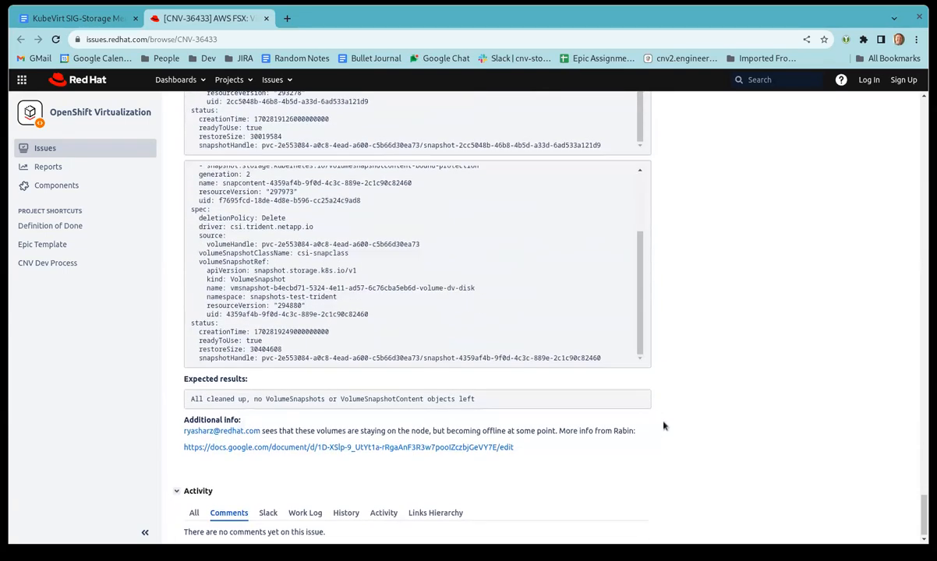
scroll(up, 3)
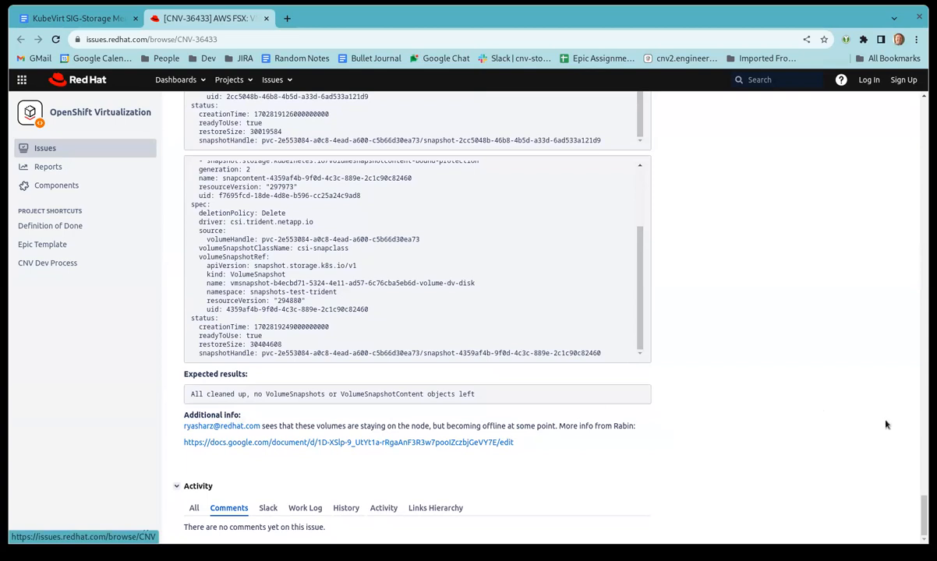
mouse_move(871, 443)
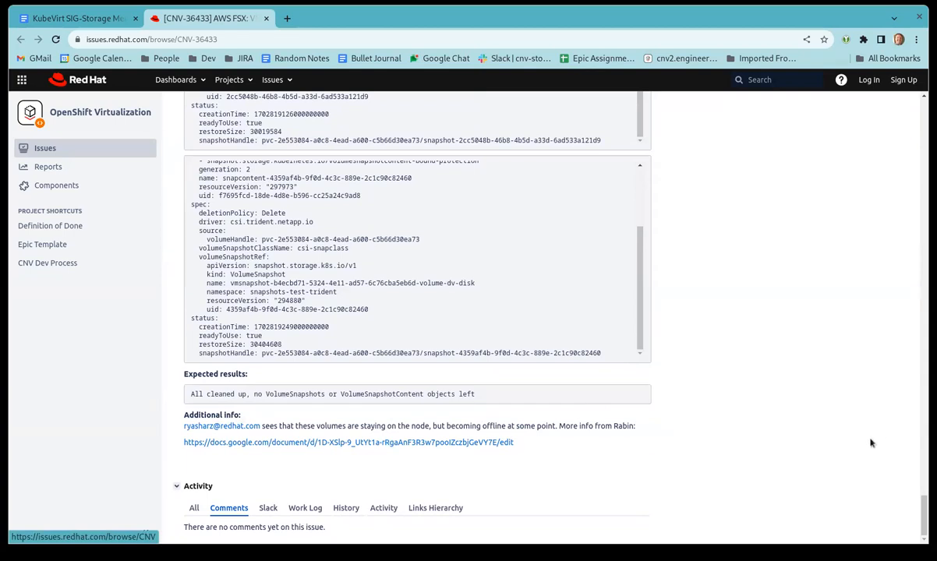
mouse_move(871, 441)
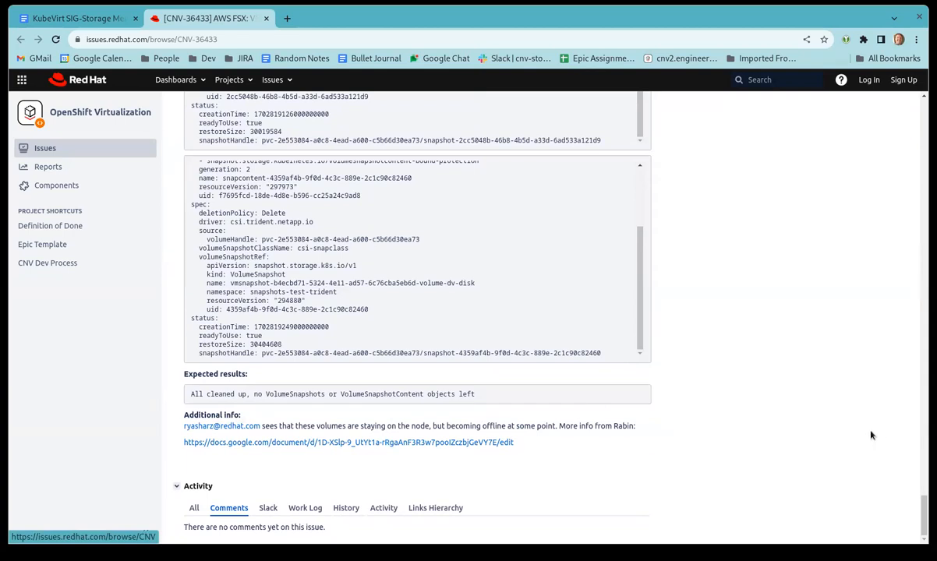
mouse_move(786, 478)
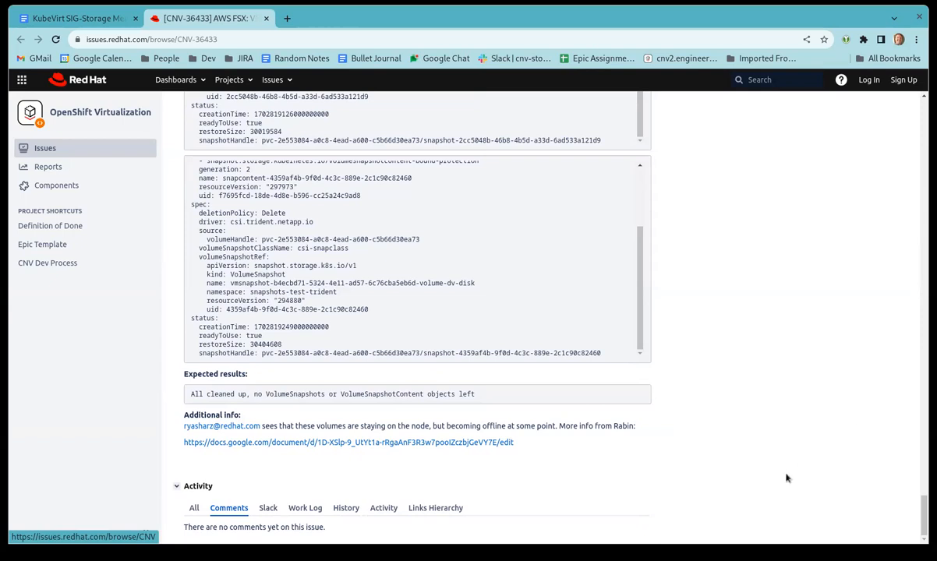
mouse_move(785, 478)
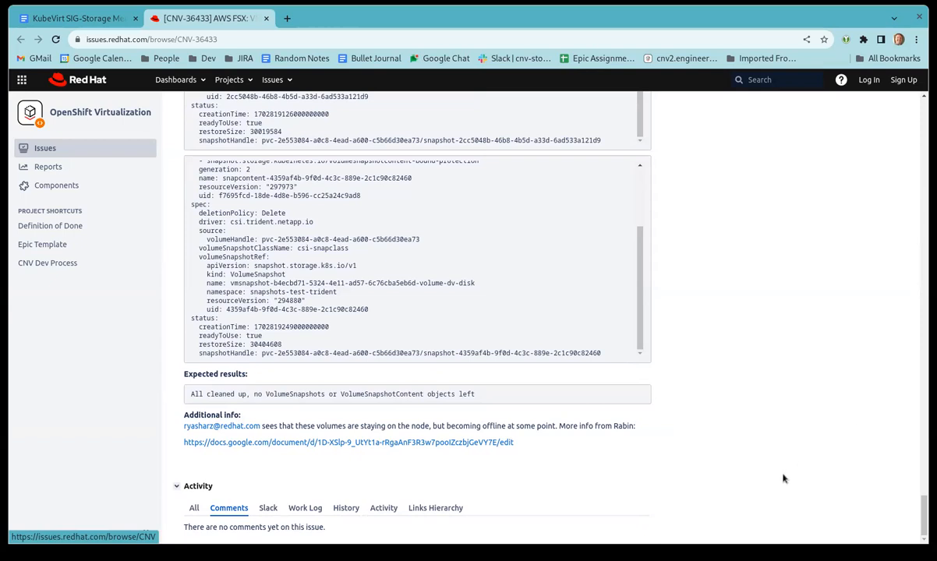
mouse_move(763, 513)
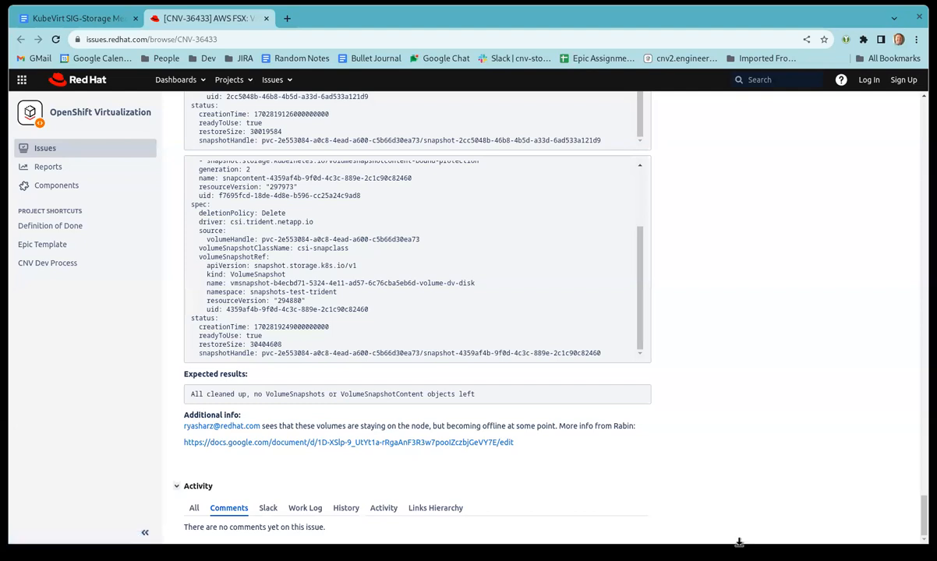
mouse_move(750, 513)
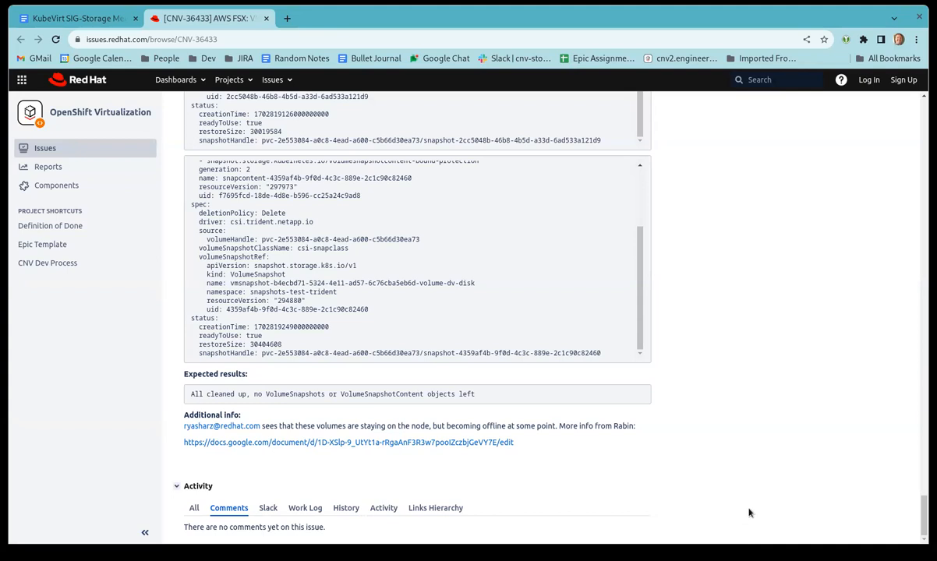
mouse_move(448, 237)
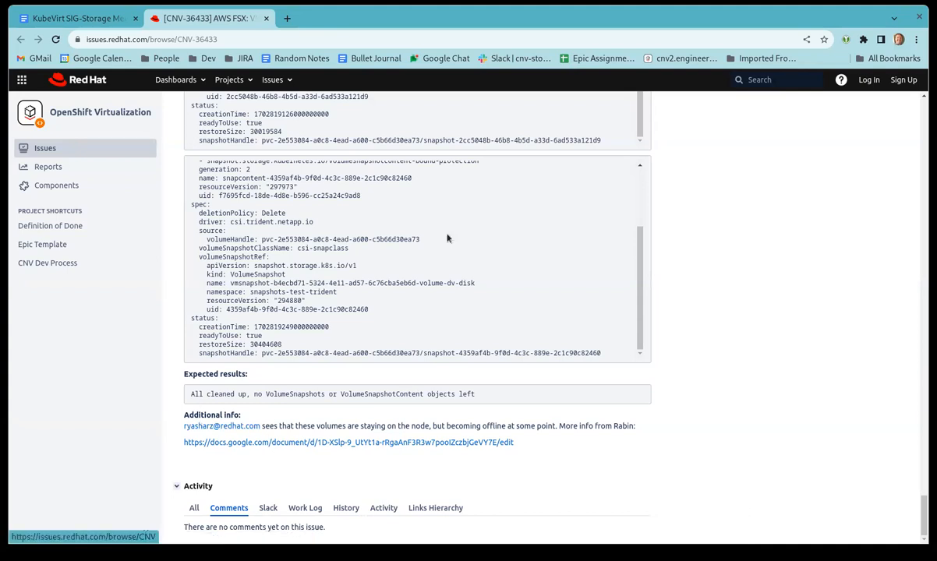
mouse_move(143, 282)
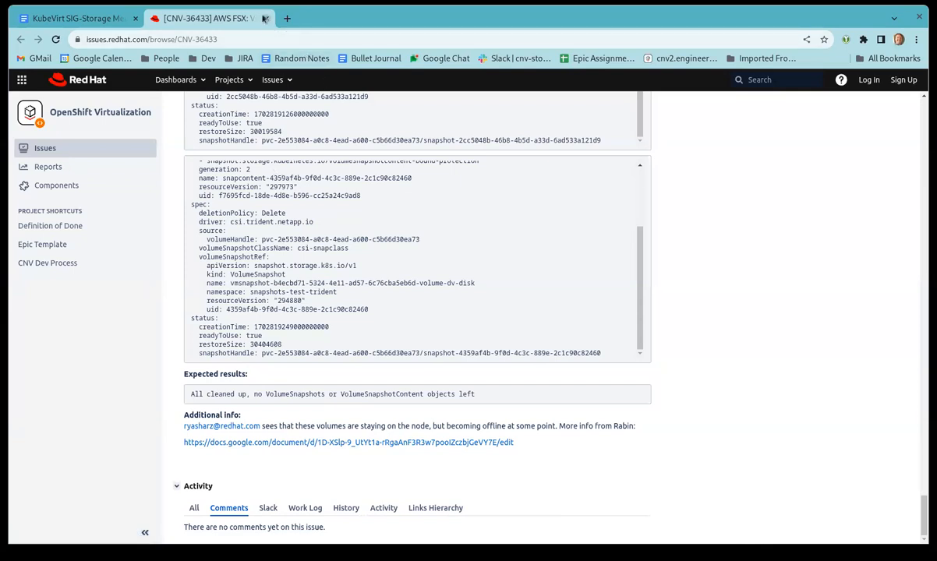
Close the CNV-36433 Jira tab to get back to the 18-12-2023 meeting notes
click(265, 18)
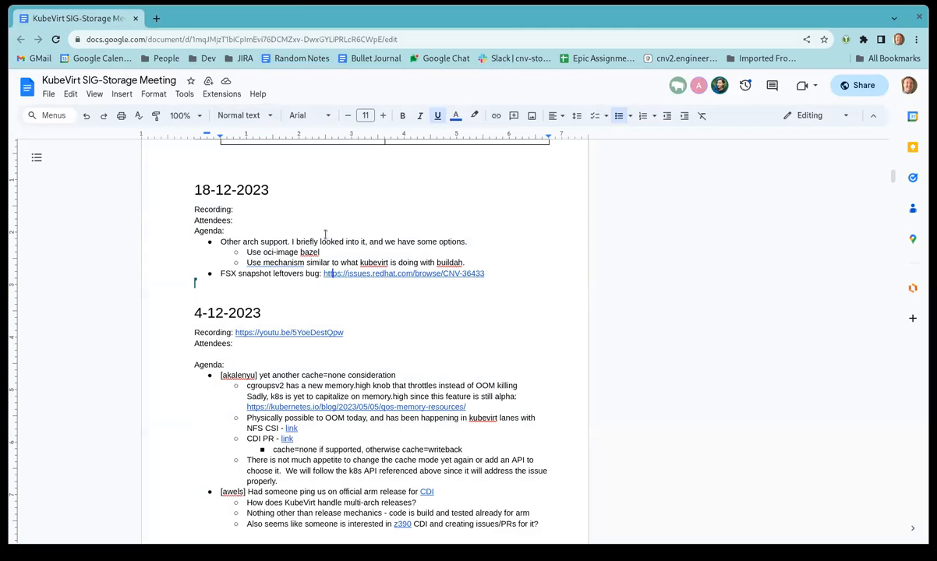
mouse_move(653, 276)
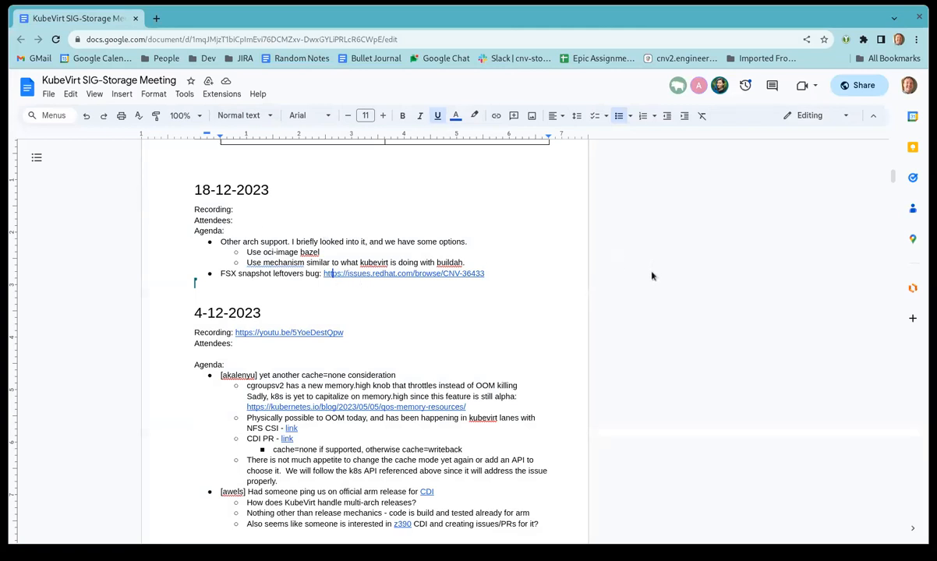
mouse_move(646, 293)
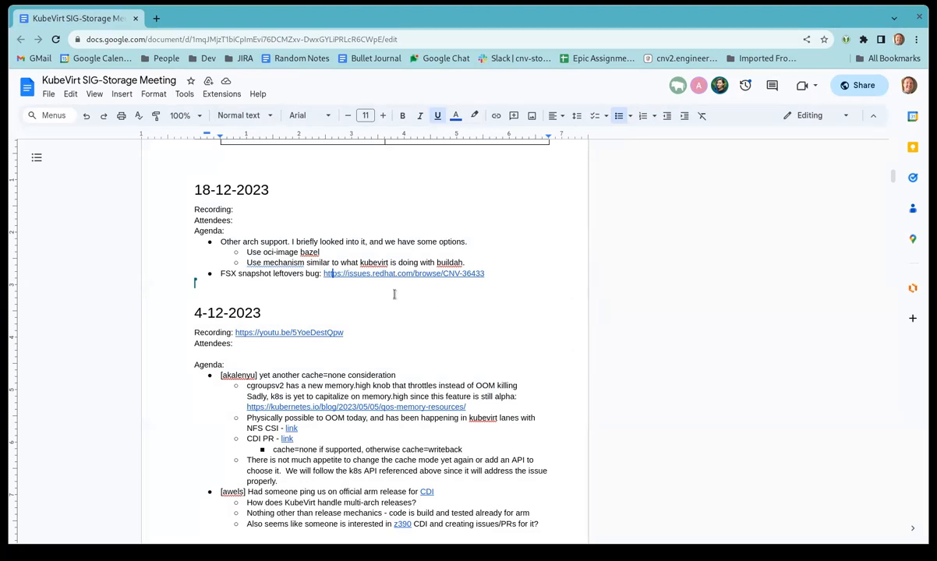
mouse_move(176, 29)
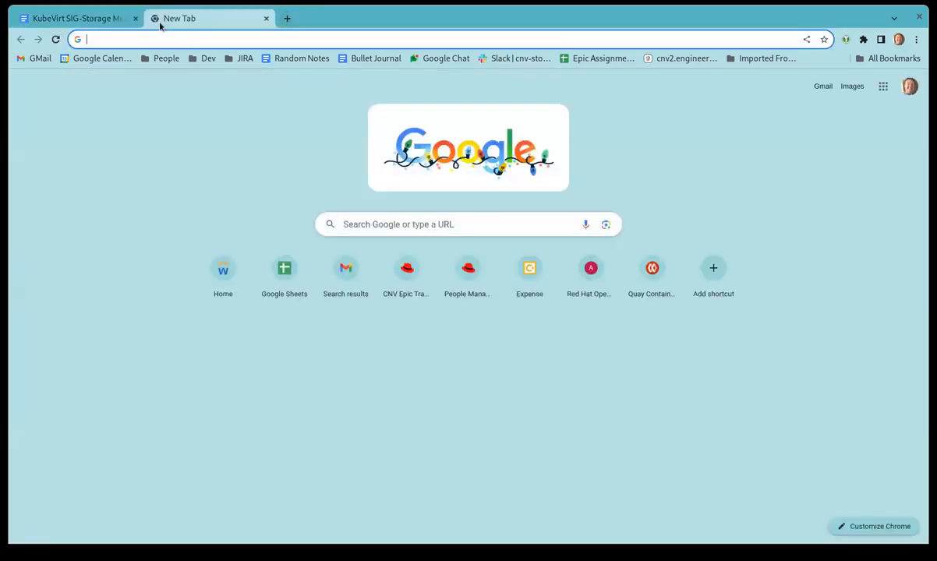
From the CDI issues list, open #3013 'Apply custom labels to CDI pods' in a new tab
text(github.com/kubevirt/containerized-data-importer/issues/2250)
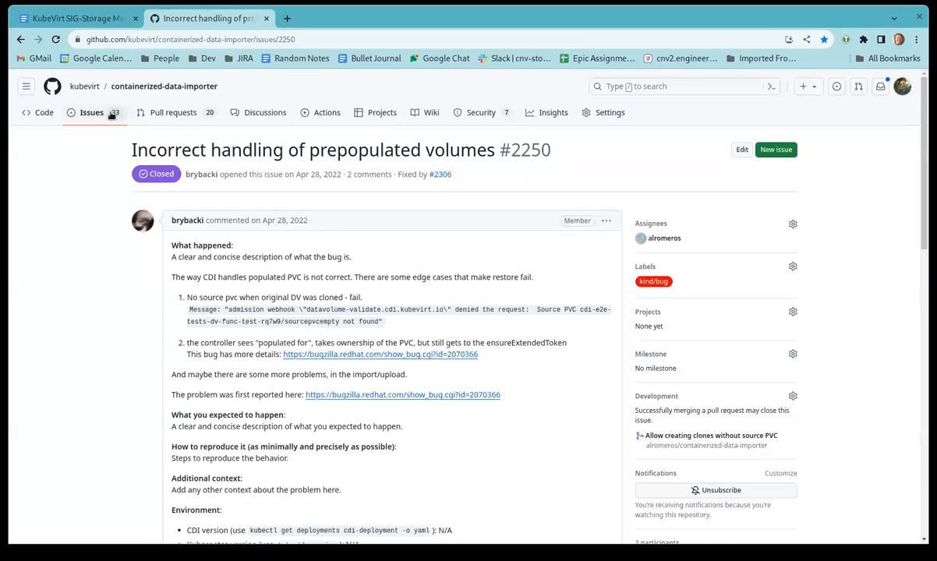
click(91, 113)
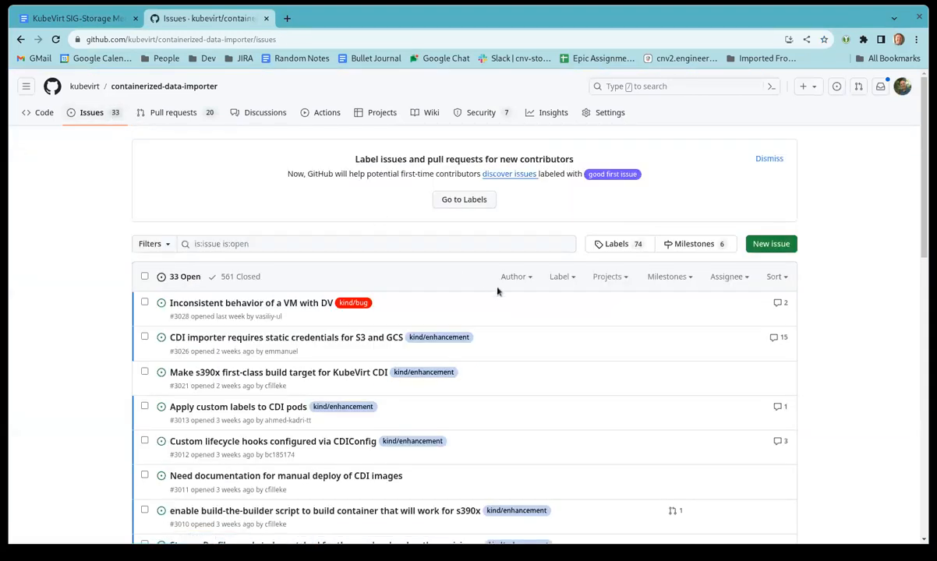
scroll(down, 3)
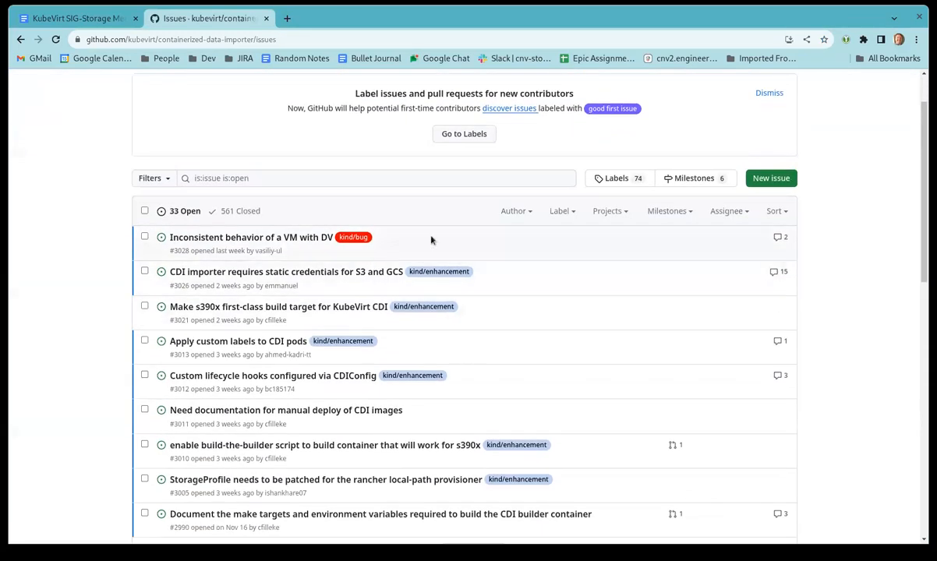
mouse_move(406, 322)
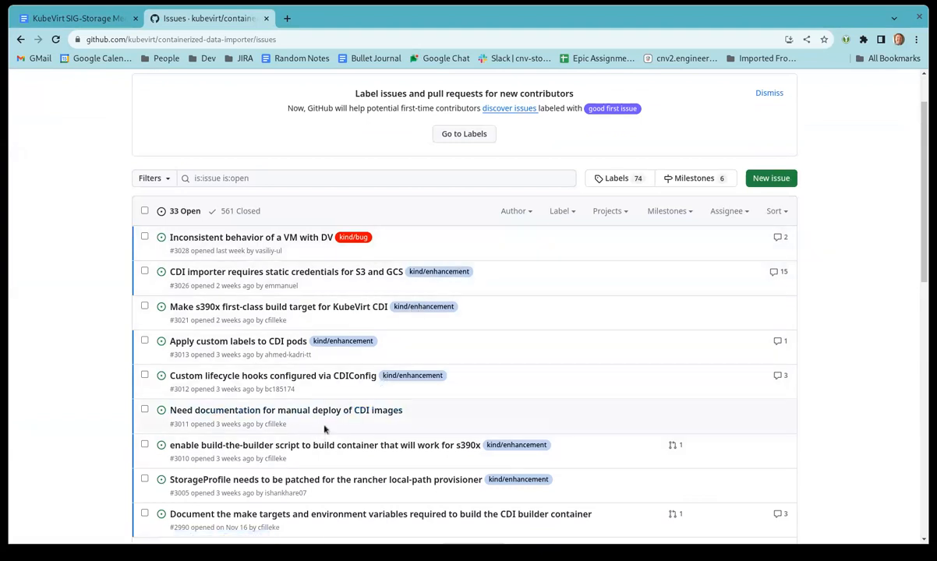
scroll(down, 3)
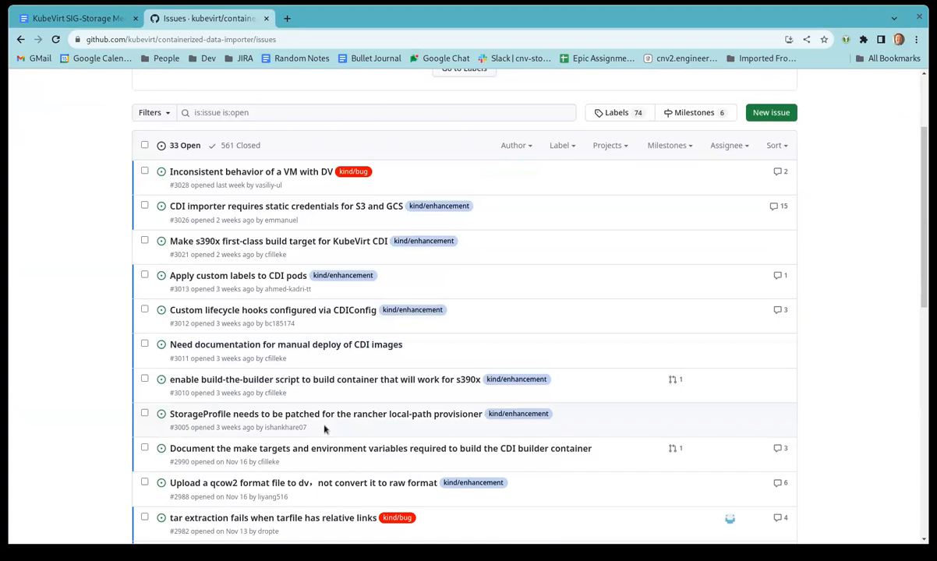
mouse_move(237, 275)
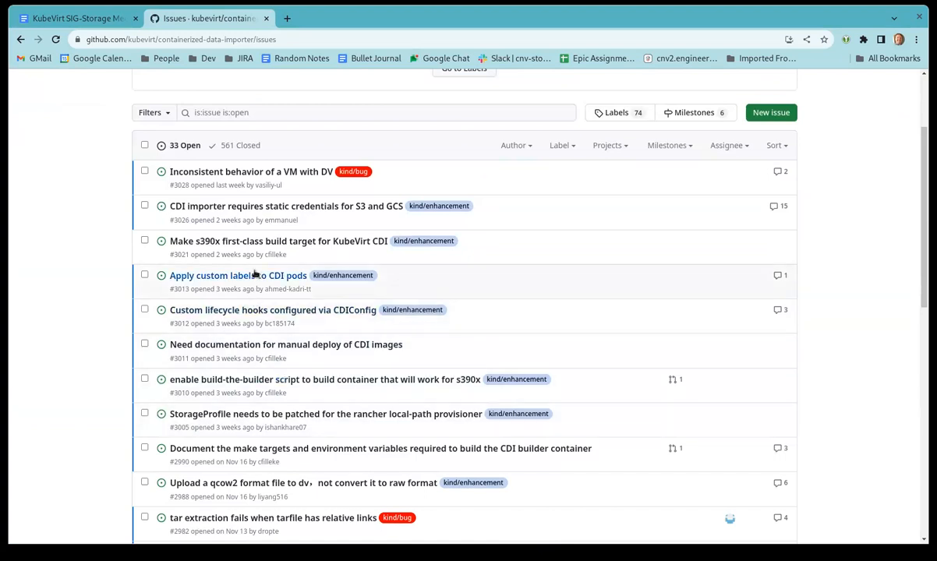
middle_click(238, 276)
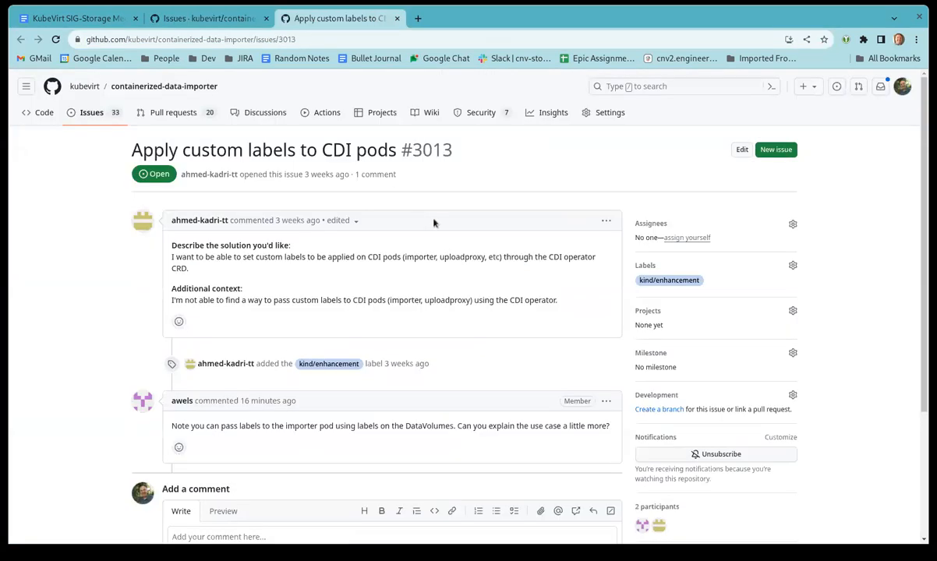
mouse_move(406, 245)
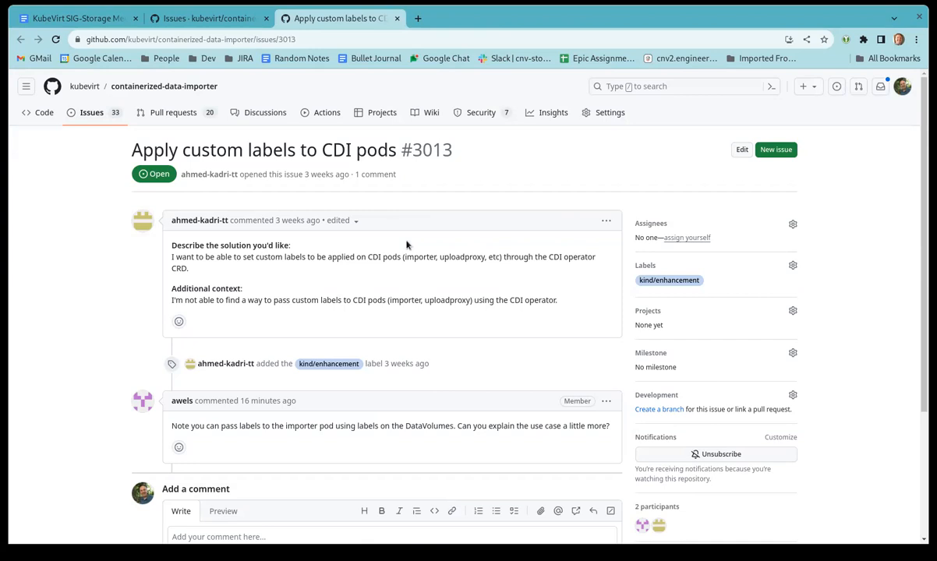
mouse_move(413, 253)
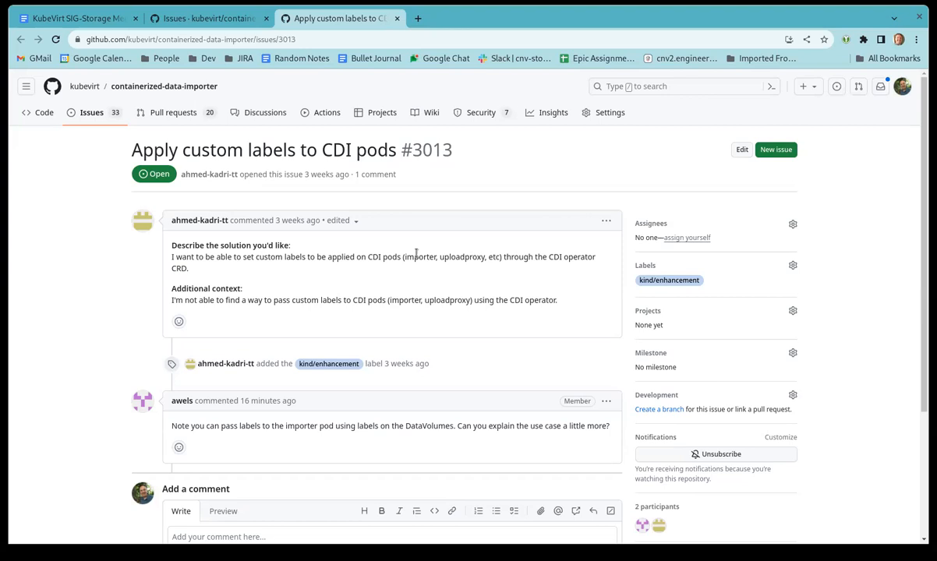
mouse_move(652, 235)
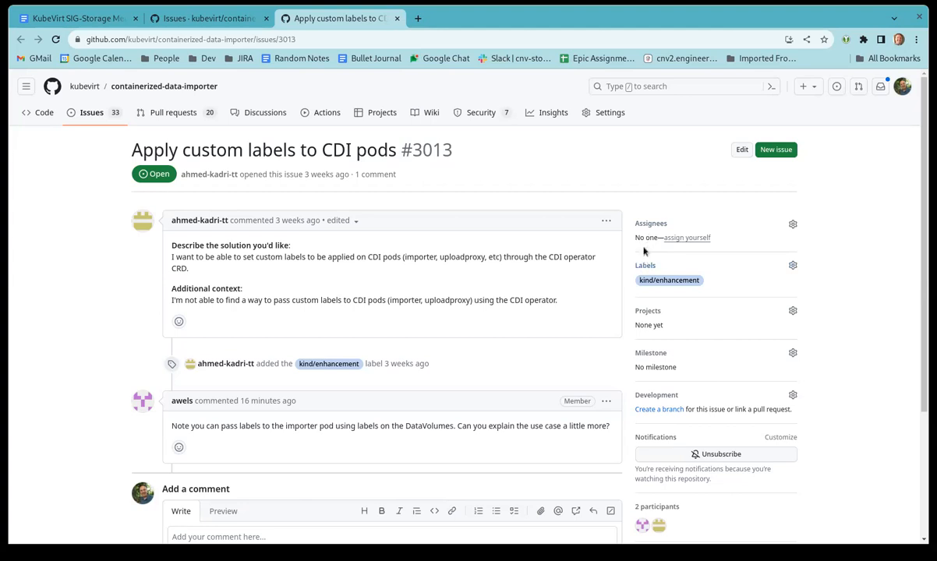
mouse_move(616, 298)
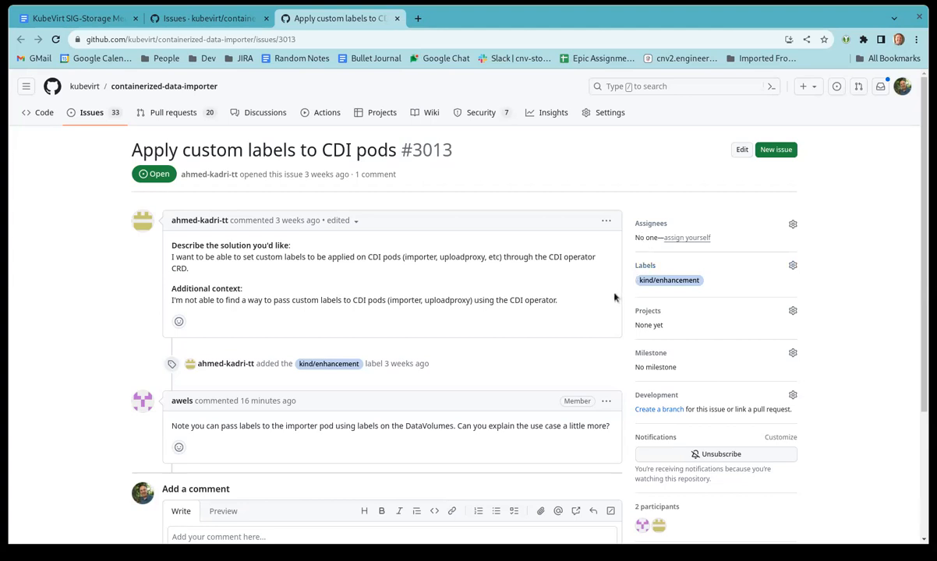
mouse_move(607, 307)
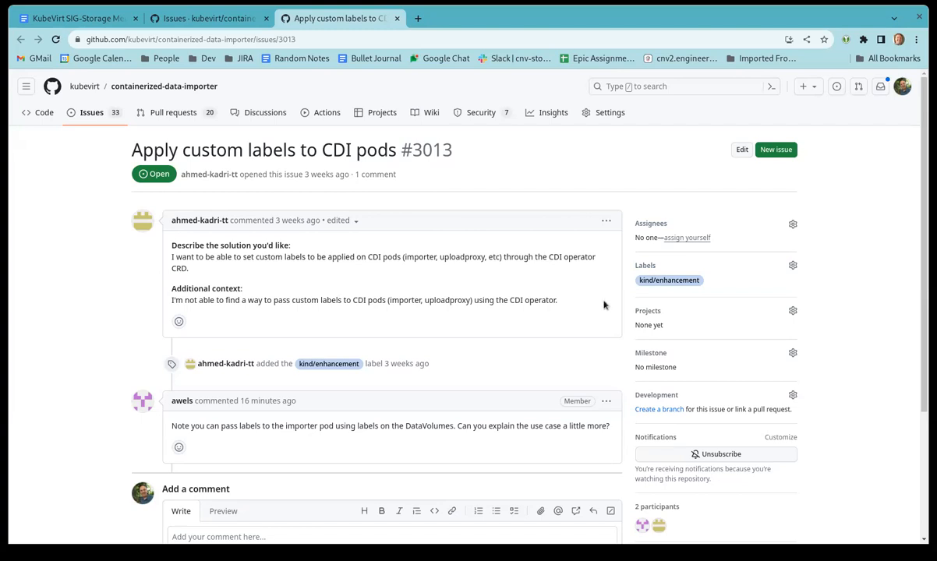
mouse_move(491, 381)
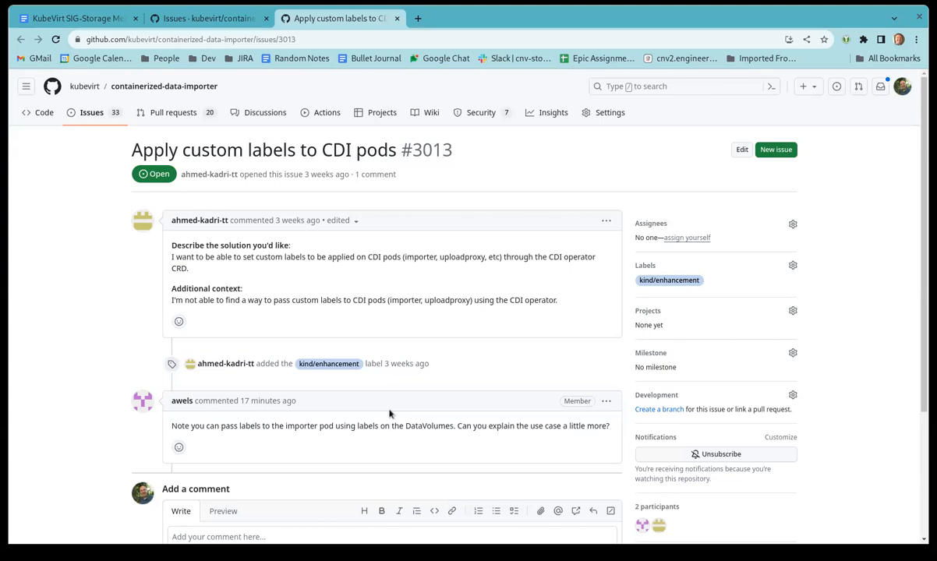
mouse_move(486, 390)
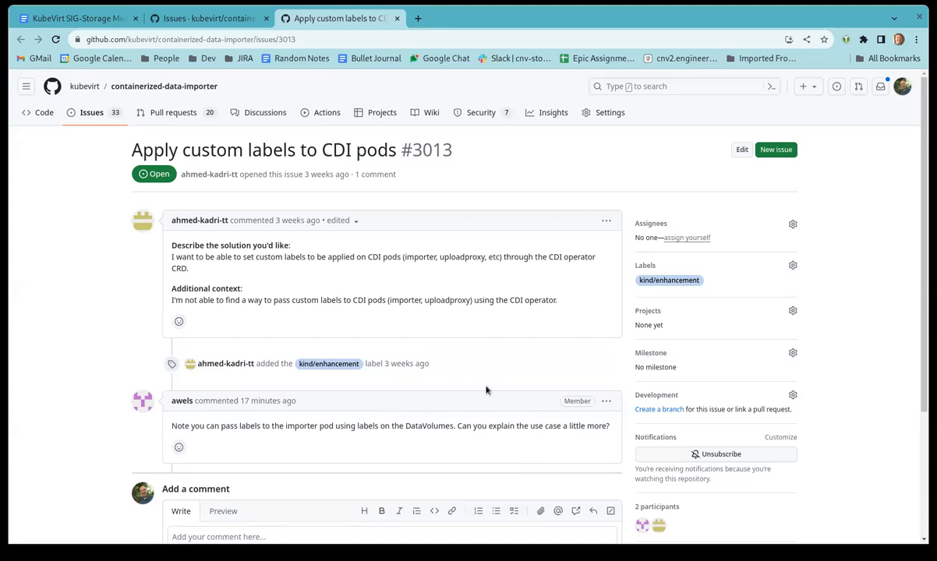
mouse_move(361, 209)
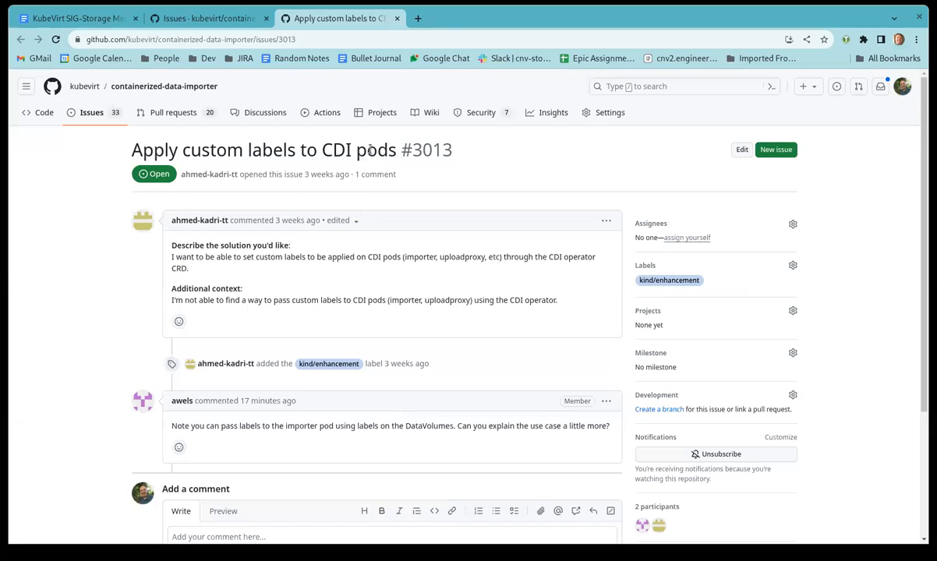
mouse_move(405, 284)
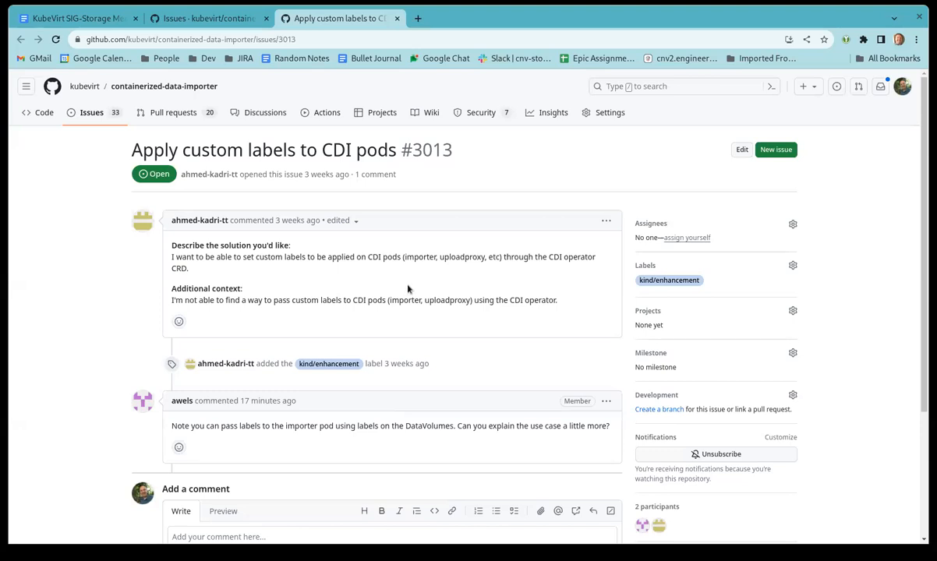
mouse_move(423, 350)
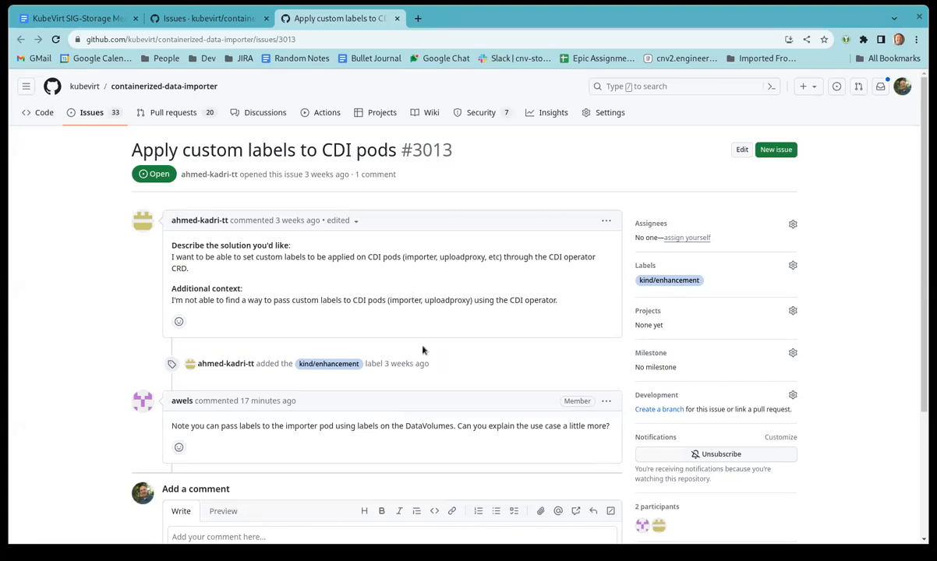
mouse_move(340, 451)
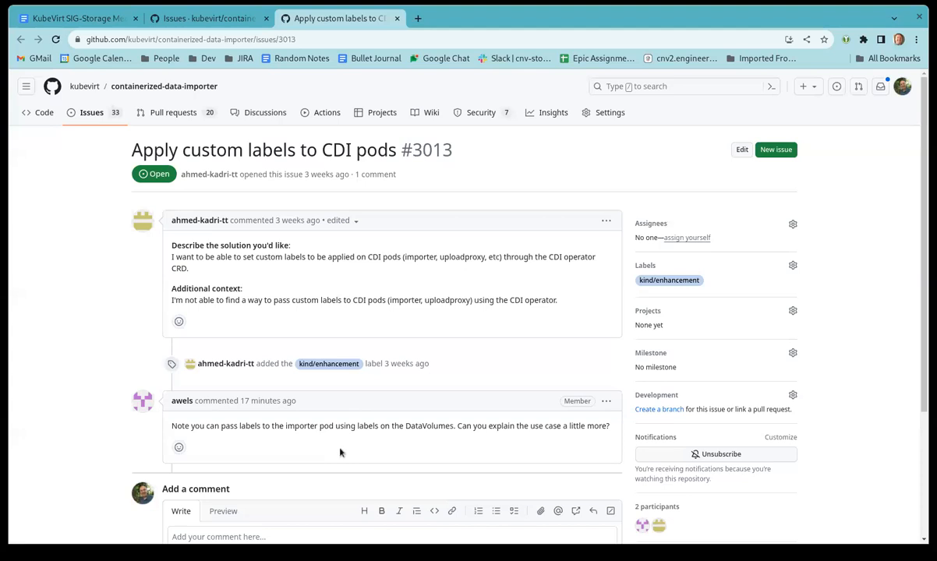
mouse_move(325, 461)
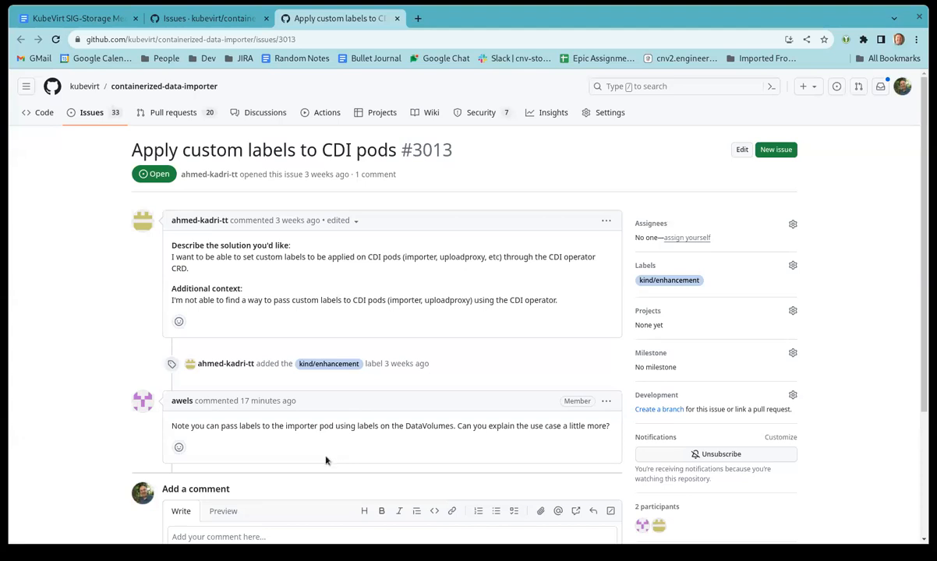
mouse_move(331, 466)
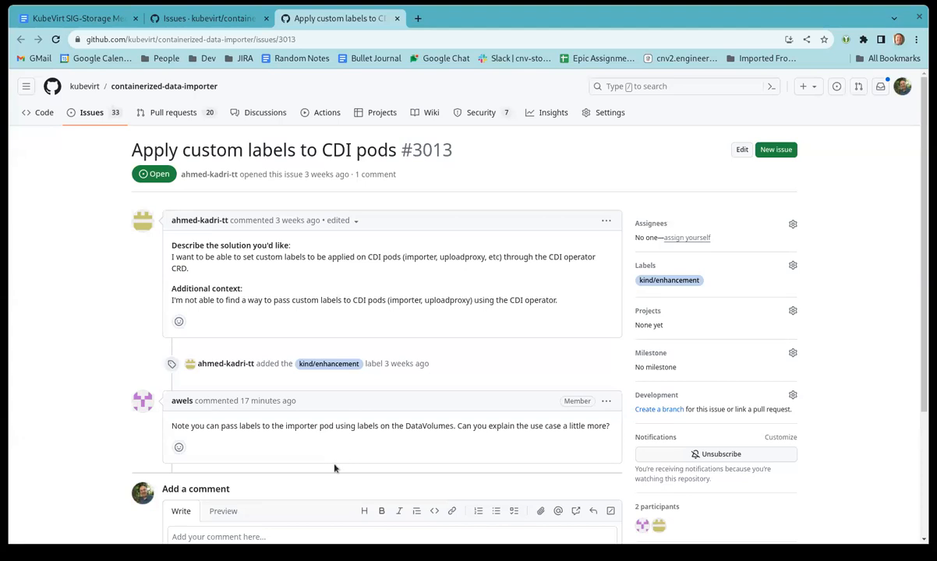
mouse_move(382, 454)
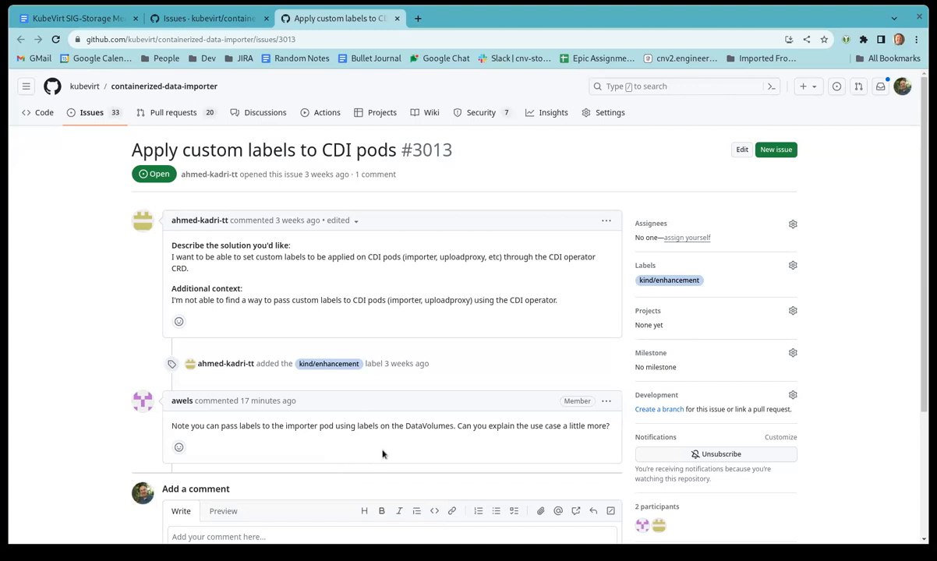
mouse_move(328, 363)
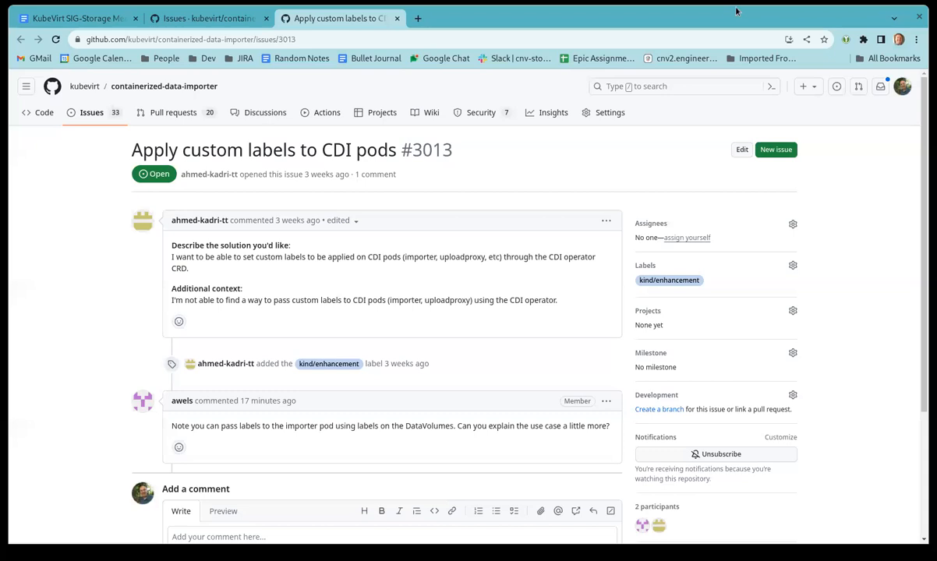
mouse_move(406, 27)
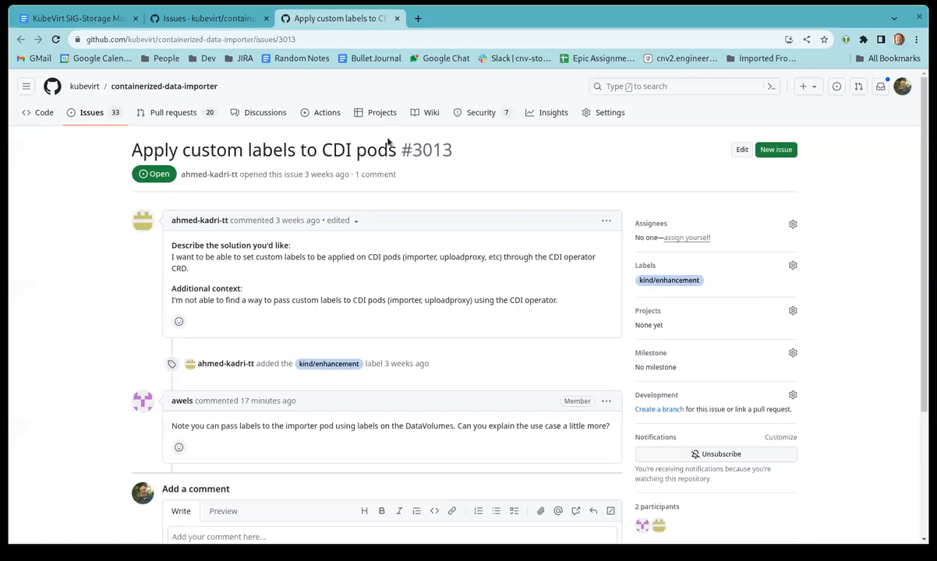
mouse_move(458, 243)
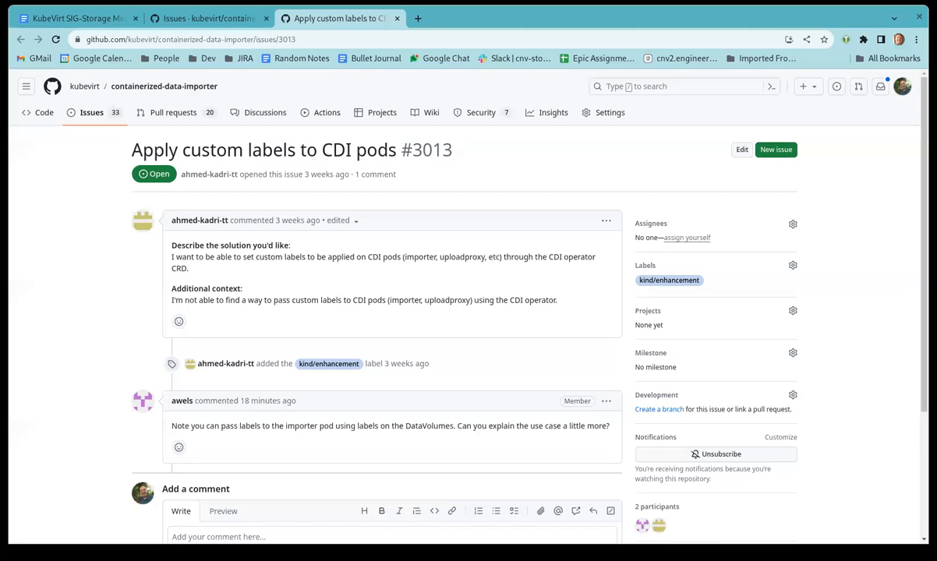
mouse_move(396, 17)
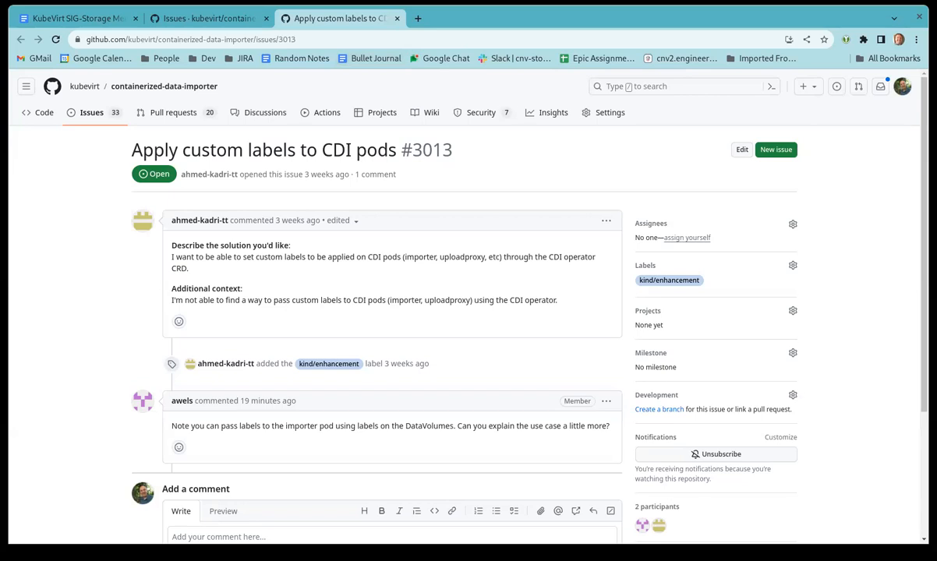
mouse_move(346, 67)
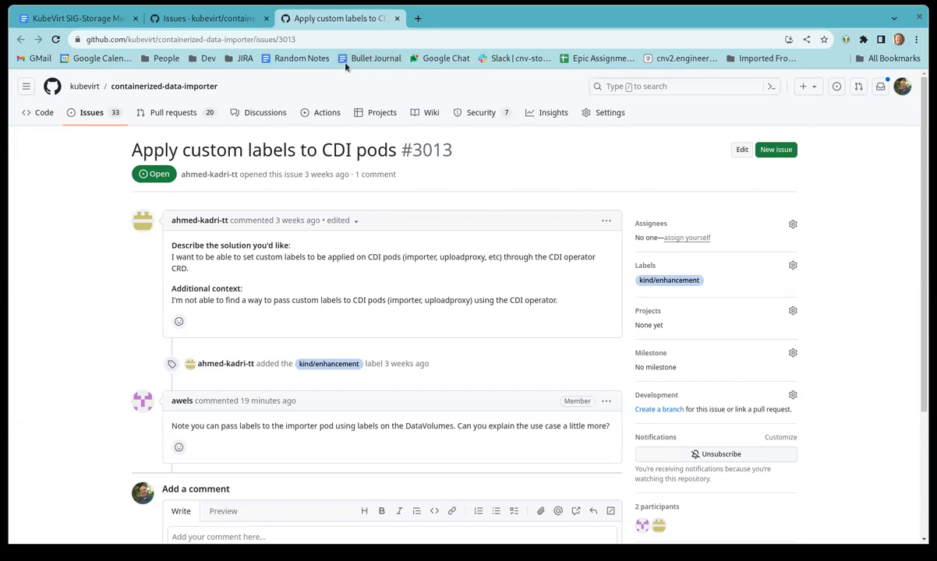
mouse_move(353, 94)
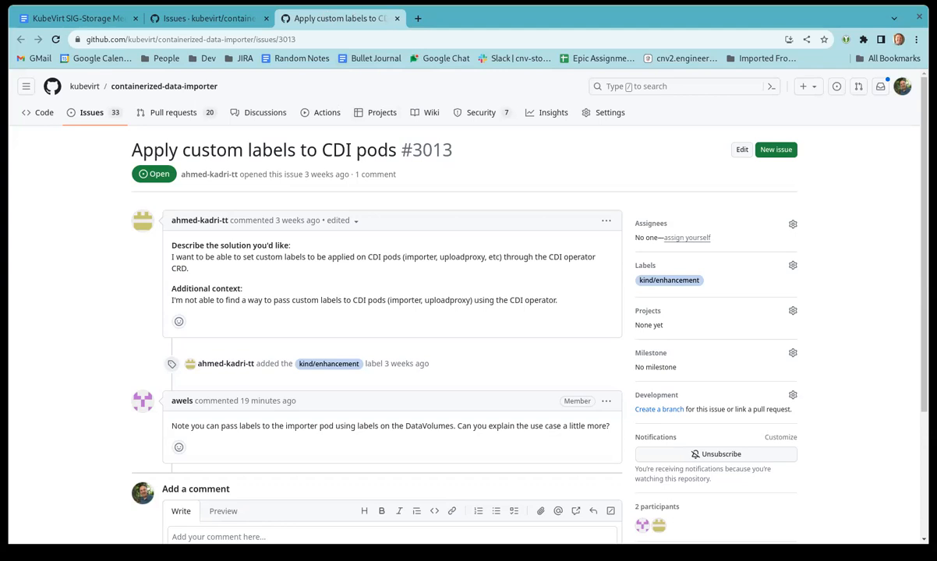
mouse_move(398, 18)
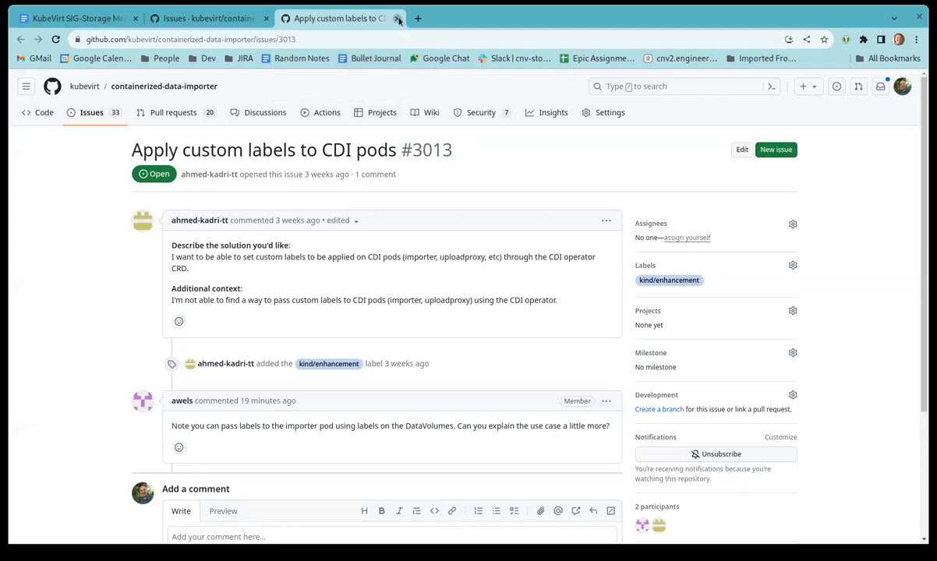
click(398, 18)
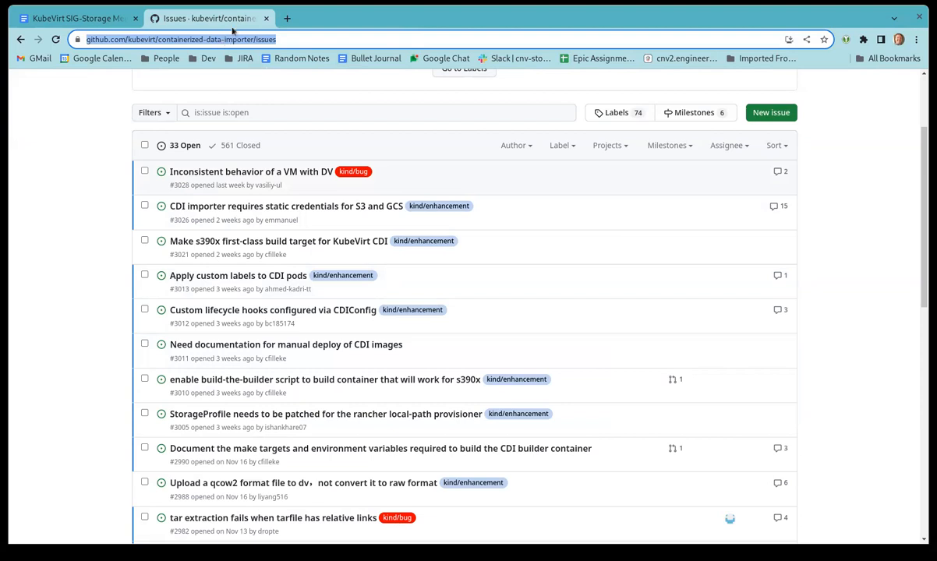
mouse_move(251, 172)
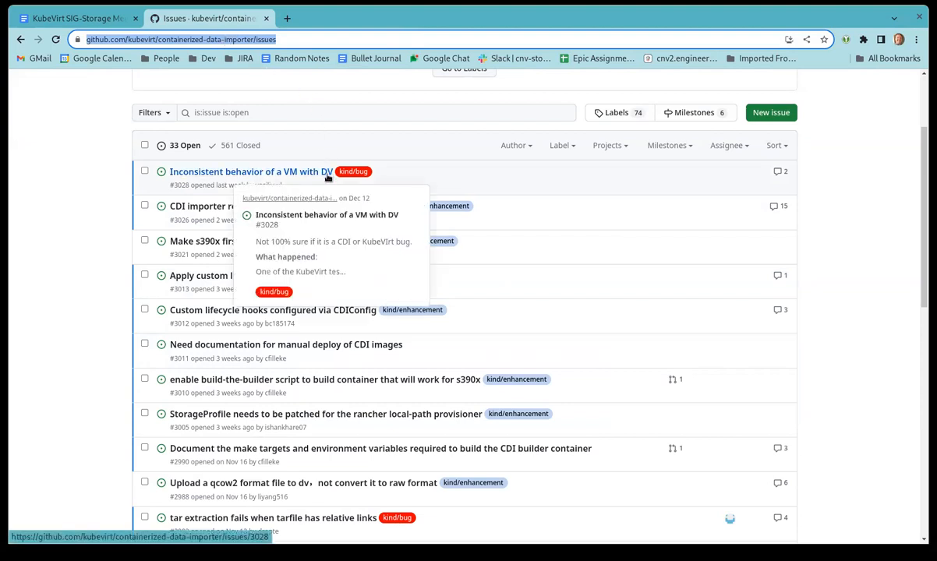
mouse_move(316, 175)
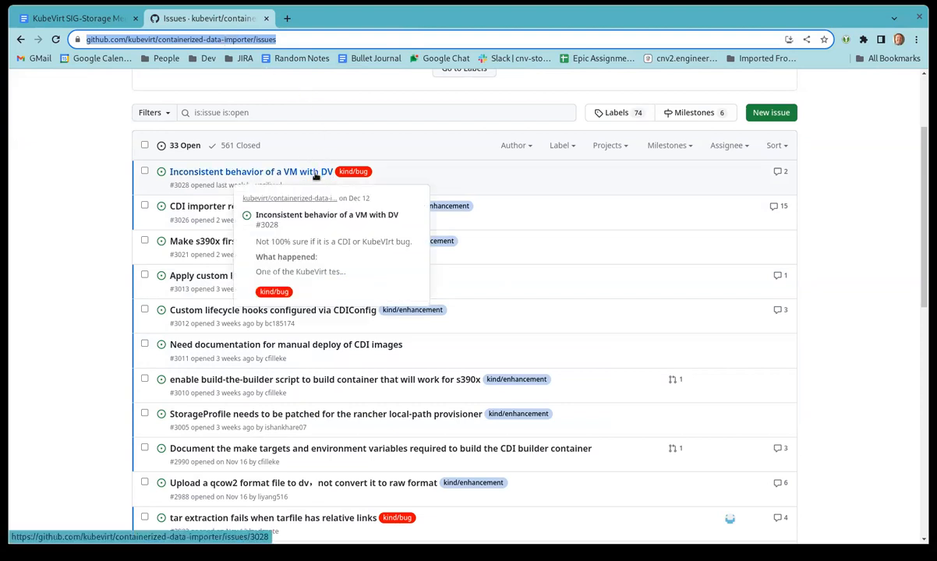
mouse_move(315, 193)
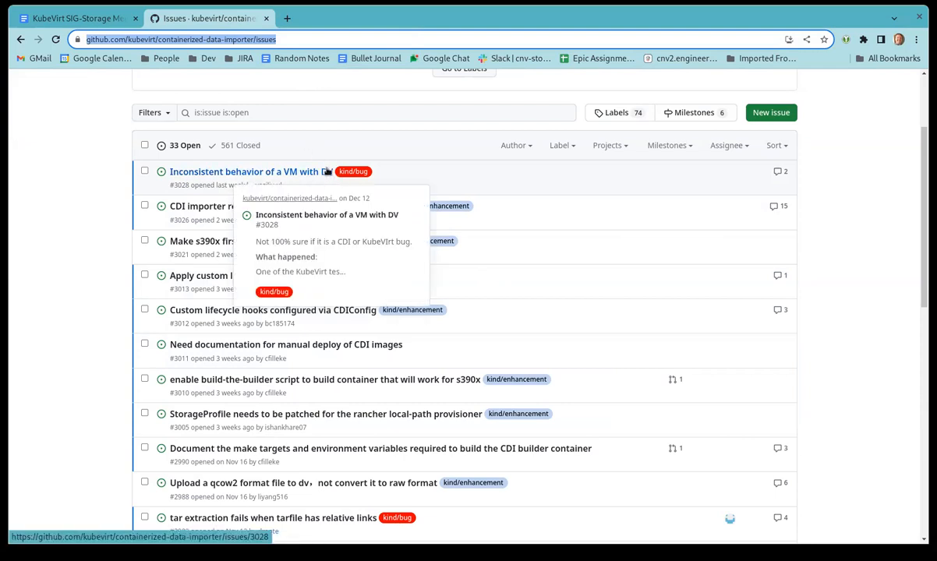
mouse_move(299, 223)
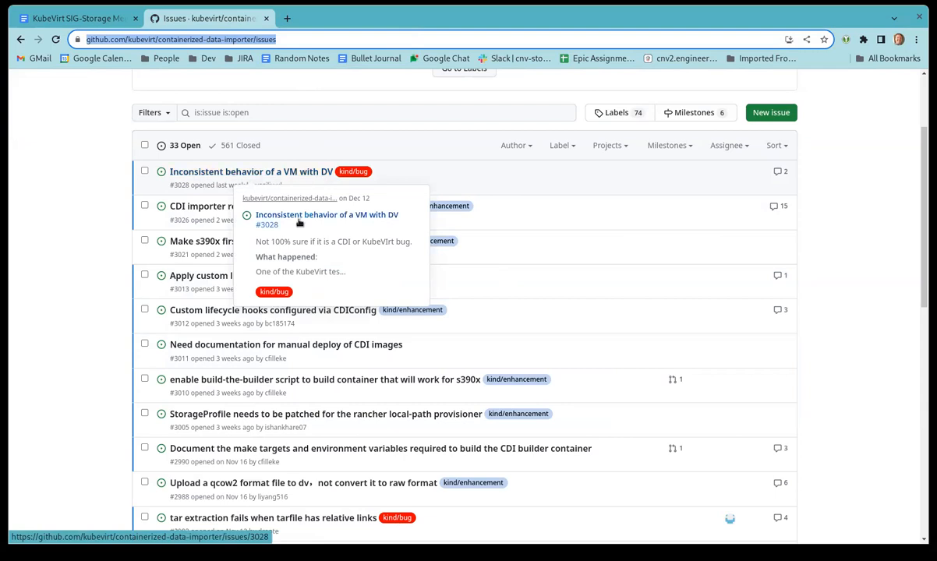
mouse_move(478, 197)
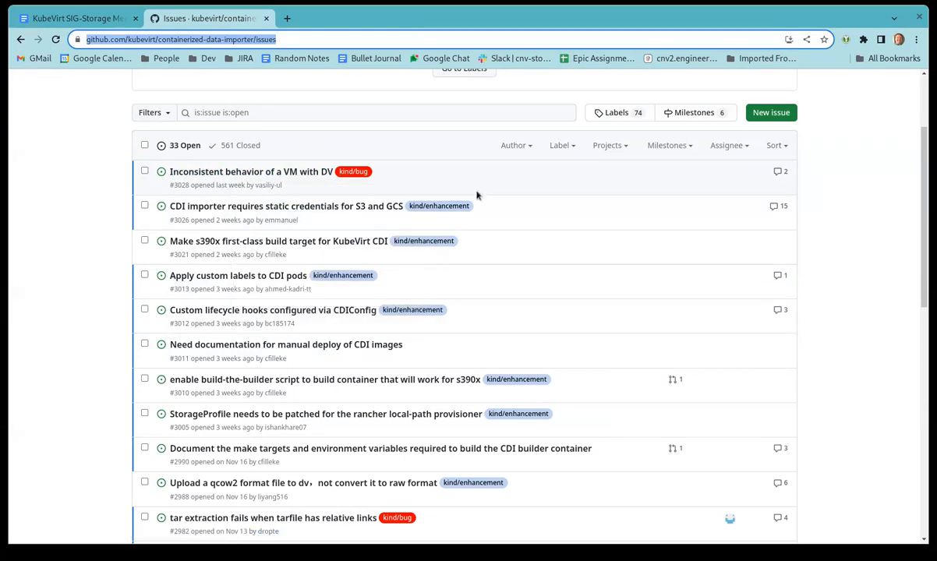
mouse_move(491, 197)
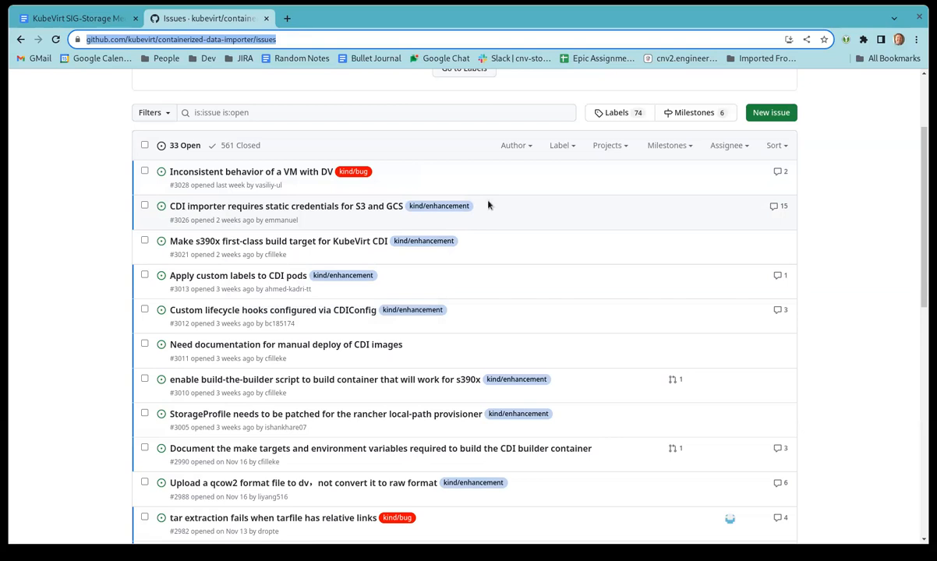
mouse_move(262, 309)
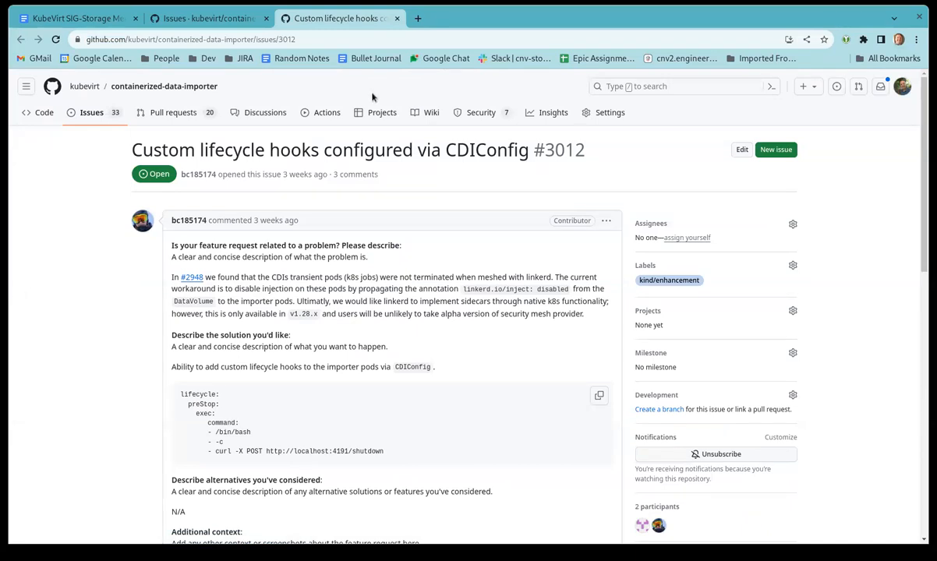
Look over issue #3012 'Custom lifecycle hooks', then close its tab to reach the 33 open issues
scroll(down, 3)
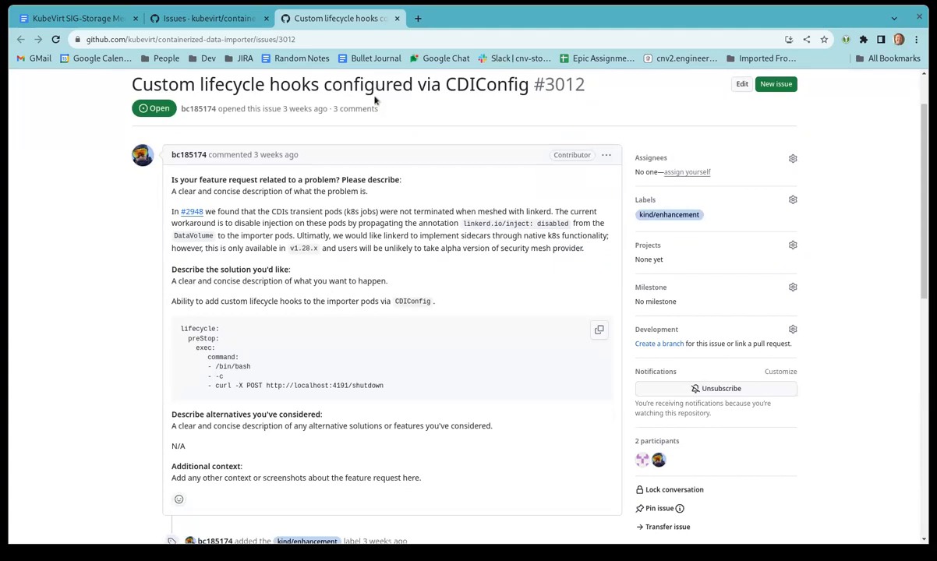
scroll(down, 3)
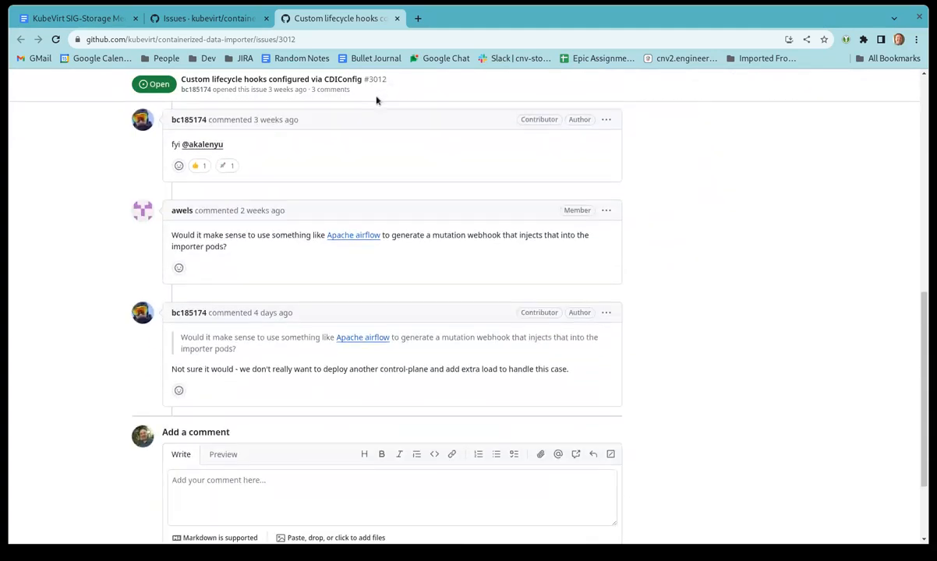
mouse_move(384, 111)
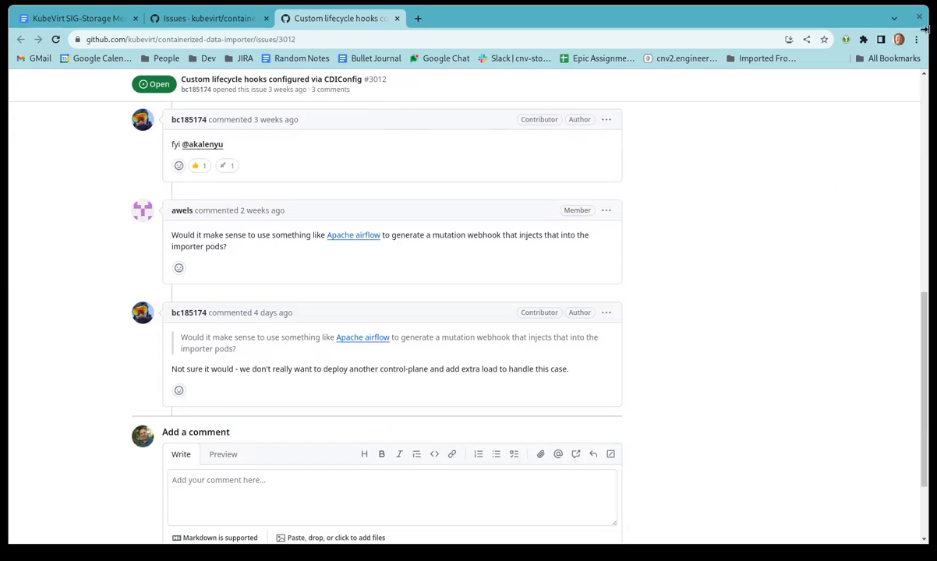
mouse_move(236, 325)
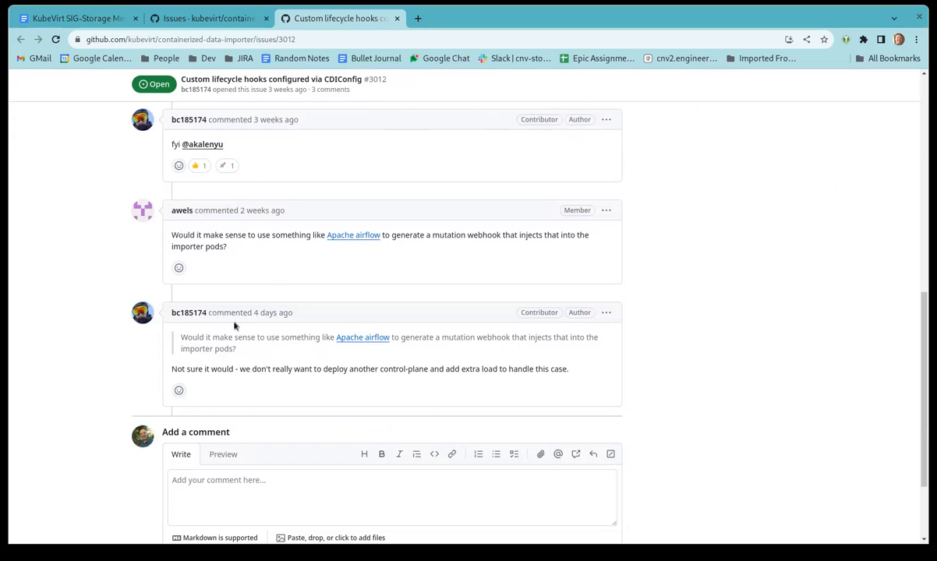
scroll(up, 3)
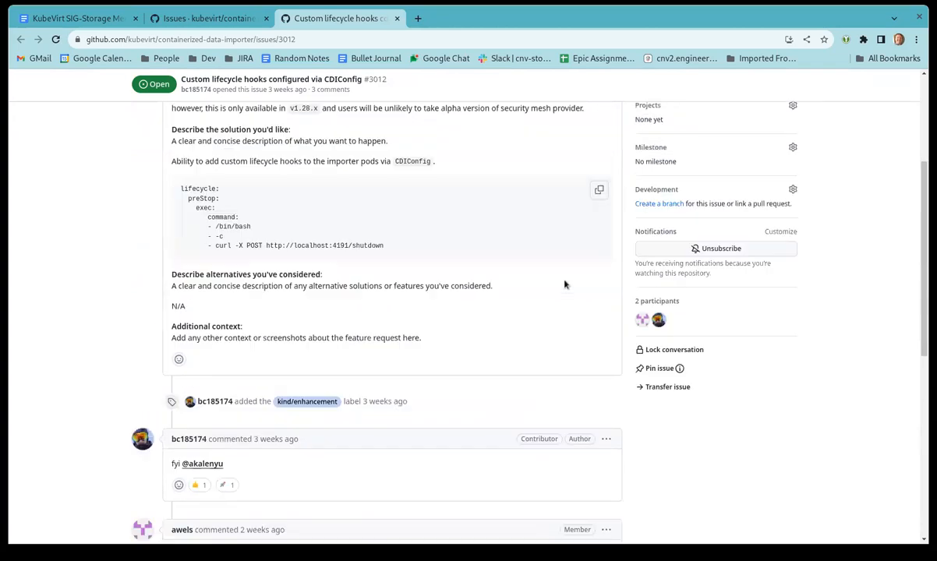
scroll(down, 3)
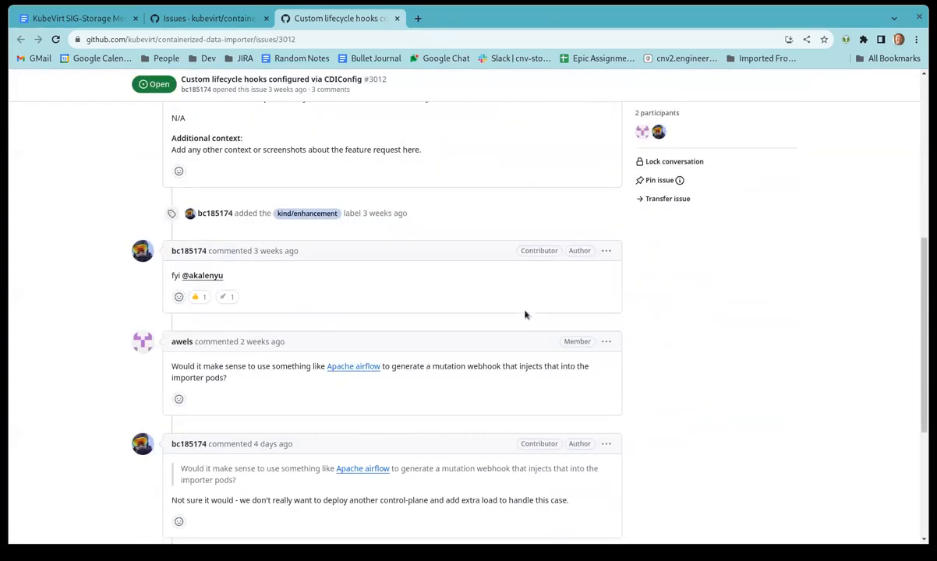
scroll(down, 3)
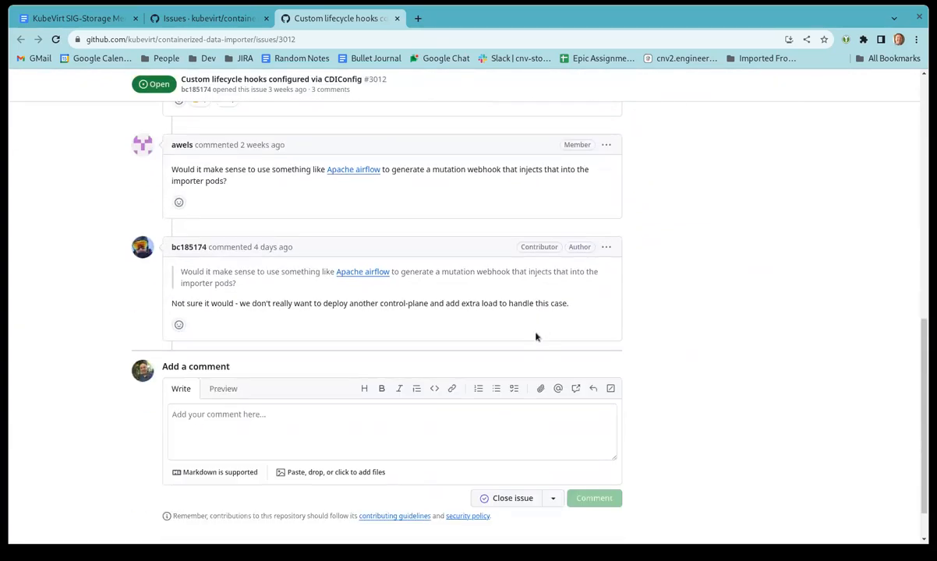
mouse_move(528, 358)
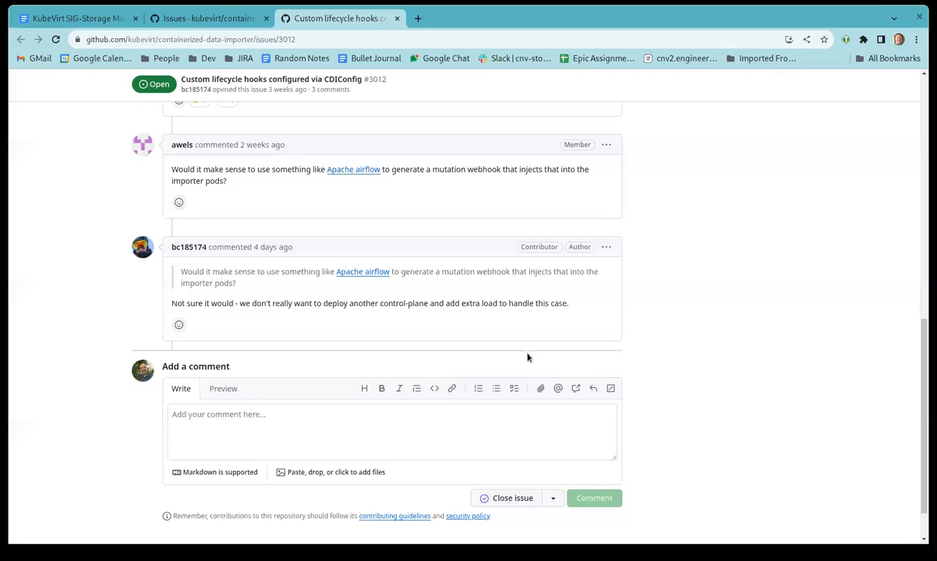
scroll(up, 3)
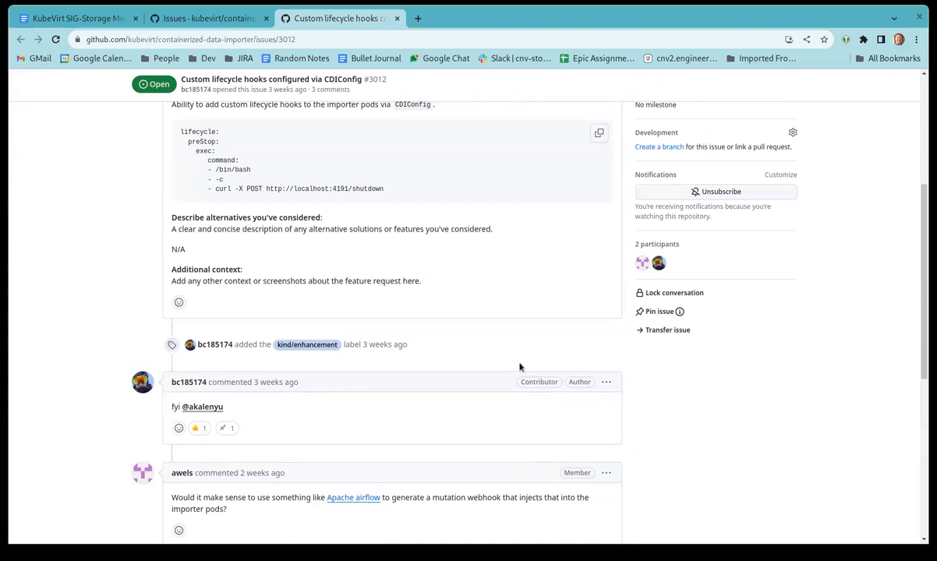
scroll(down, 3)
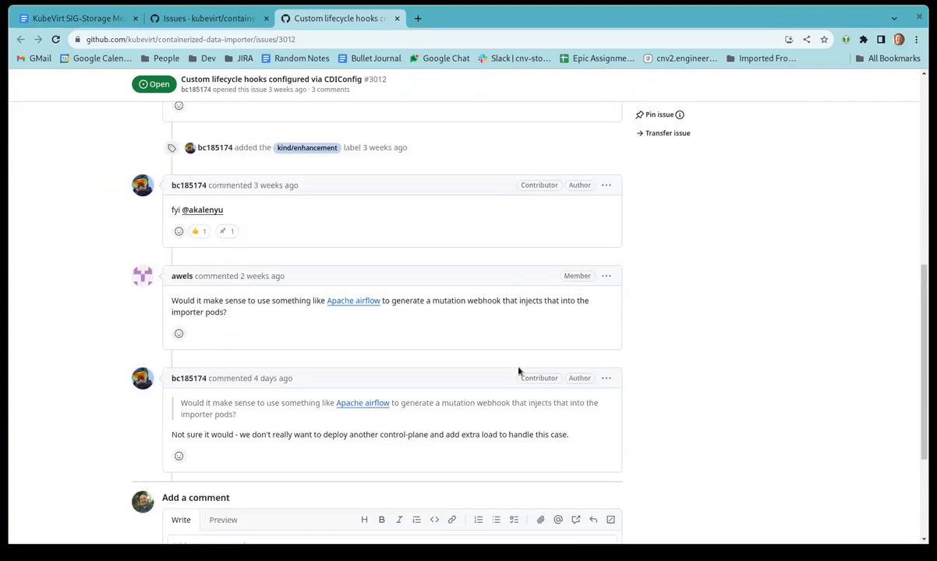
mouse_move(798, 466)
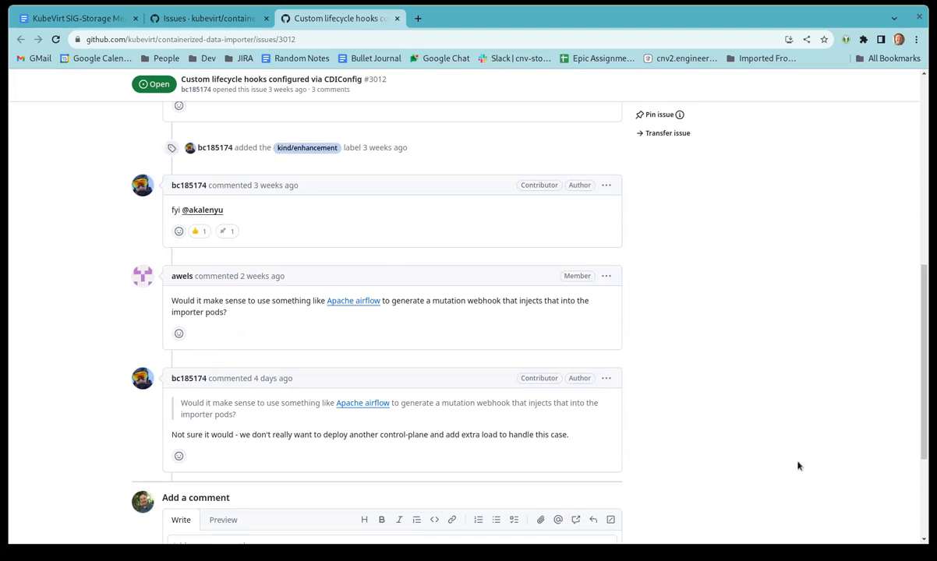
mouse_move(483, 302)
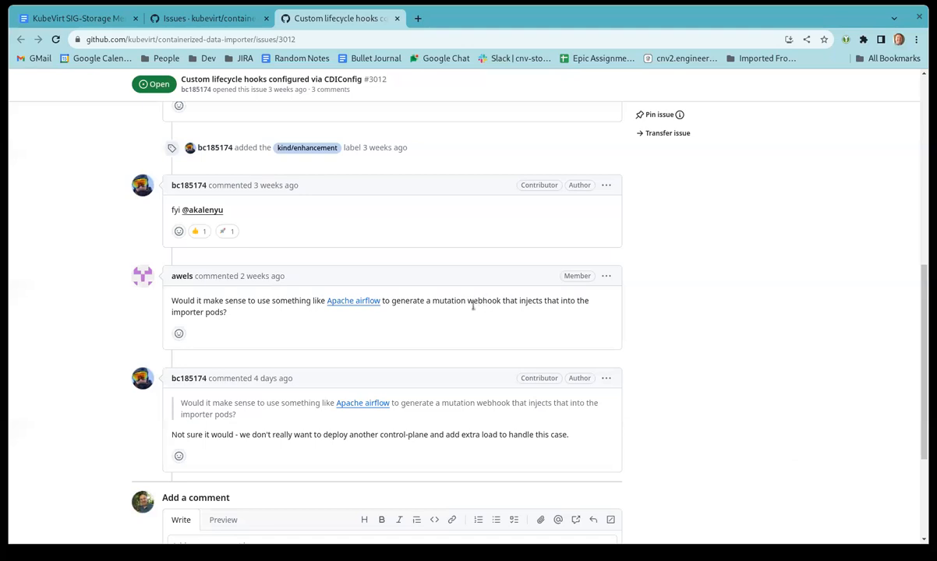
mouse_move(489, 371)
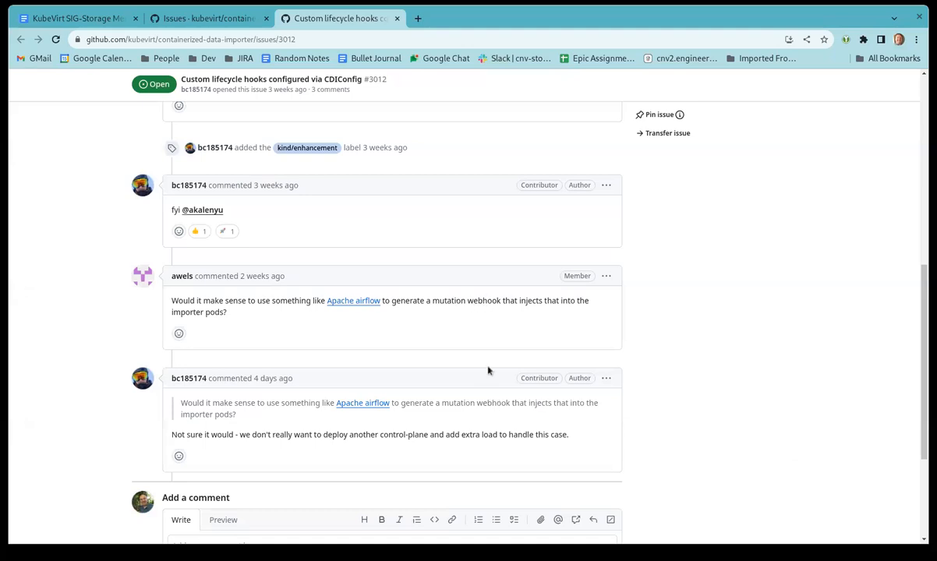
scroll(up, 3)
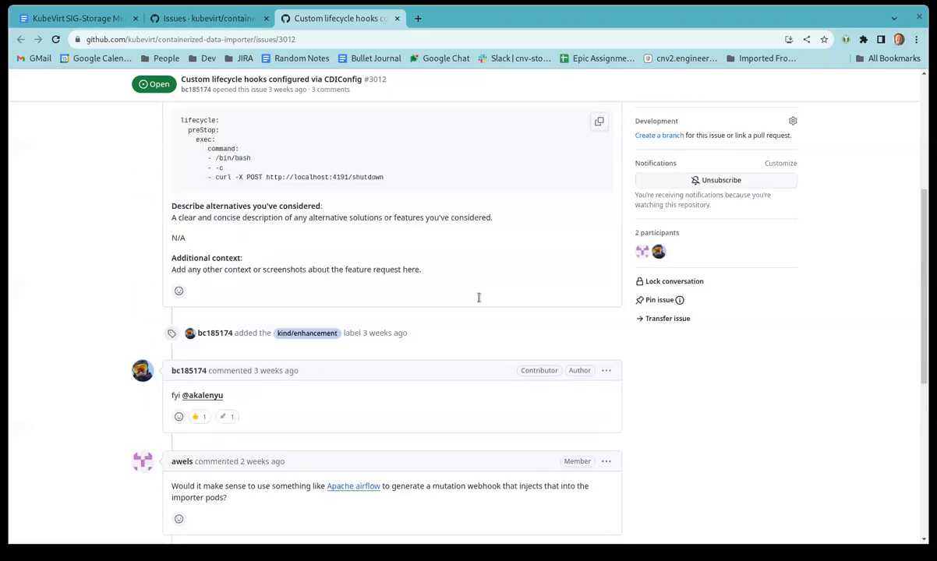
scroll(up, 3)
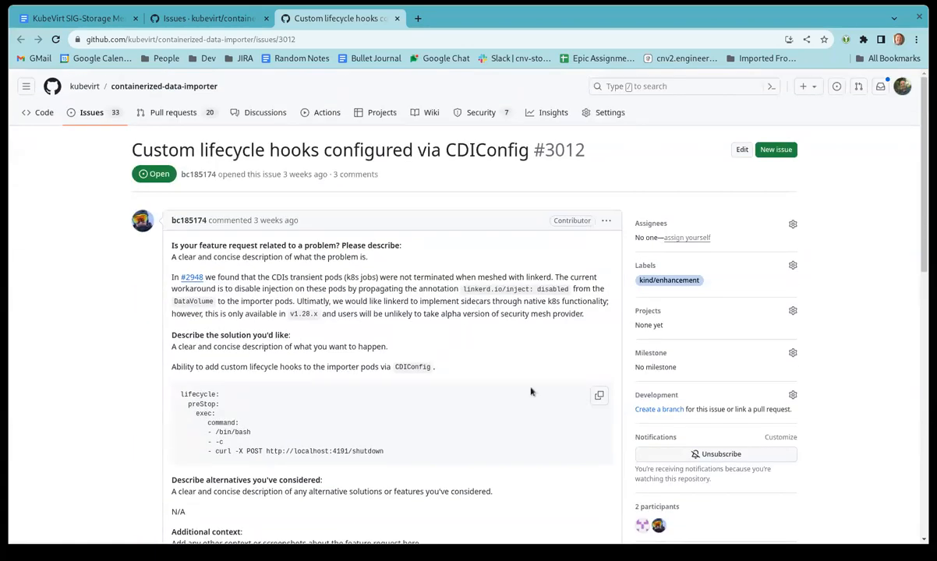
scroll(down, 3)
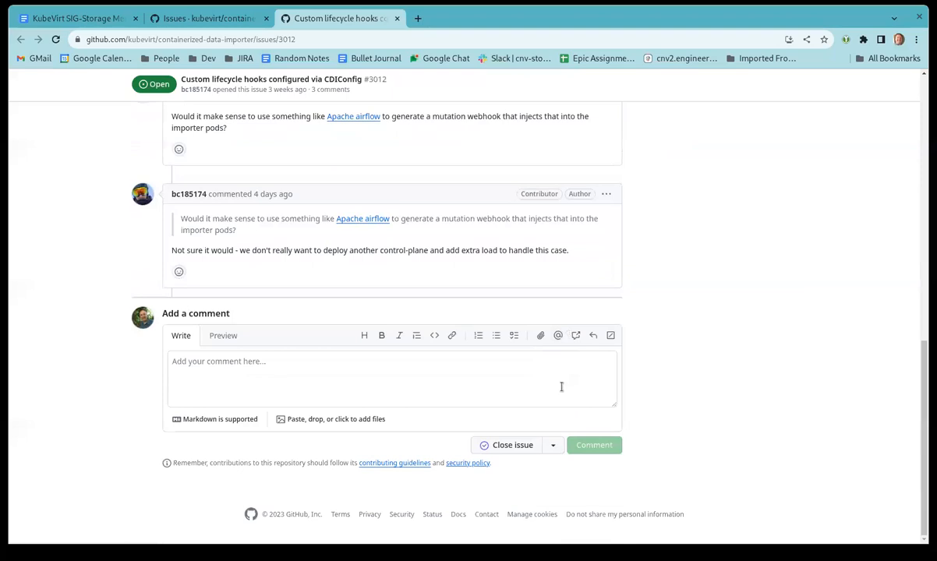
scroll(up, 3)
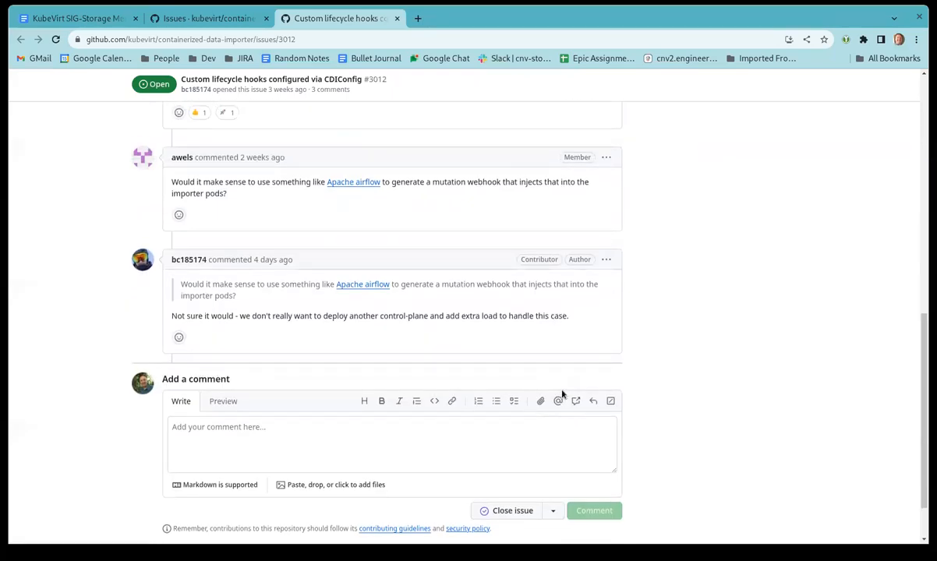
scroll(up, 3)
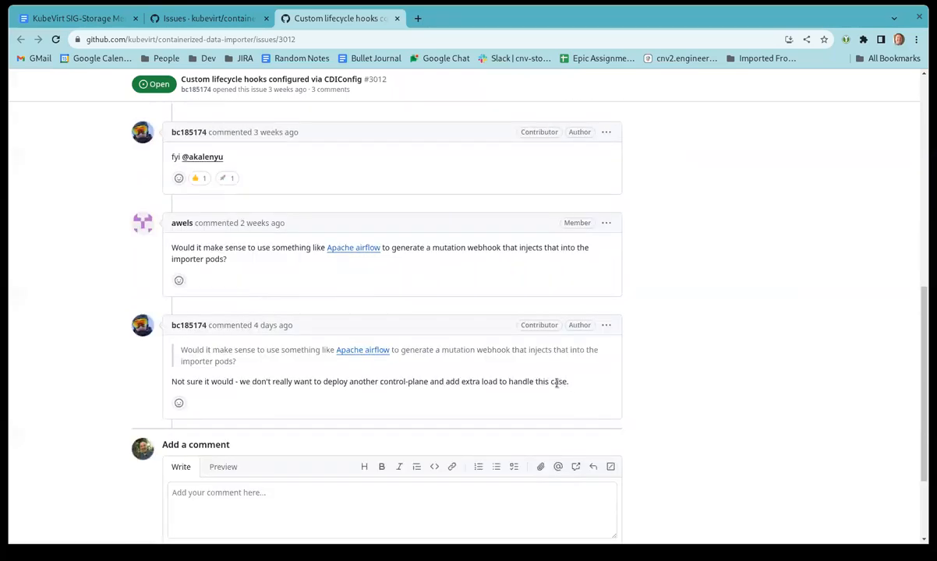
scroll(up, 3)
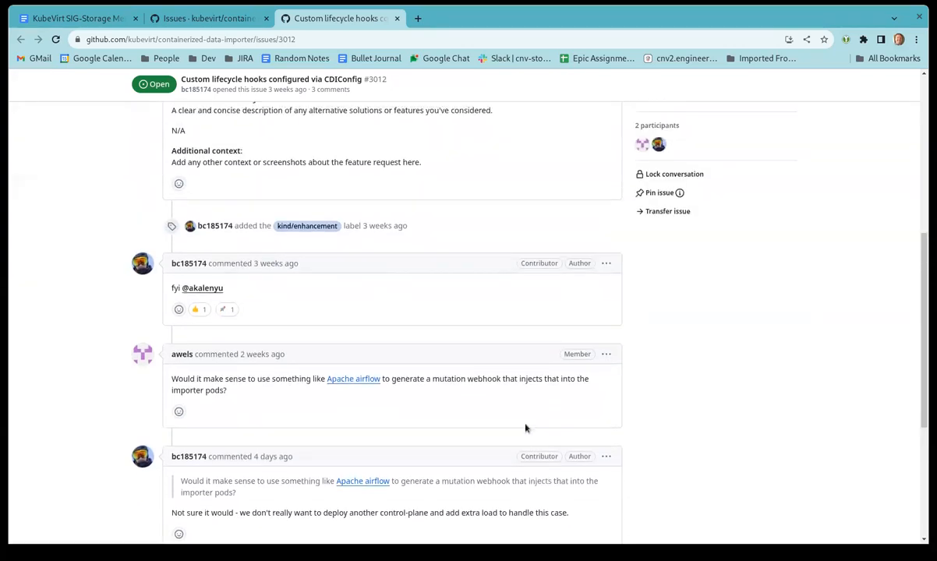
scroll(up, 3)
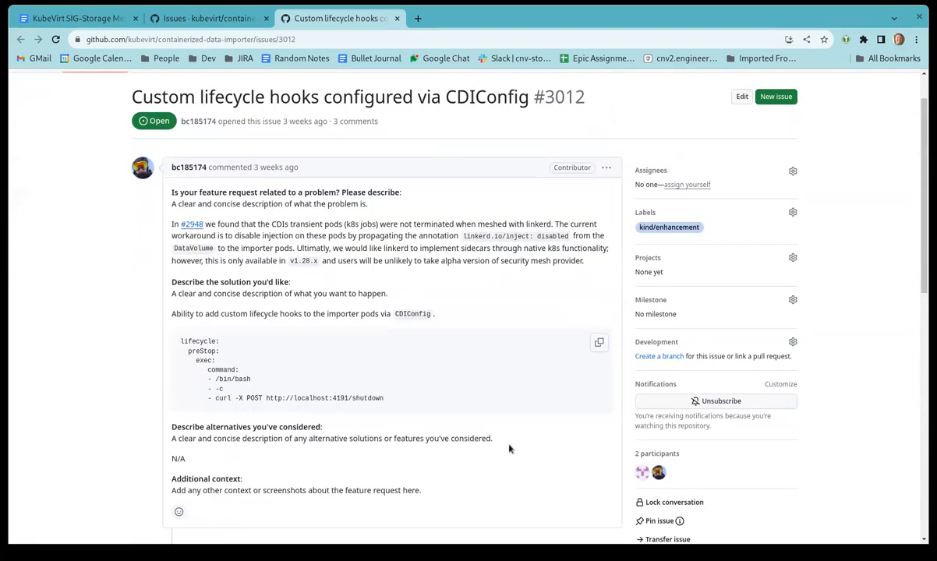
mouse_move(503, 462)
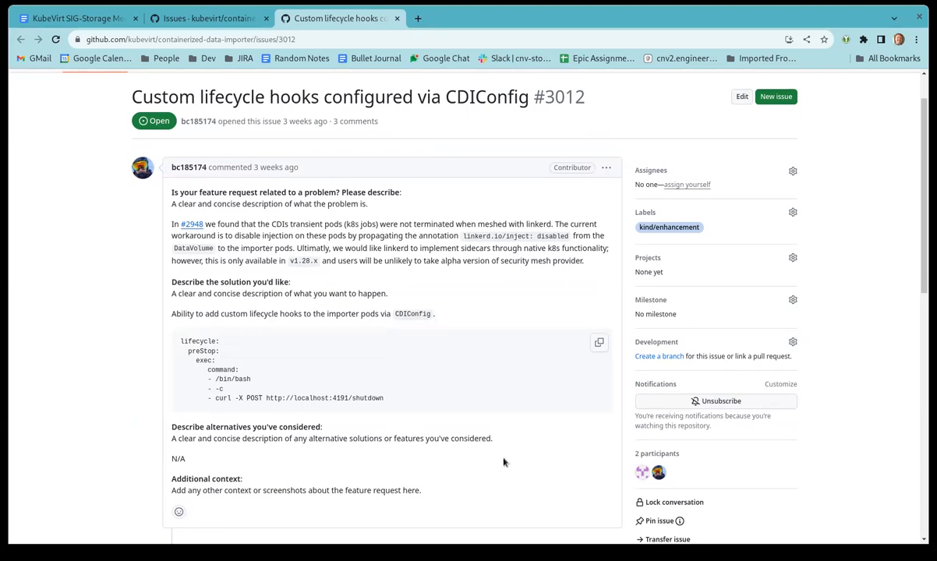
mouse_move(493, 488)
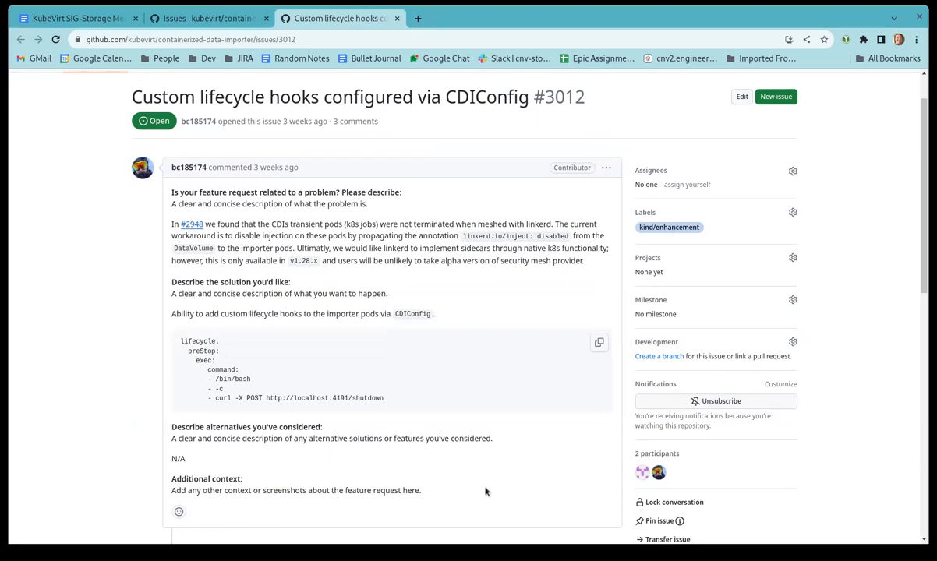
mouse_move(478, 501)
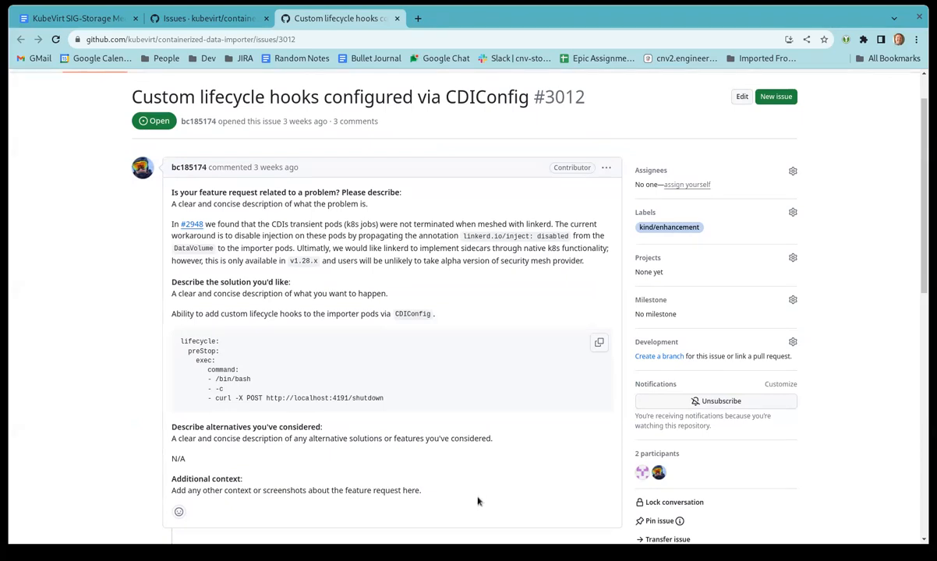
mouse_move(424, 511)
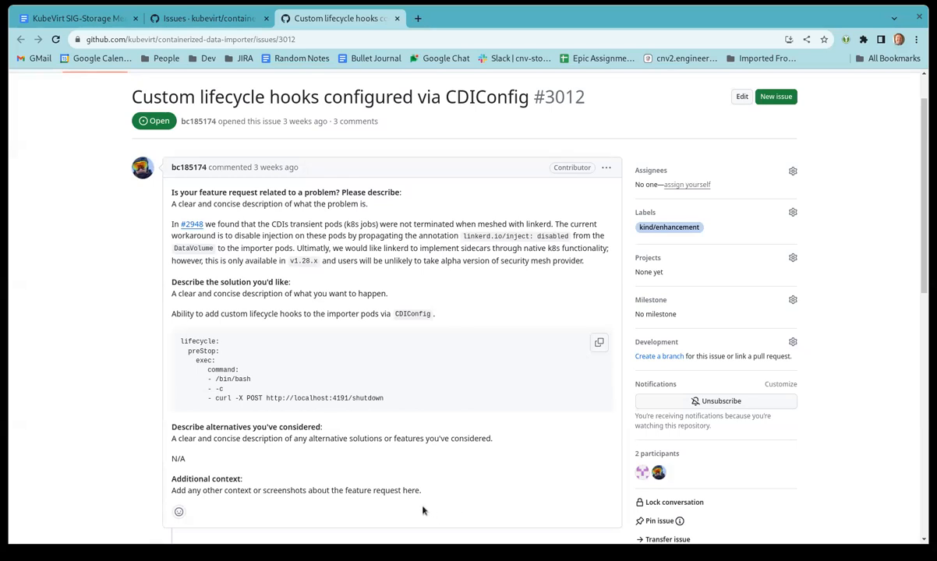
mouse_move(361, 31)
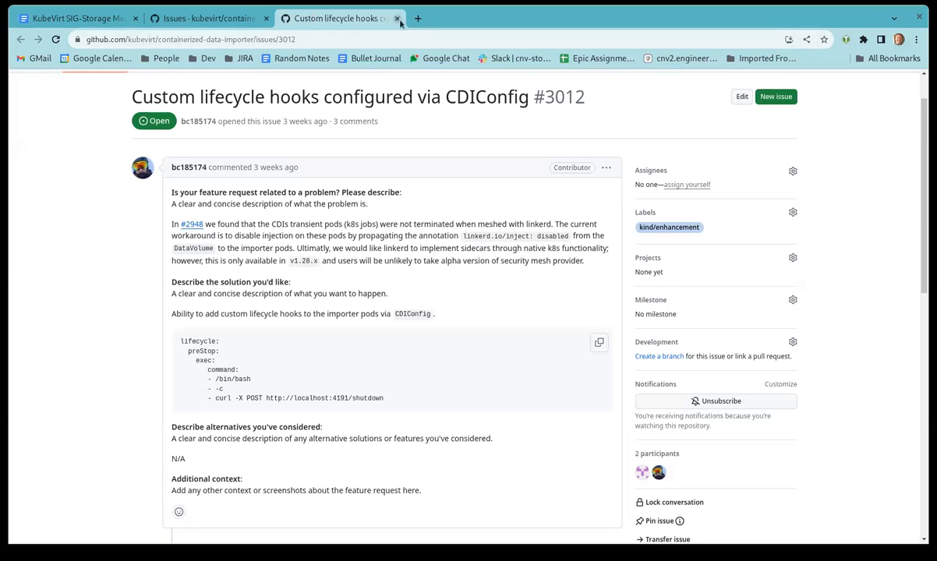
mouse_move(394, 18)
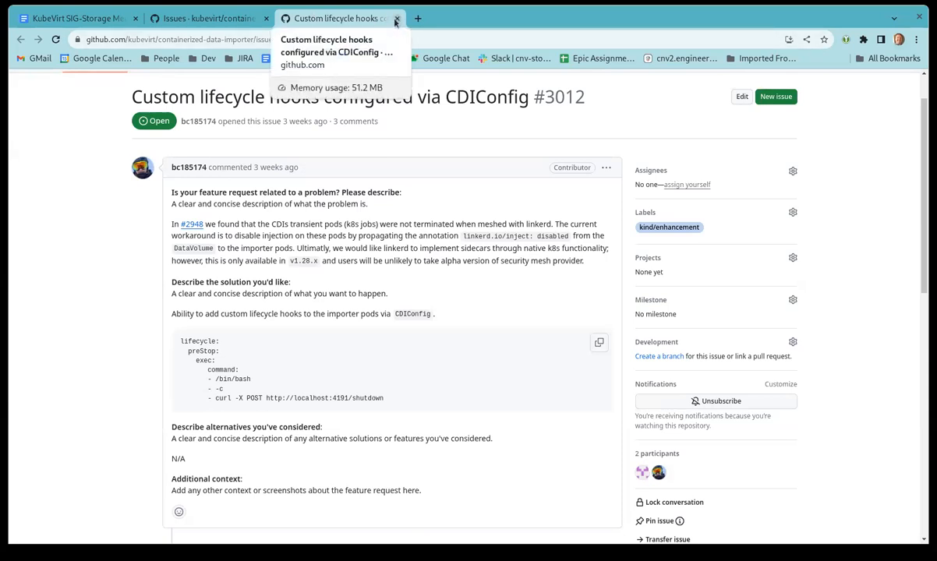
click(397, 18)
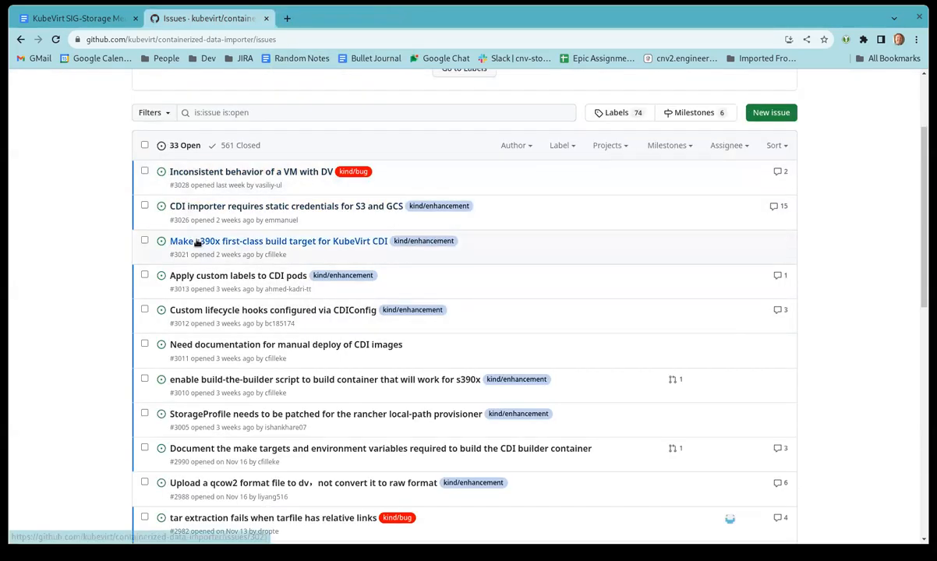
mouse_move(331, 393)
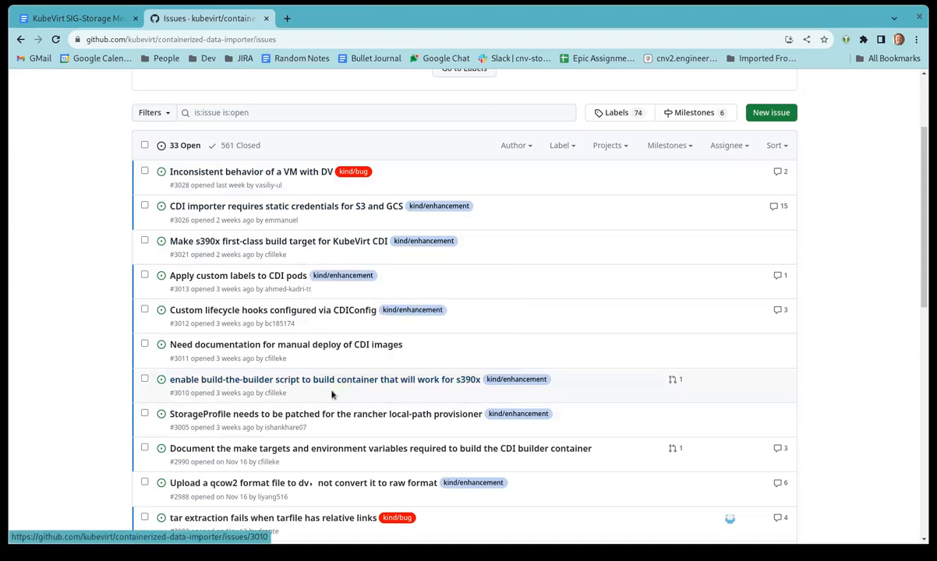
mouse_move(647, 309)
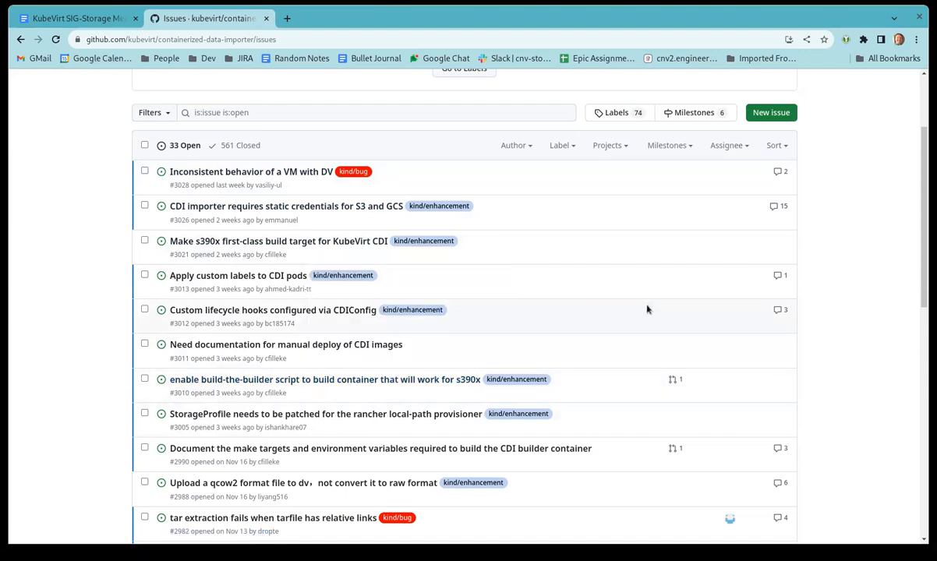
Scroll the CDI open issues list down to older September issues back to #2894
scroll(down, 3)
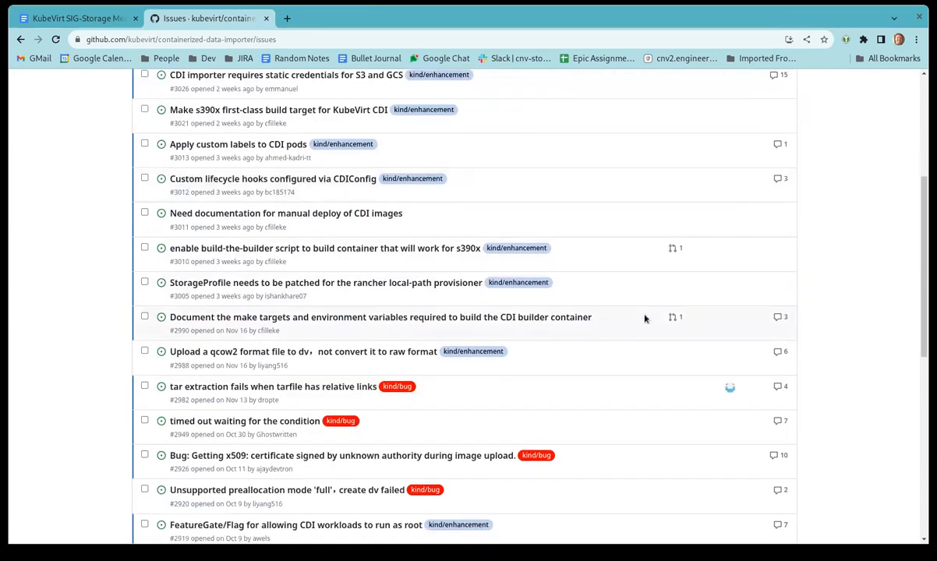
mouse_move(644, 341)
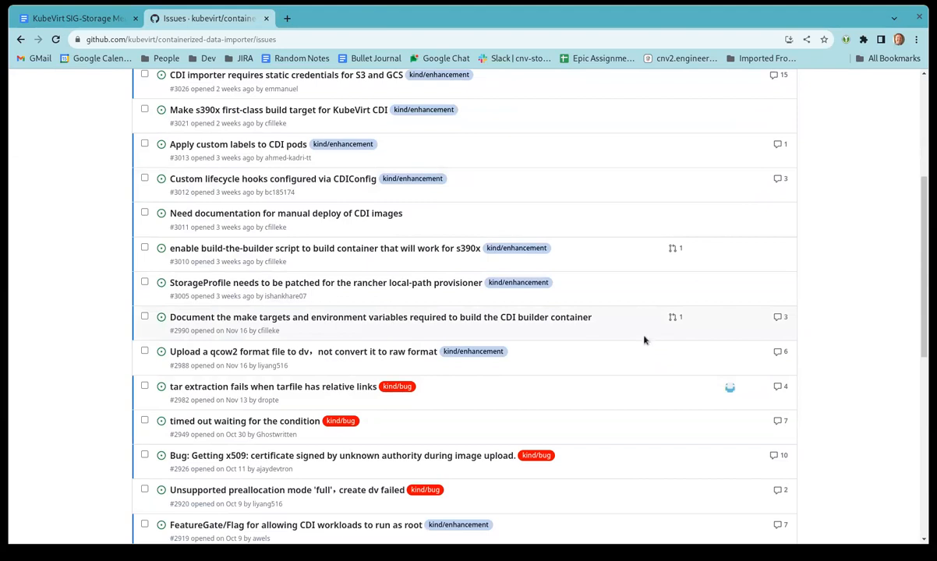
scroll(down, 3)
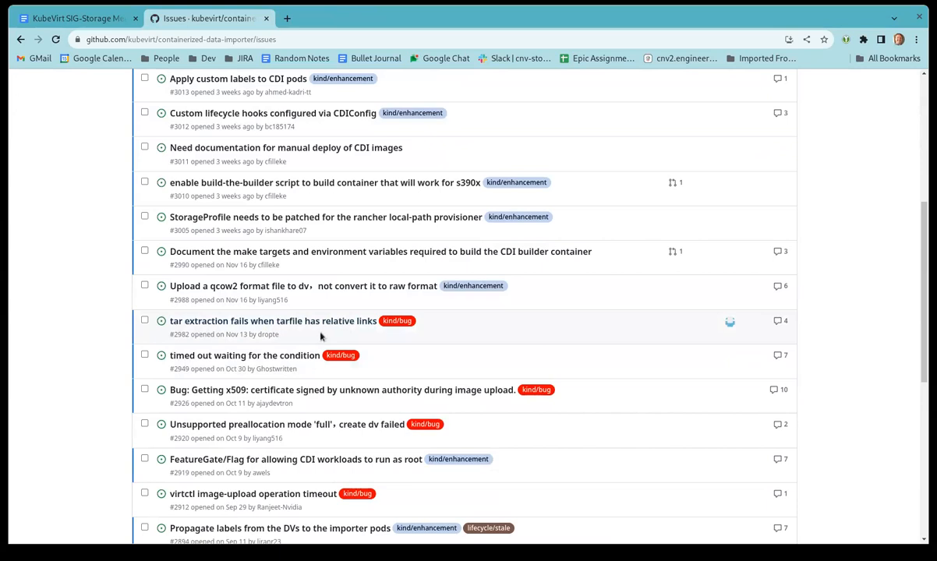
mouse_move(315, 321)
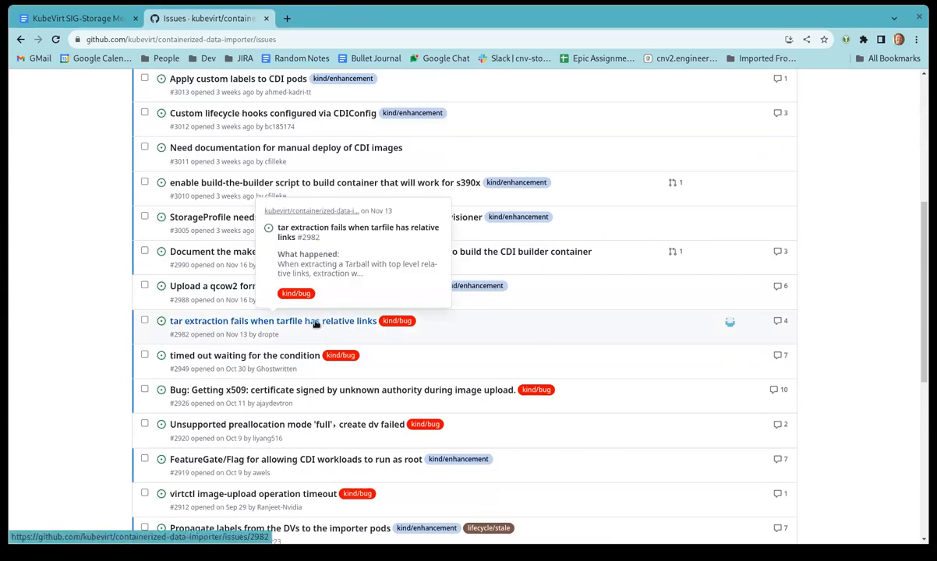
mouse_move(324, 320)
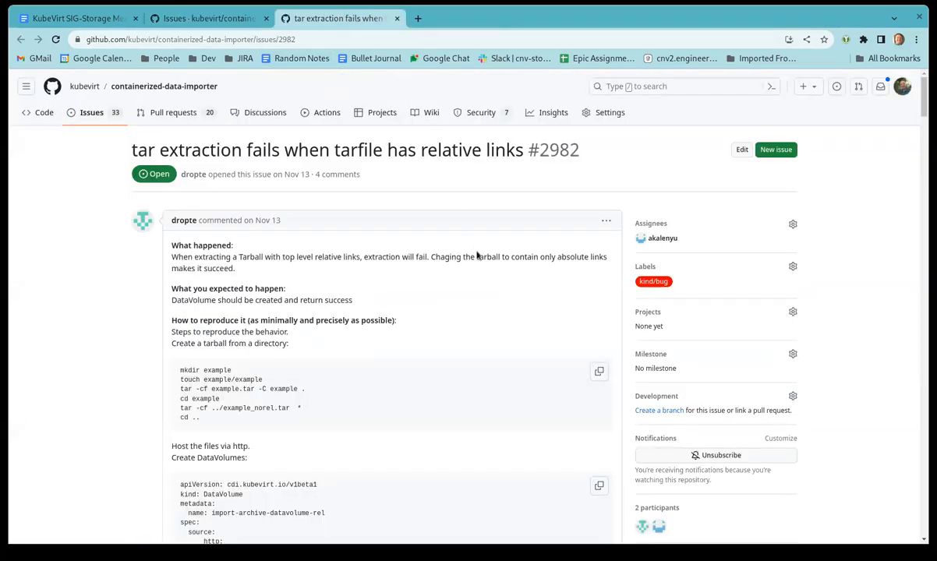
mouse_move(514, 309)
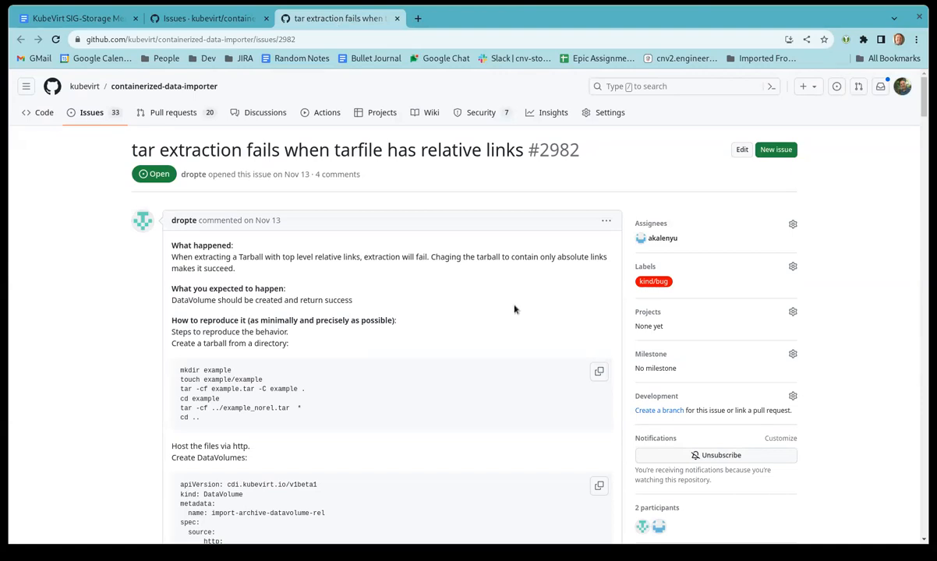
scroll(down, 3)
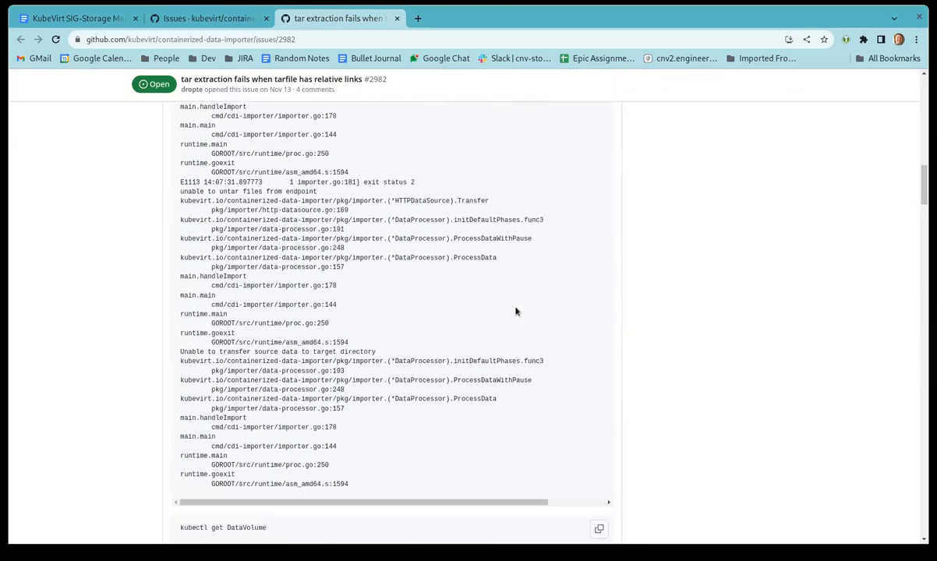
scroll(down, 3)
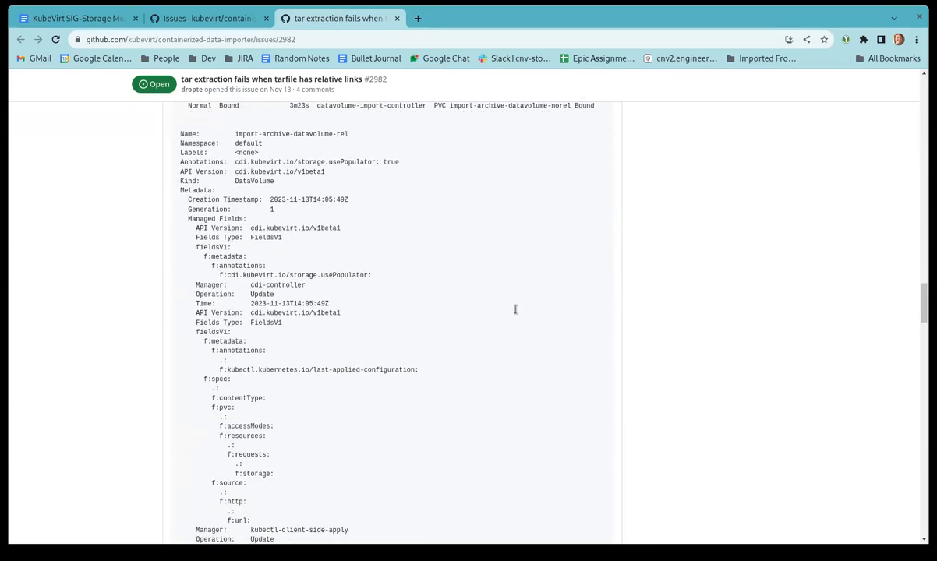
scroll(up, 3)
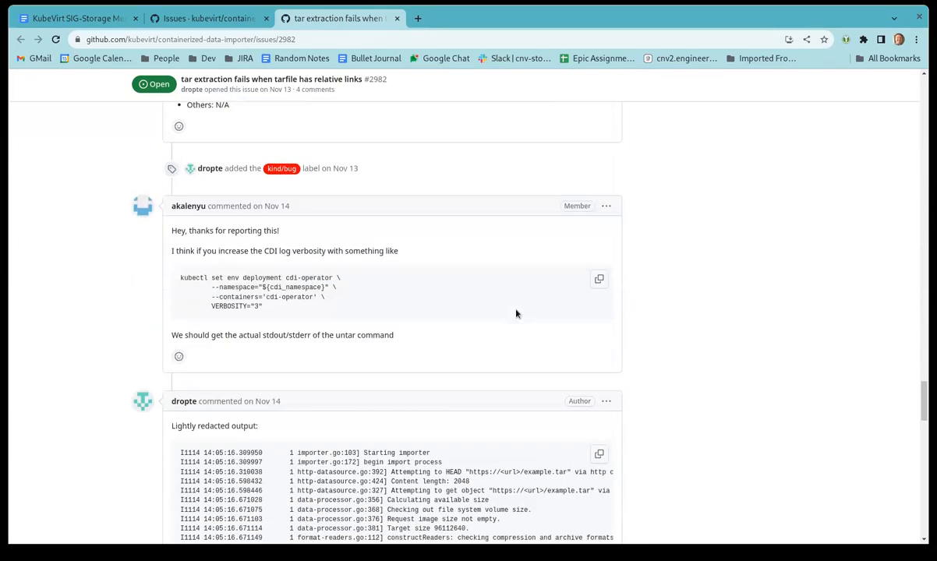
mouse_move(280, 352)
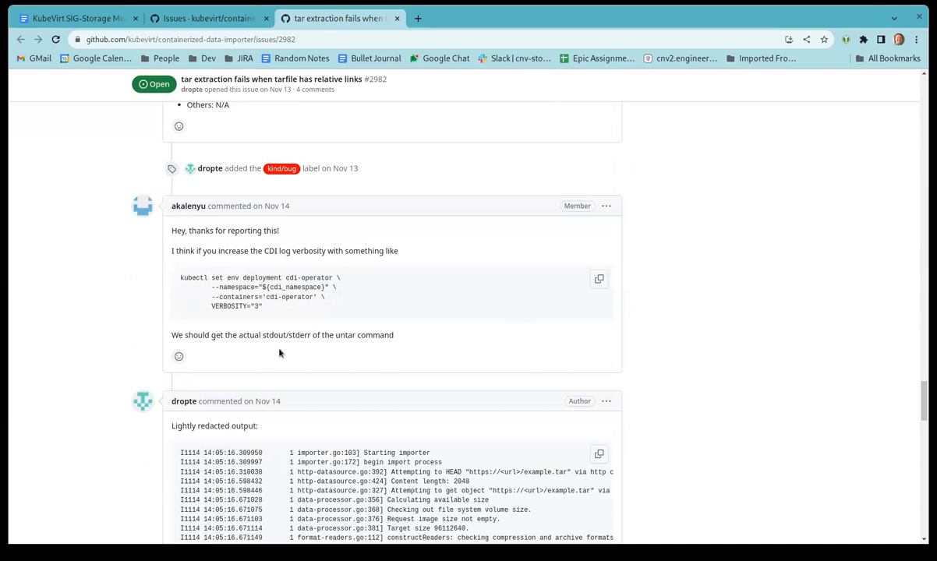
mouse_move(534, 317)
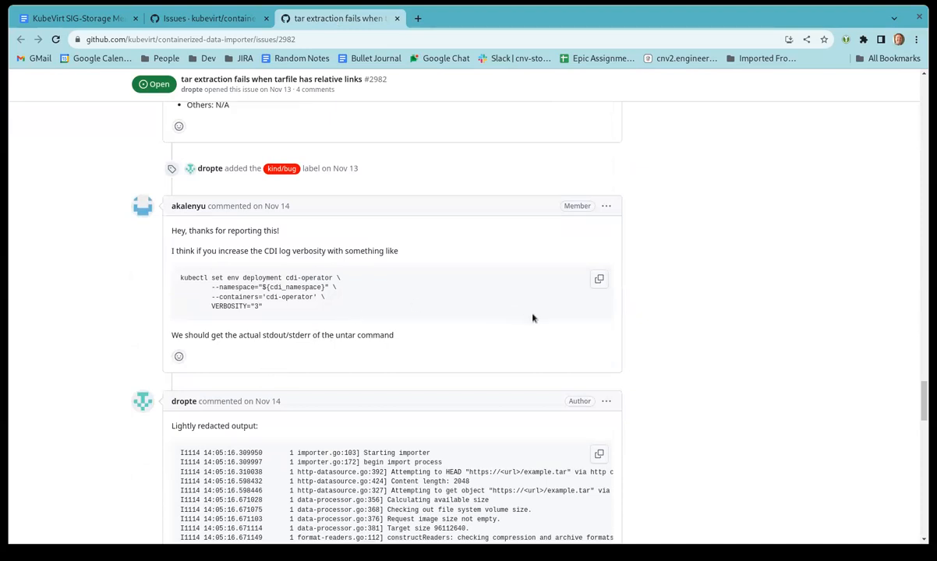
scroll(down, 3)
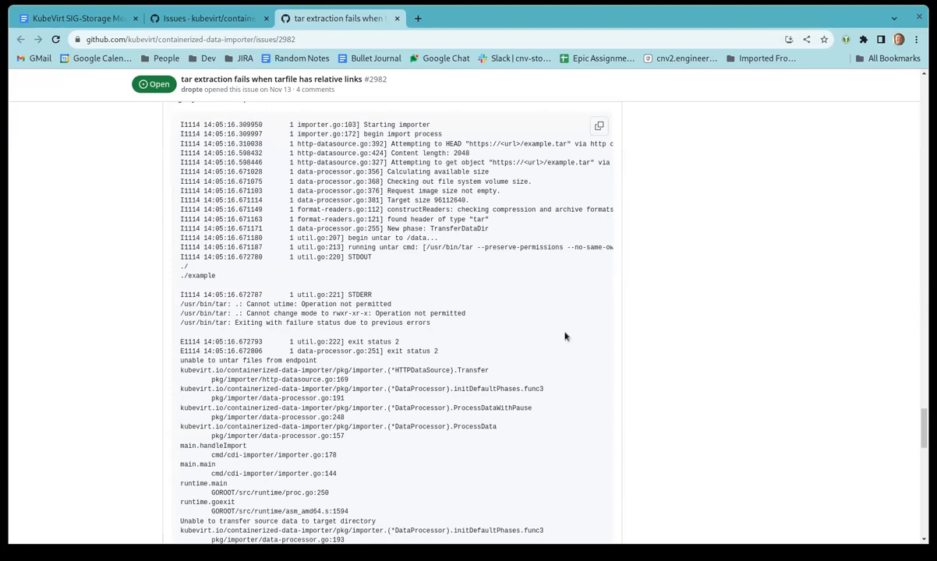
mouse_move(395, 313)
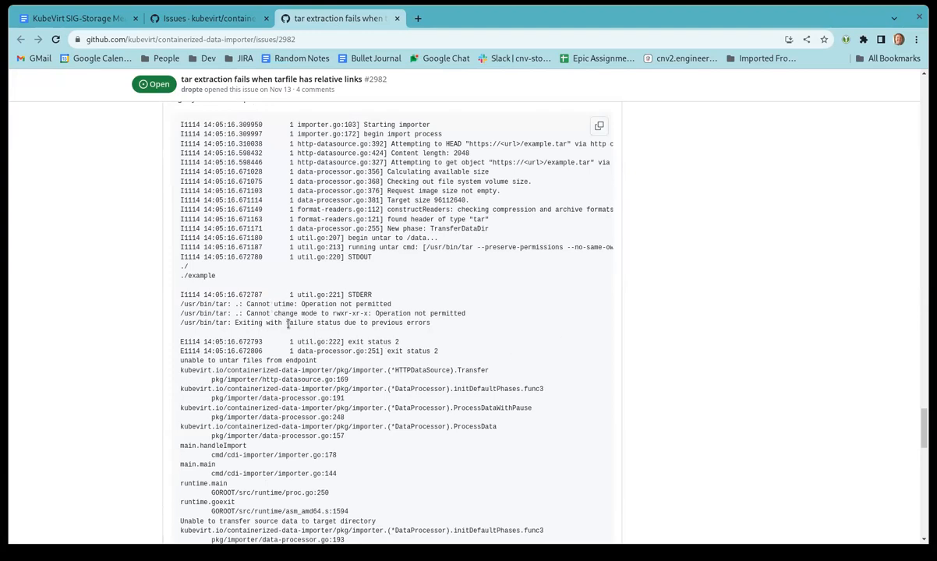
mouse_move(325, 344)
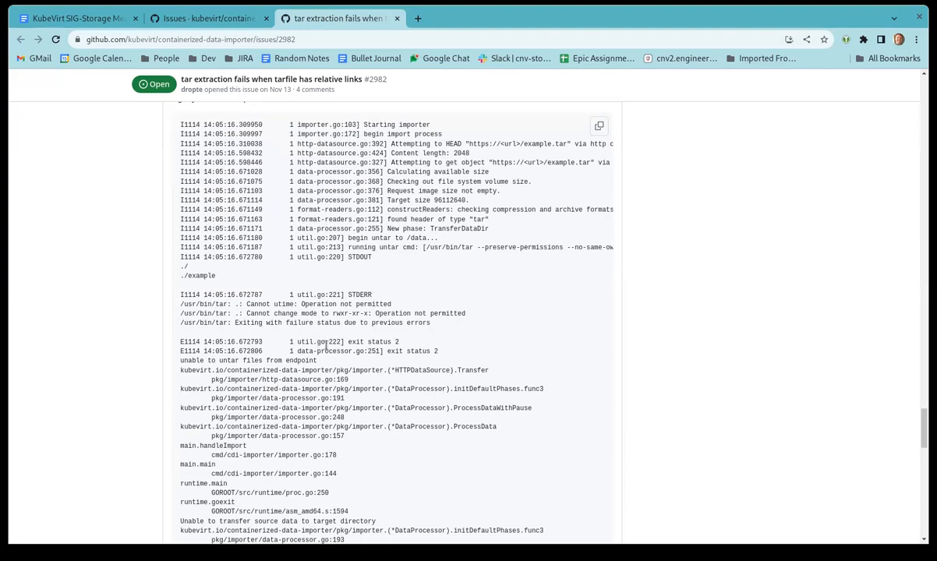
mouse_move(494, 387)
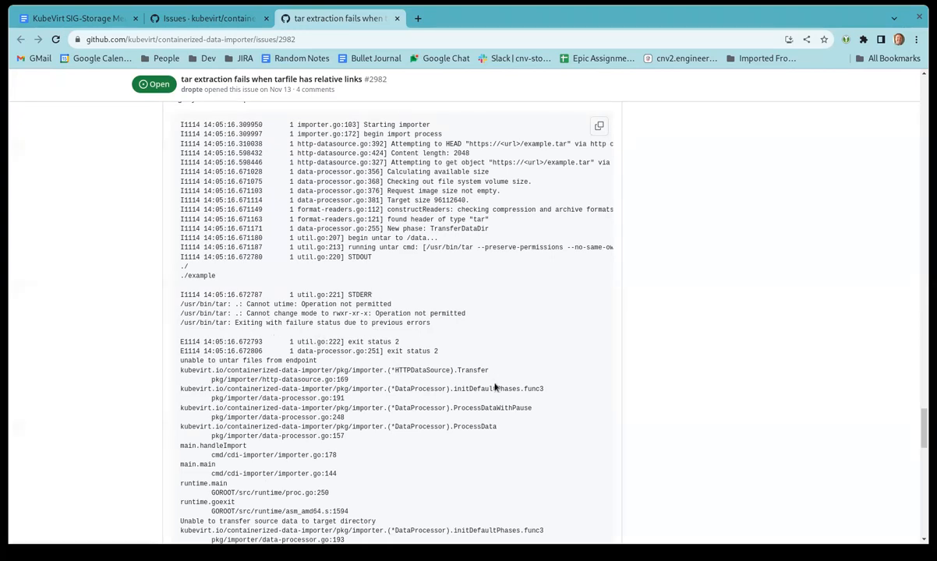
scroll(down, 3)
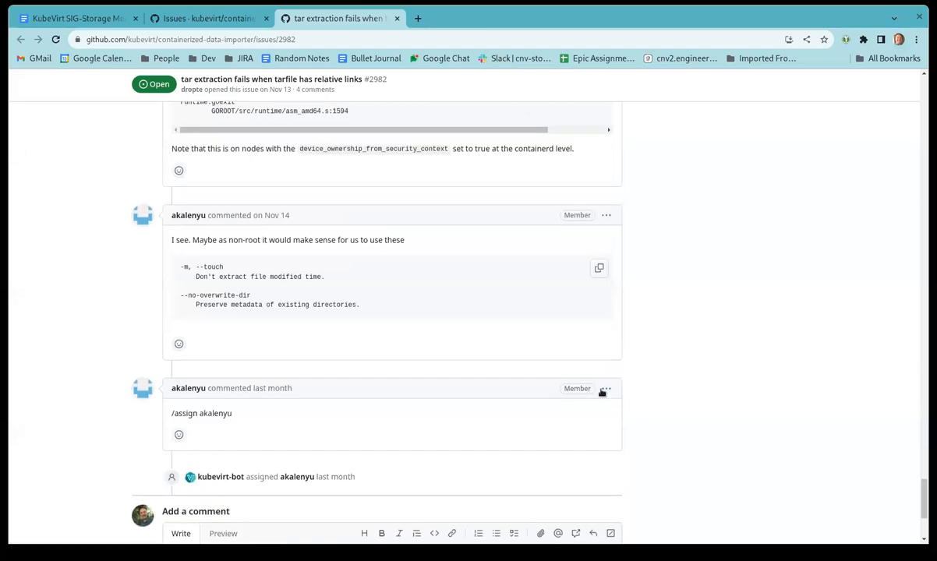
mouse_move(308, 304)
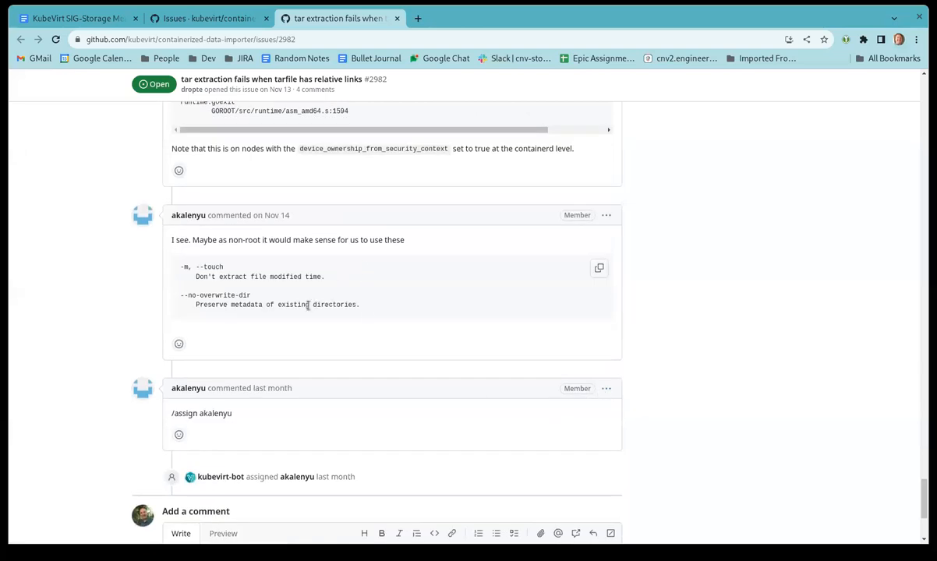
mouse_move(278, 342)
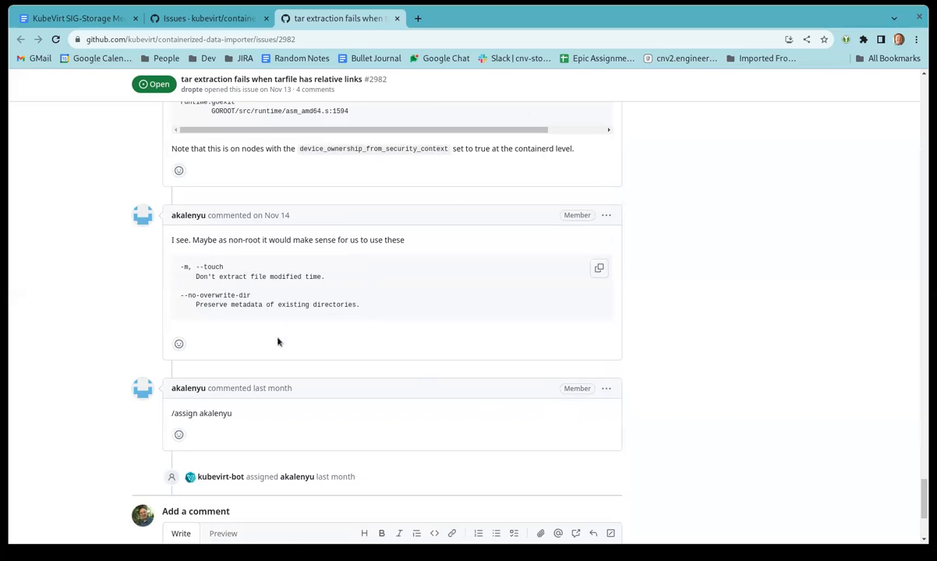
mouse_move(292, 303)
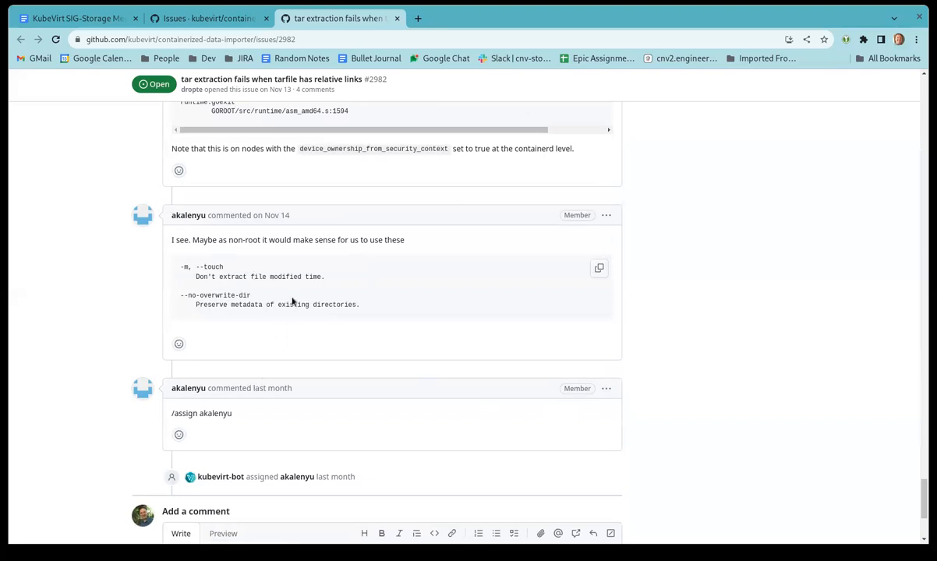
mouse_move(152, 302)
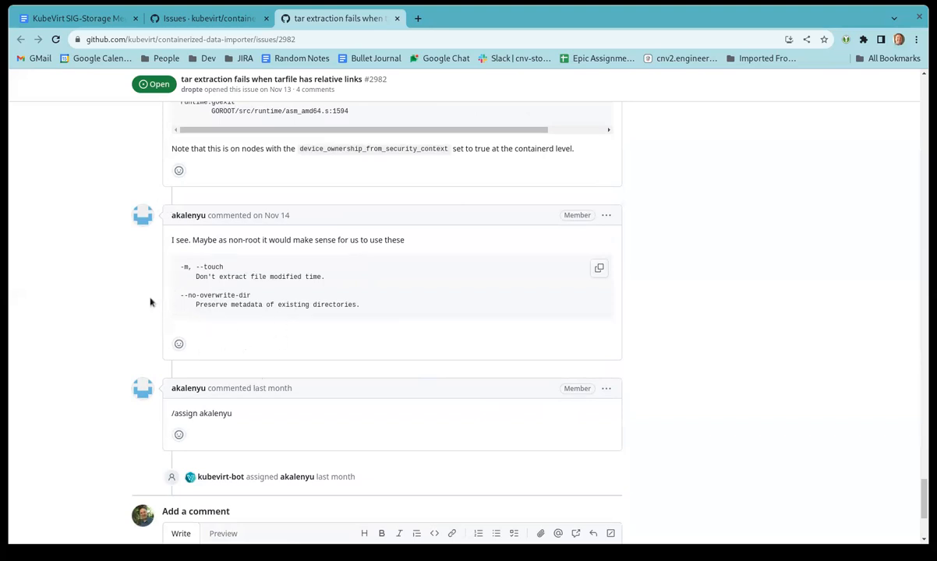
mouse_move(197, 335)
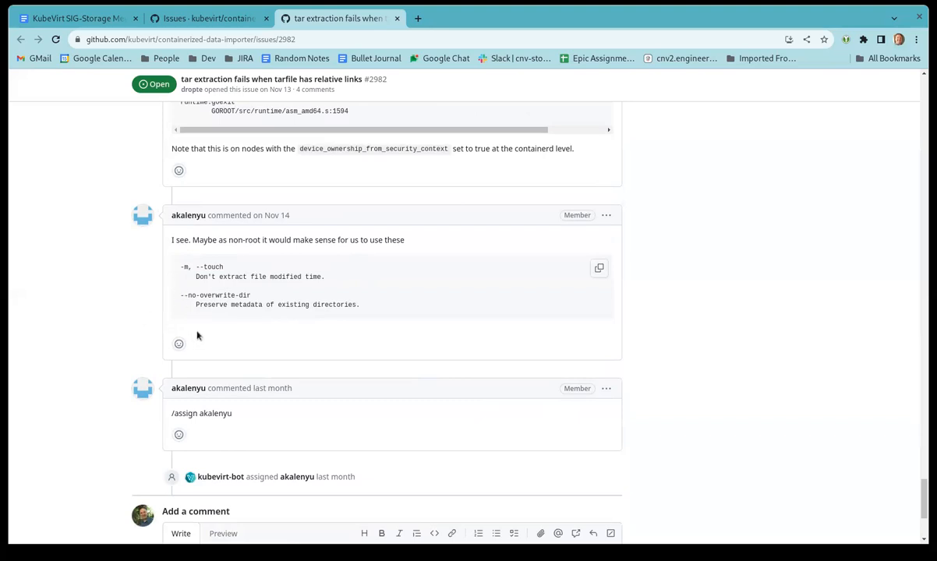
mouse_move(390, 303)
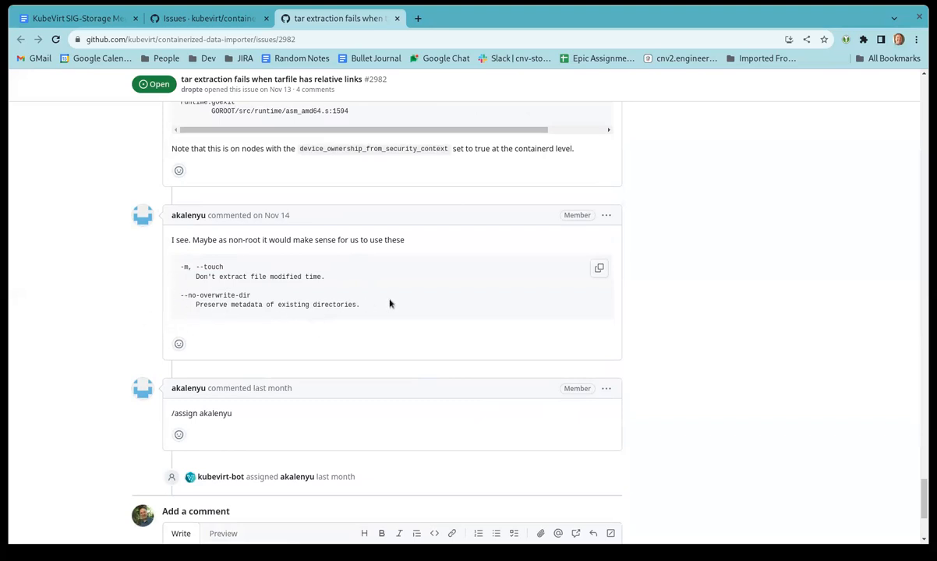
Scroll issue #2982's stack trace and tar flag suggestions down to the Add a comment box
scroll(down, 3)
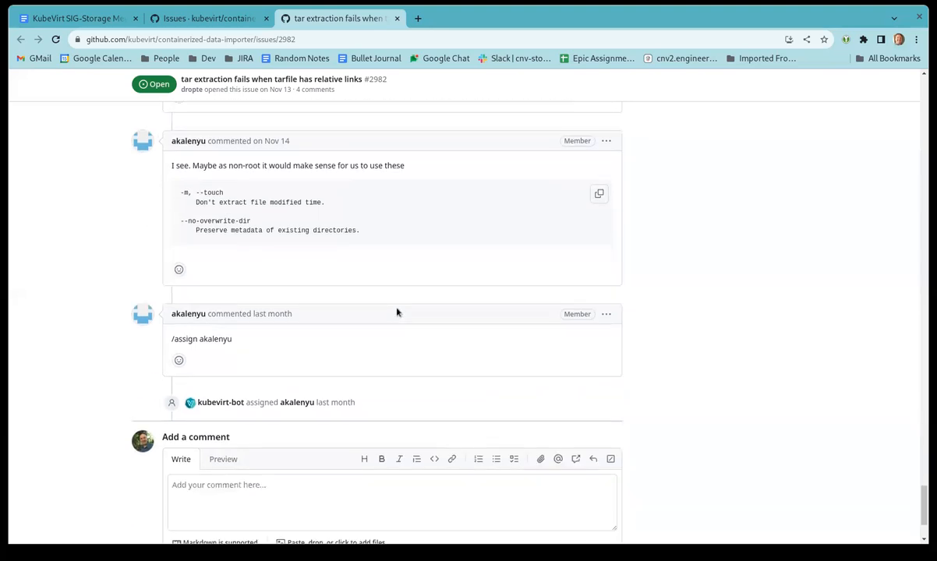
scroll(down, 3)
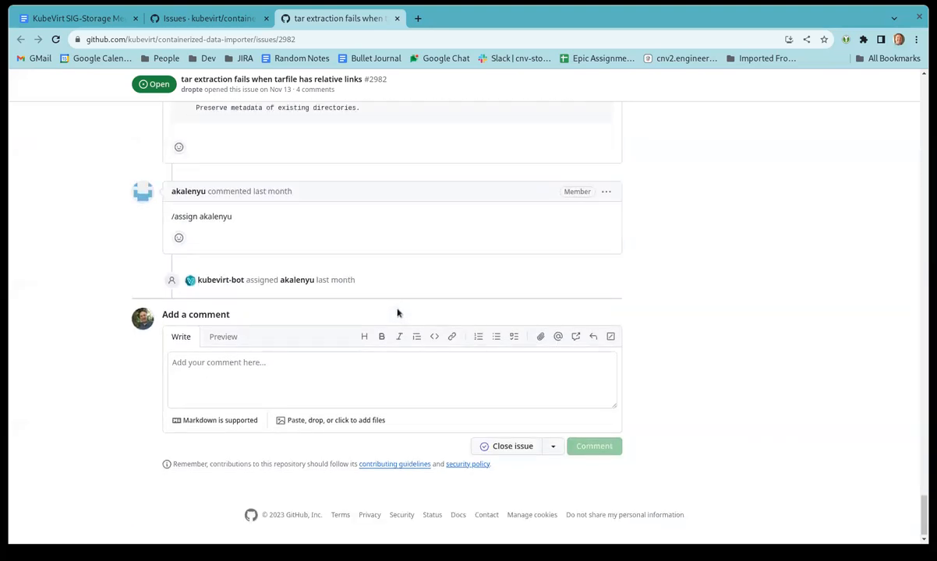
scroll(up, 3)
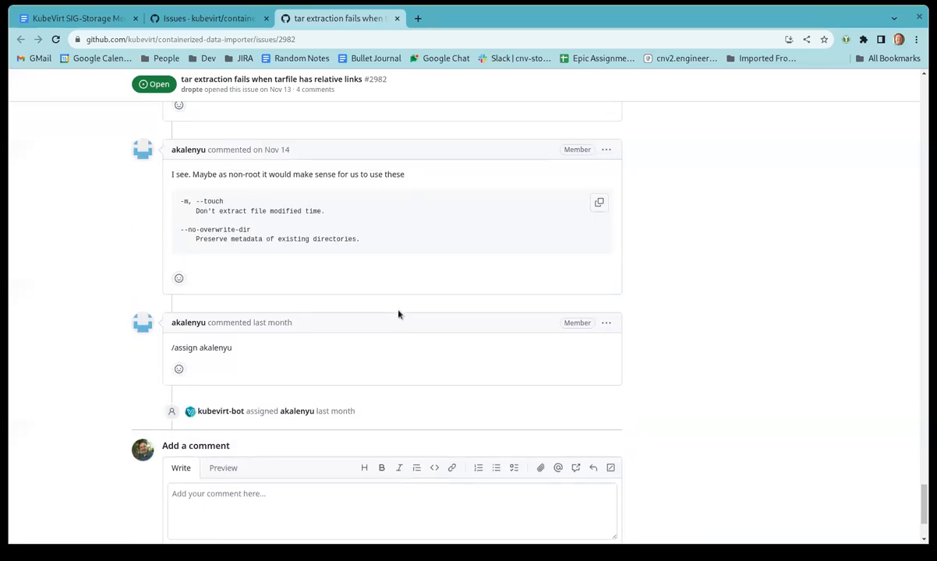
mouse_move(240, 229)
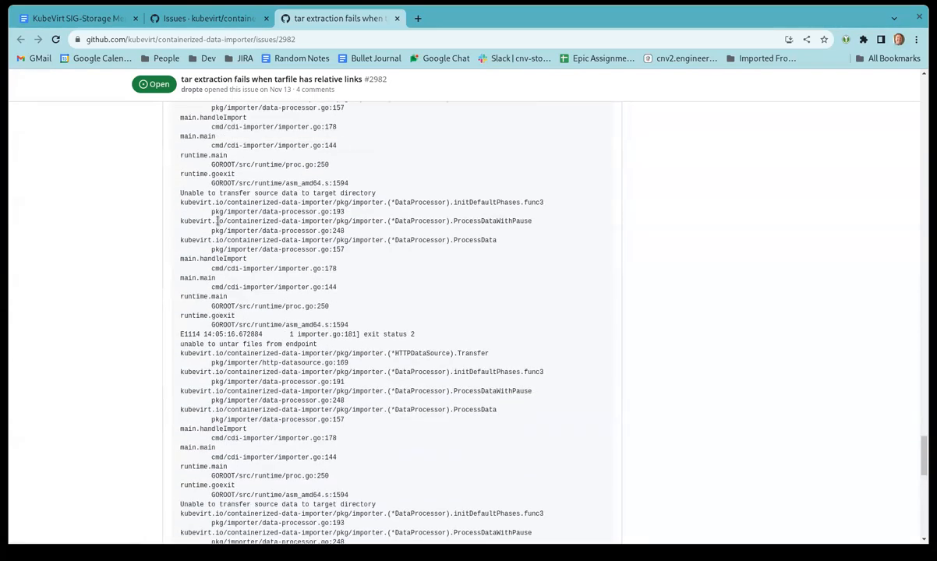
scroll(up, 3)
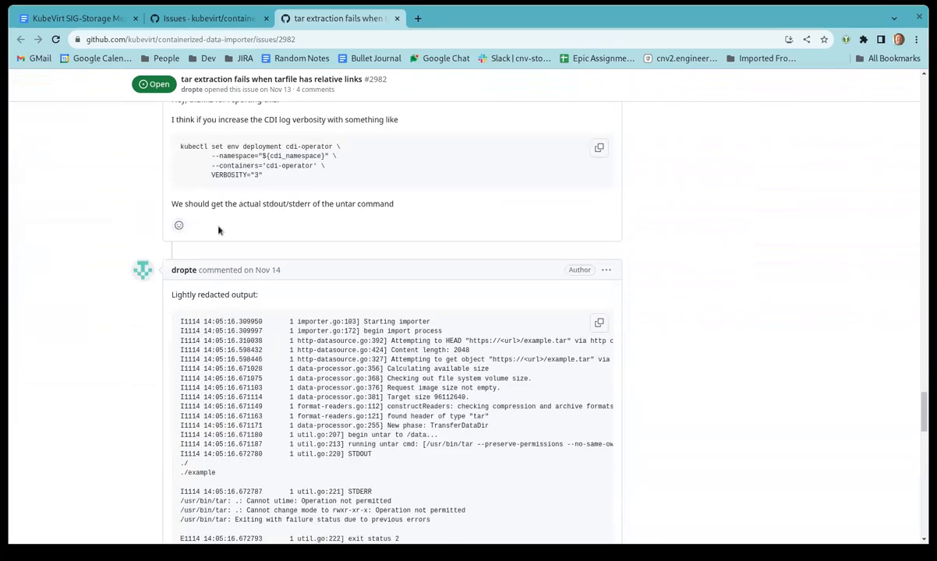
scroll(up, 3)
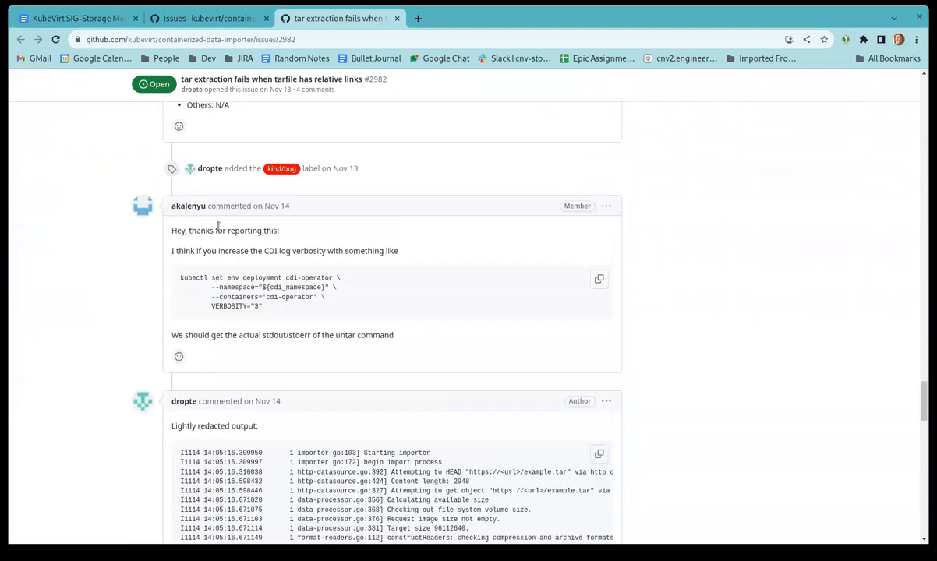
scroll(up, 3)
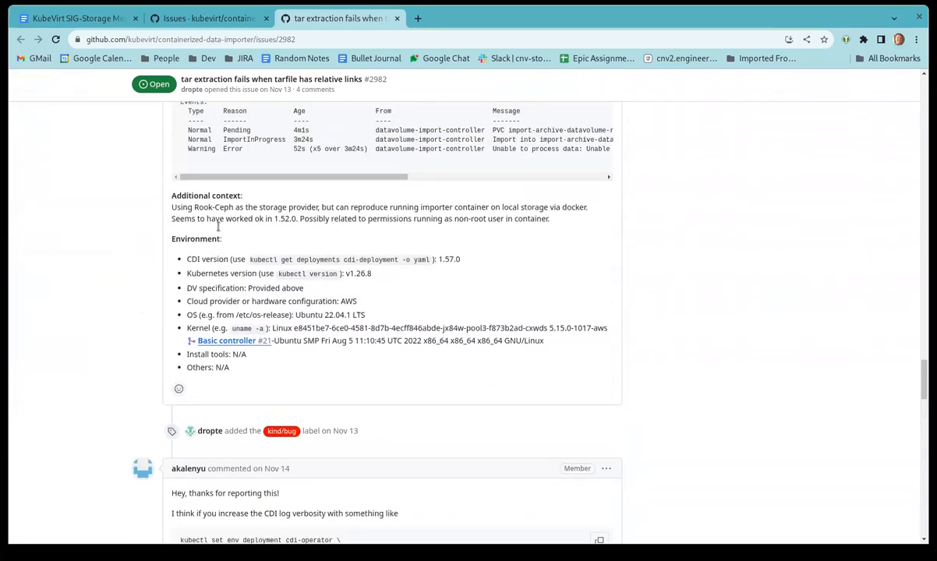
scroll(down, 3)
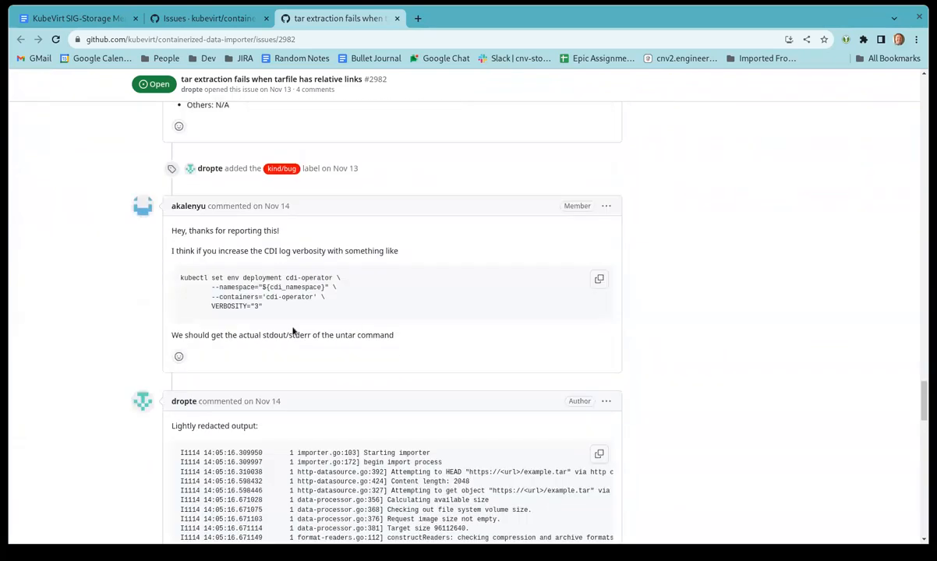
scroll(down, 3)
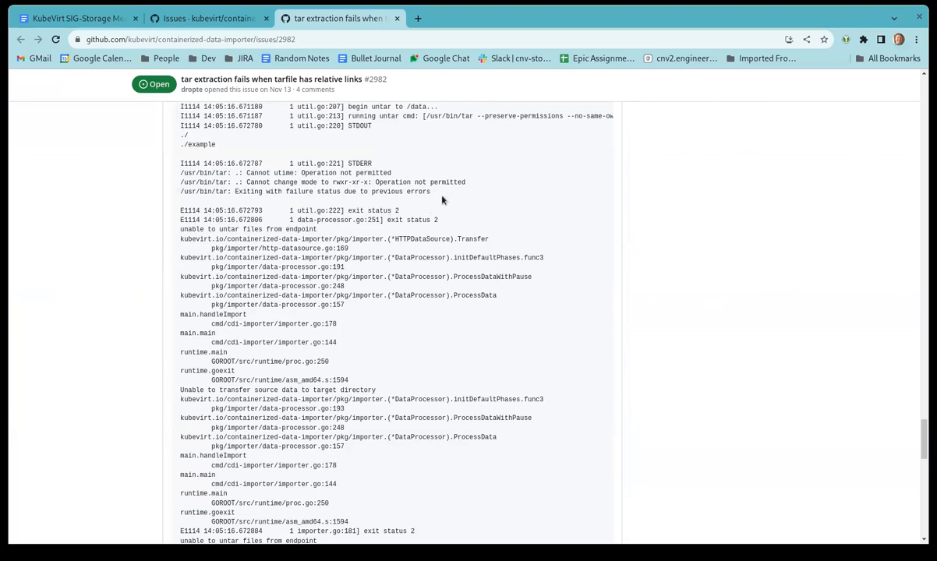
mouse_move(428, 208)
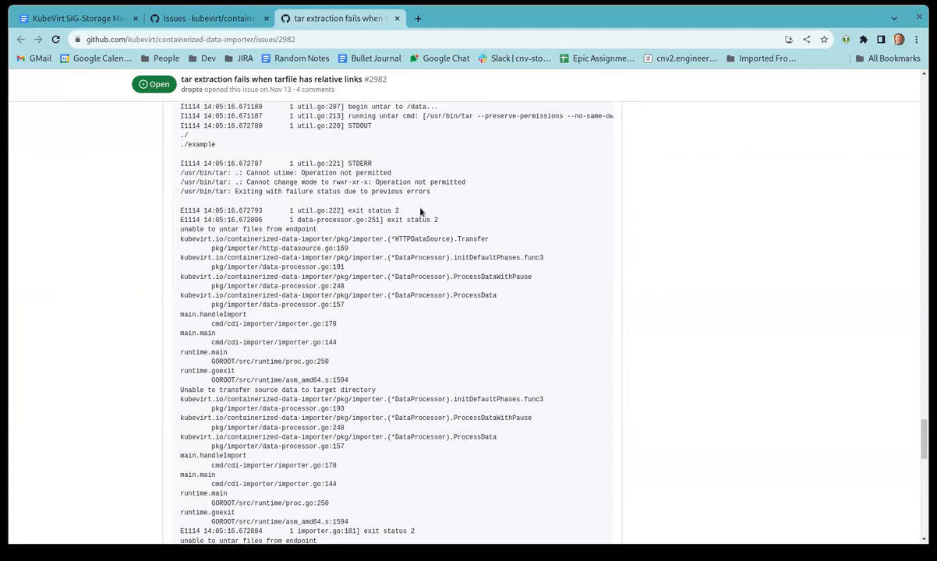
mouse_move(435, 205)
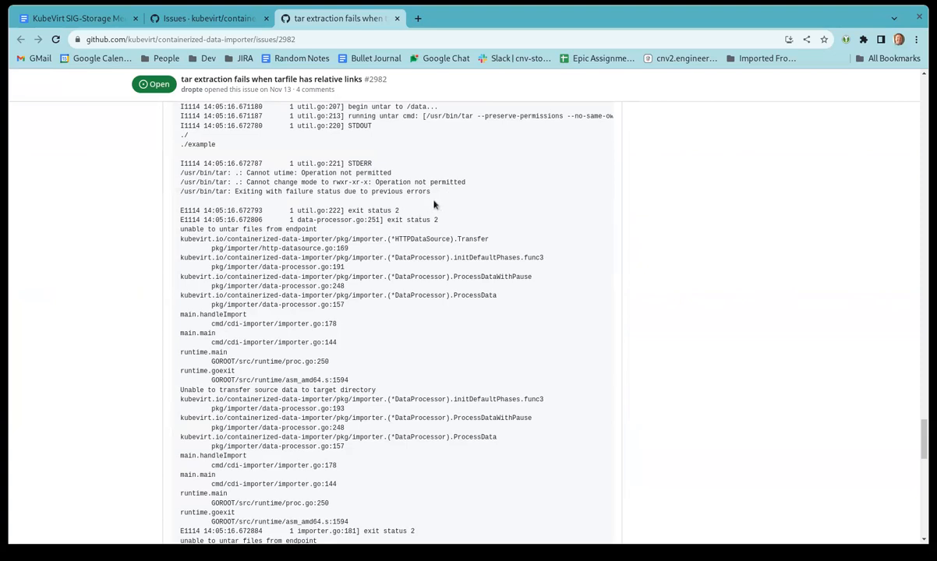
scroll(down, 3)
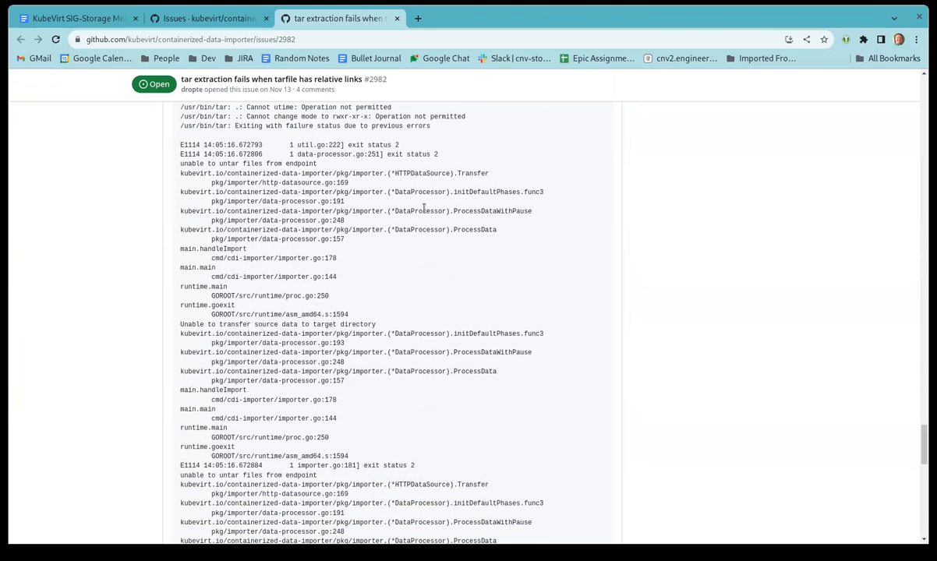
scroll(up, 3)
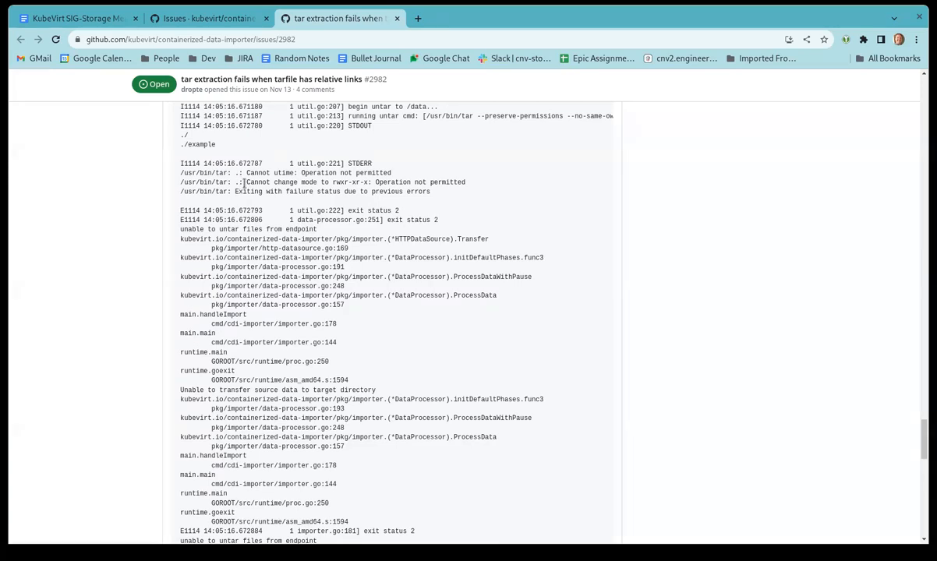
scroll(up, 3)
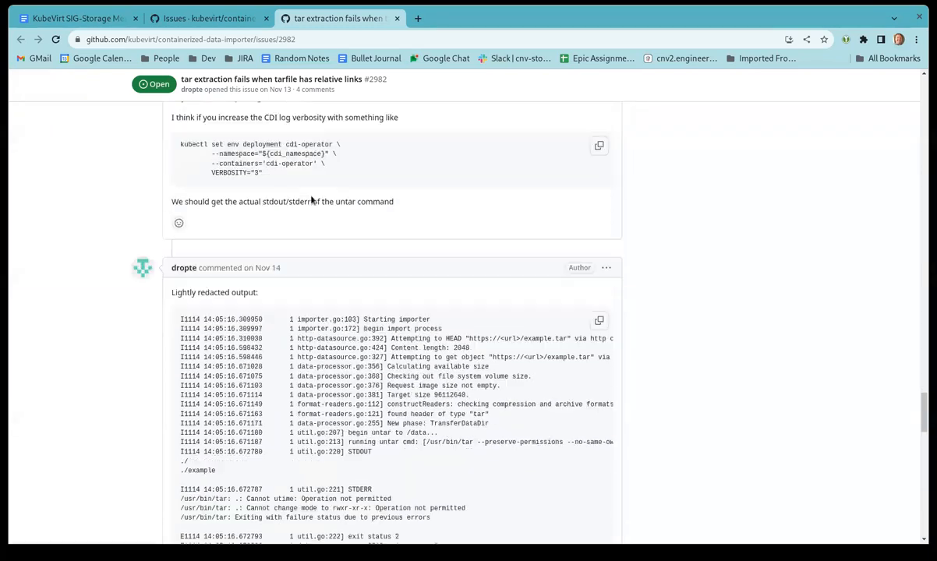
scroll(down, 3)
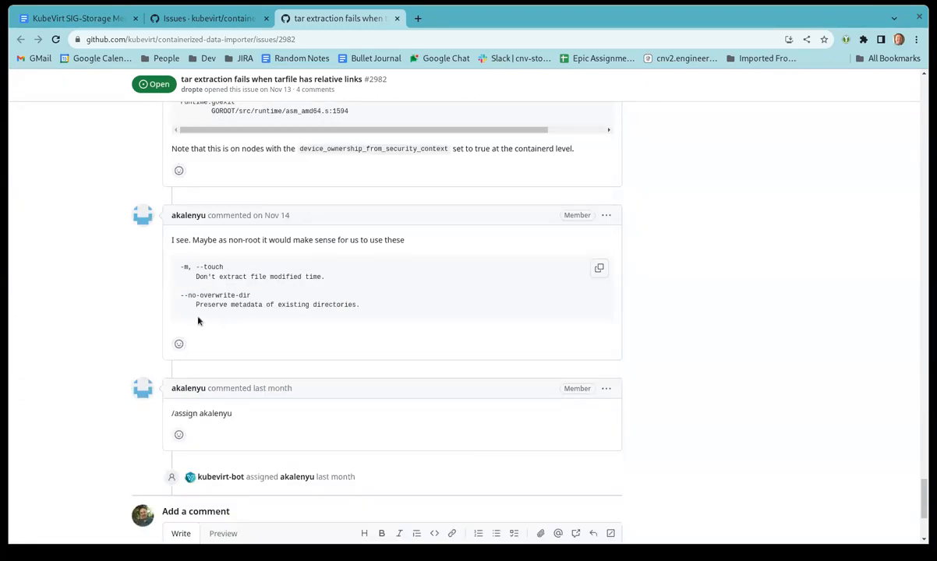
mouse_move(249, 295)
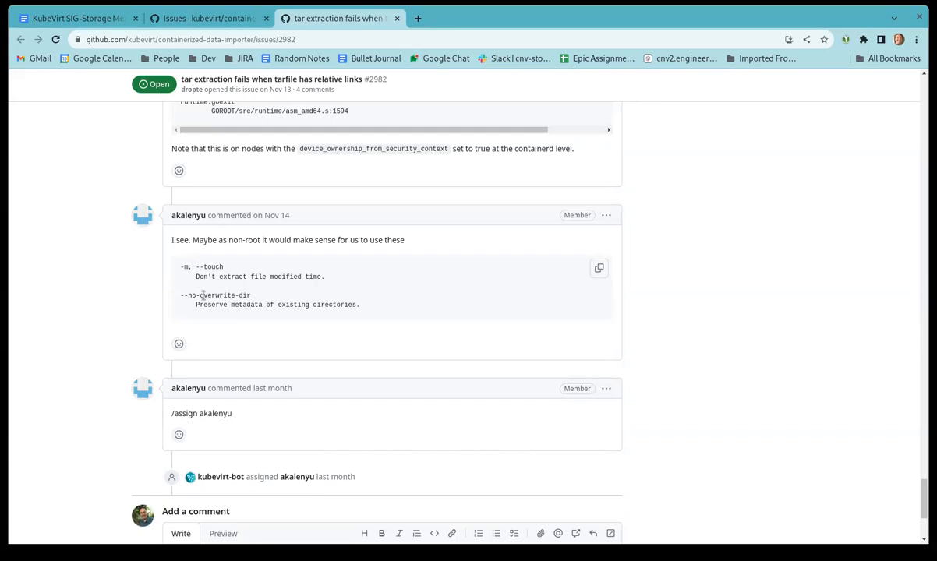
mouse_move(231, 295)
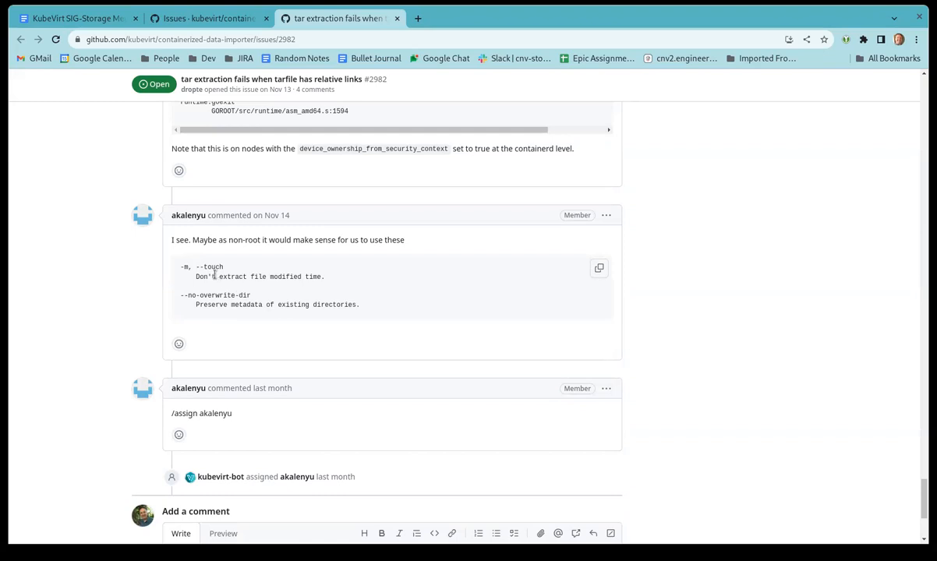
mouse_move(229, 290)
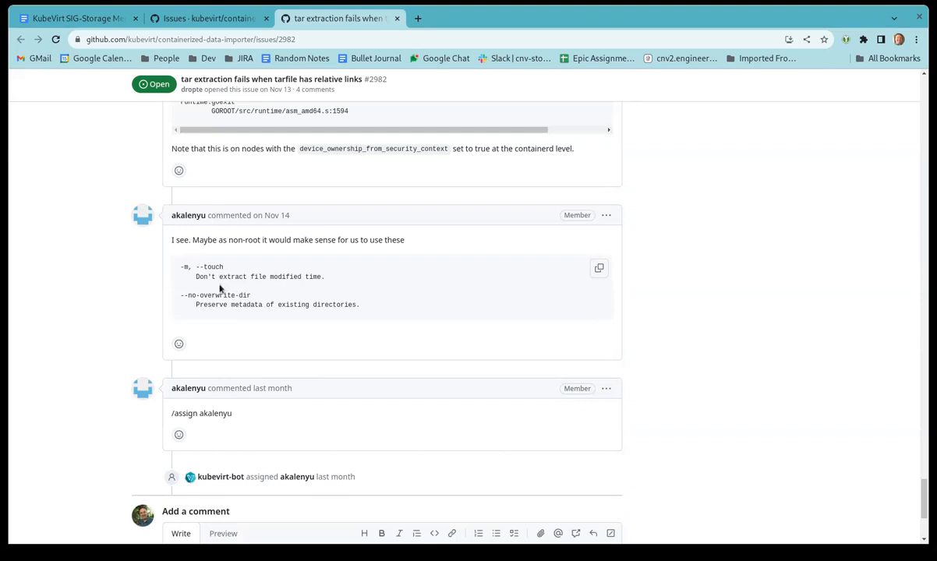
mouse_move(224, 325)
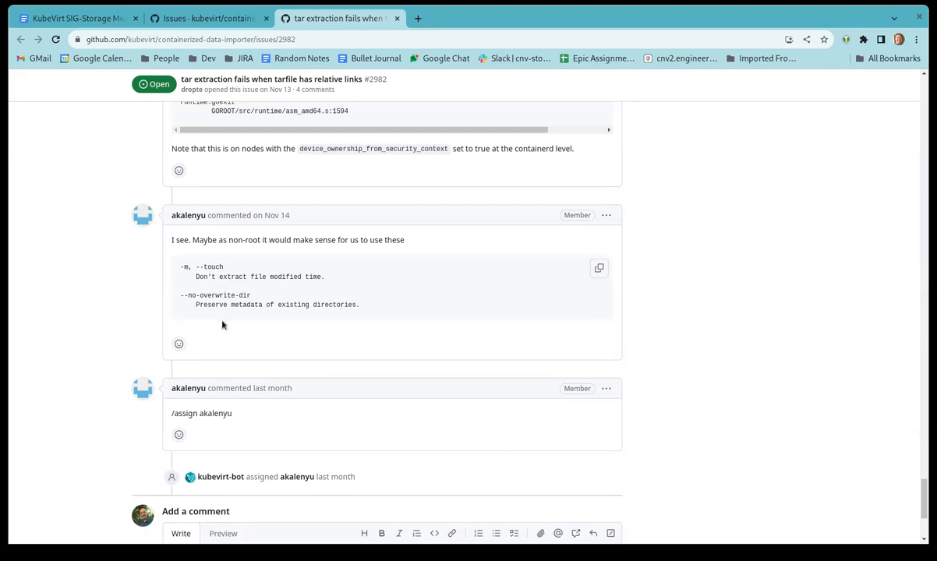
mouse_move(201, 305)
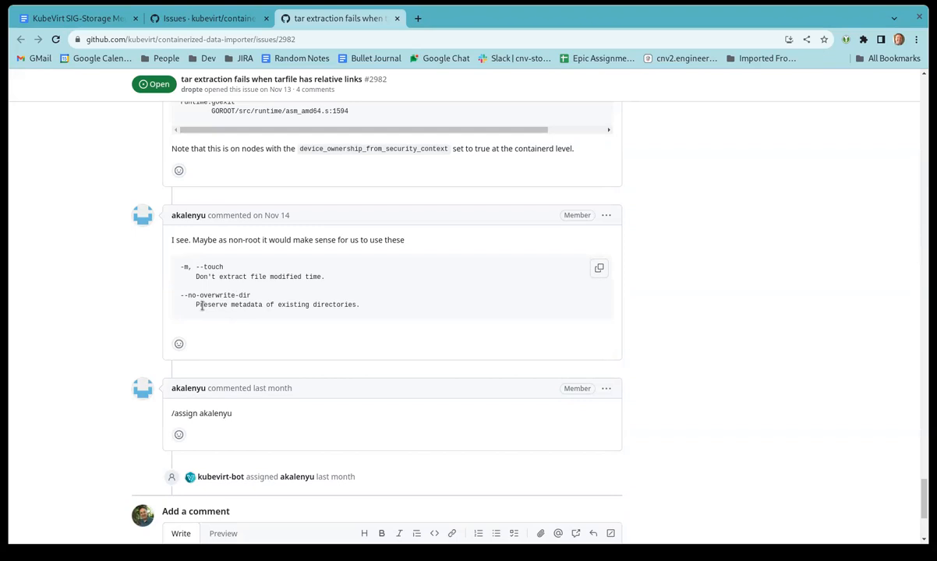
mouse_move(302, 342)
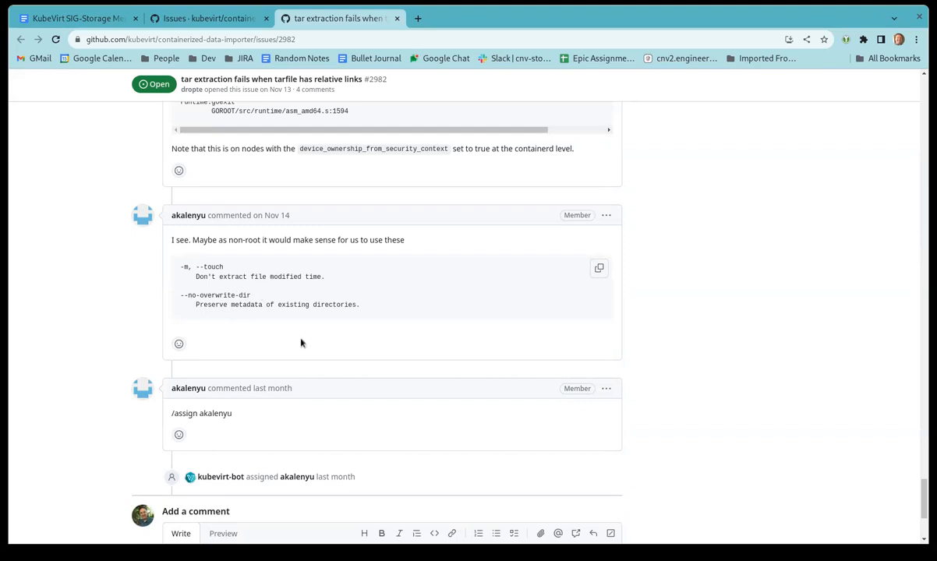
mouse_move(278, 299)
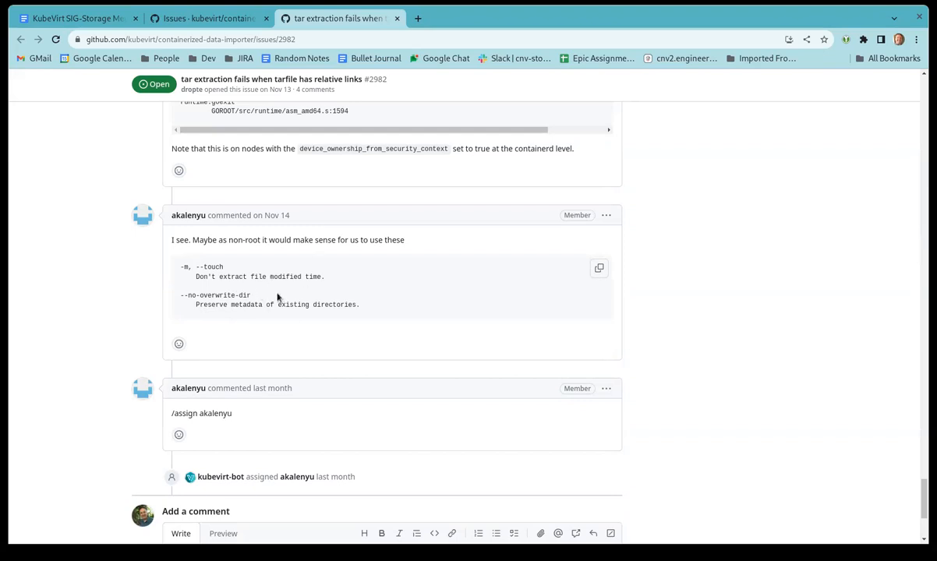
mouse_move(252, 265)
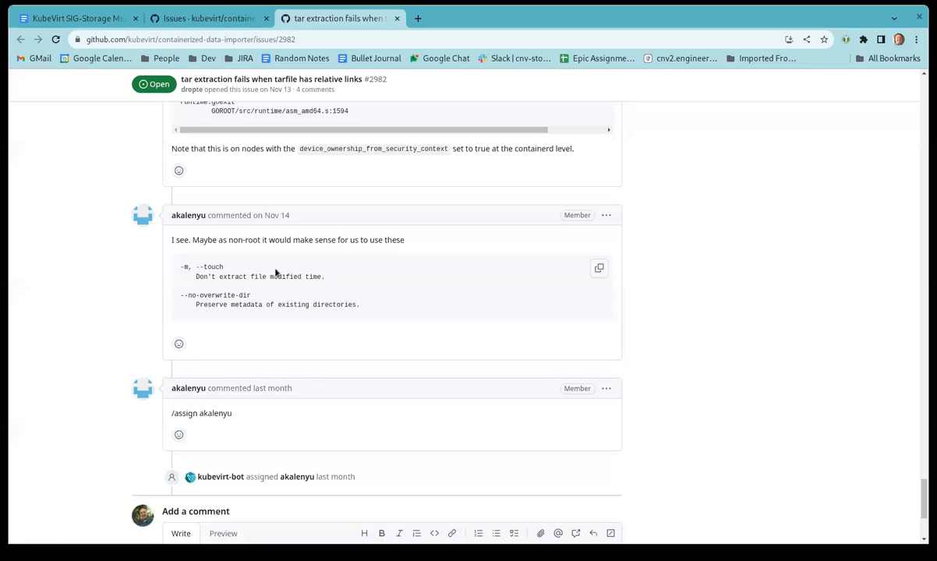
mouse_move(276, 289)
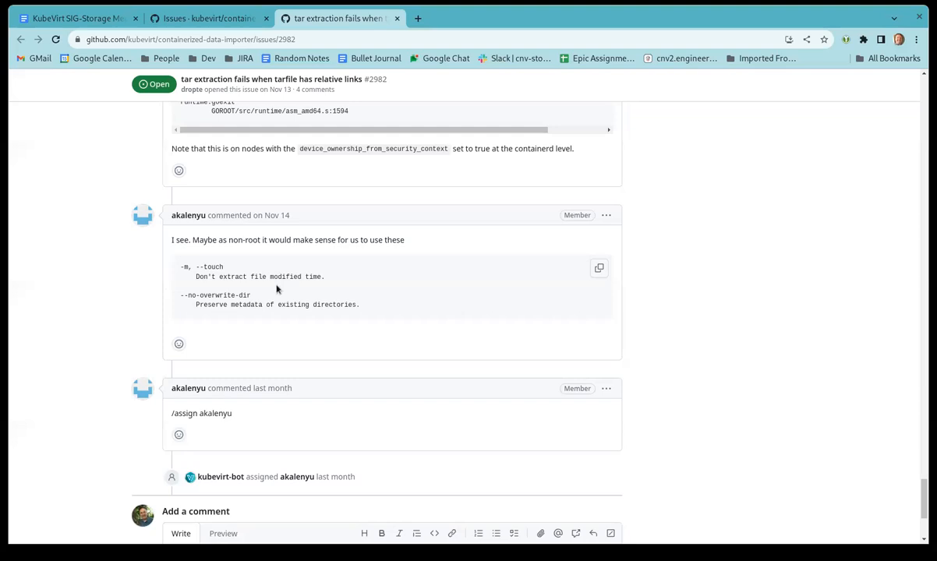
mouse_move(199, 318)
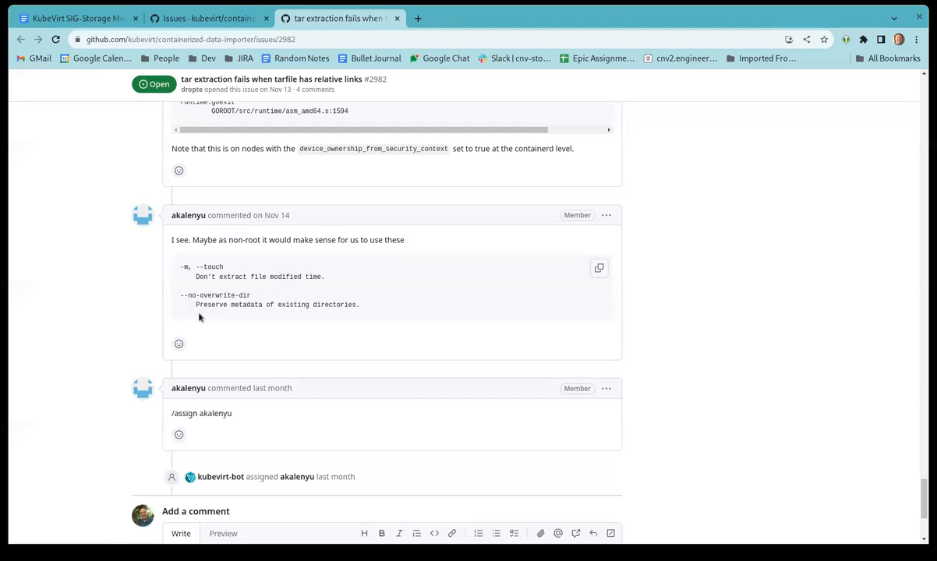
scroll(up, 3)
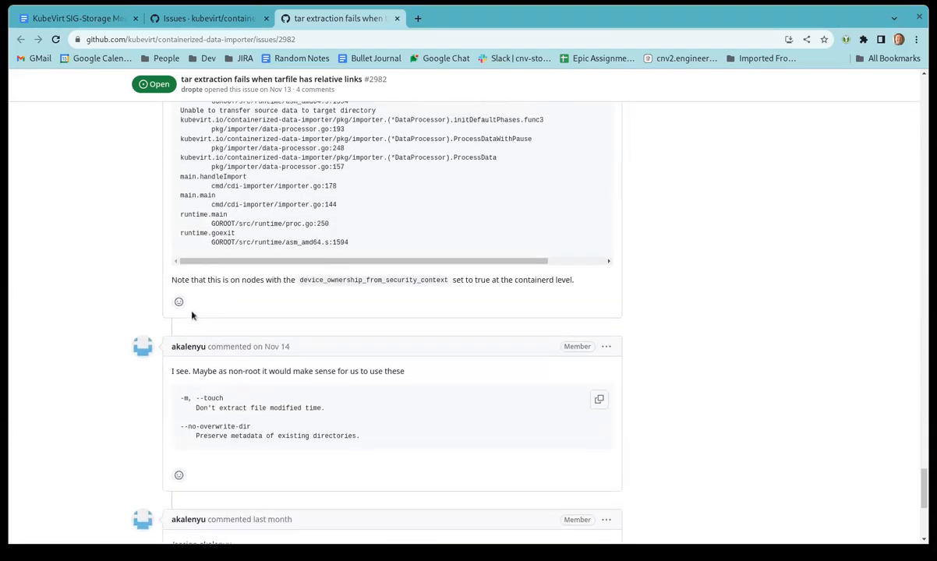
scroll(up, 3)
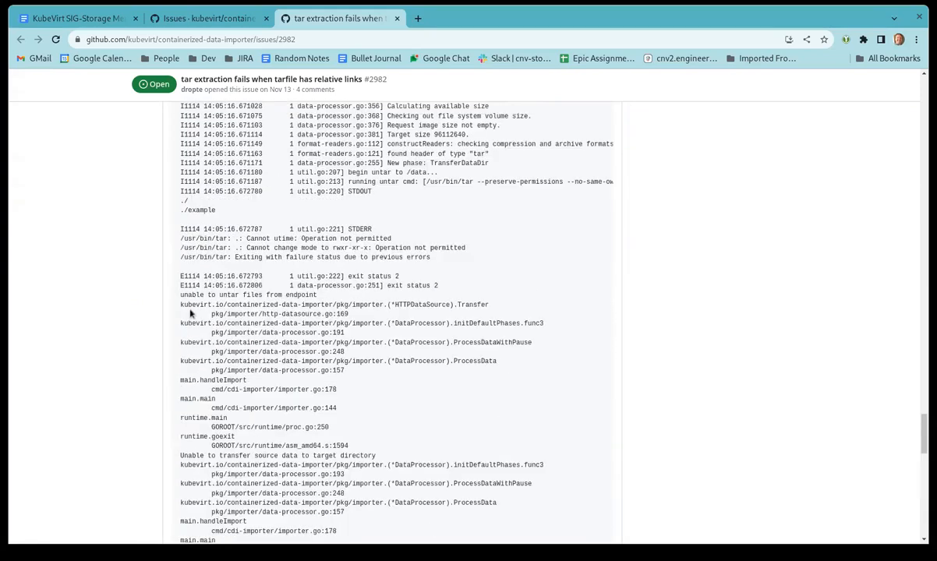
scroll(down, 3)
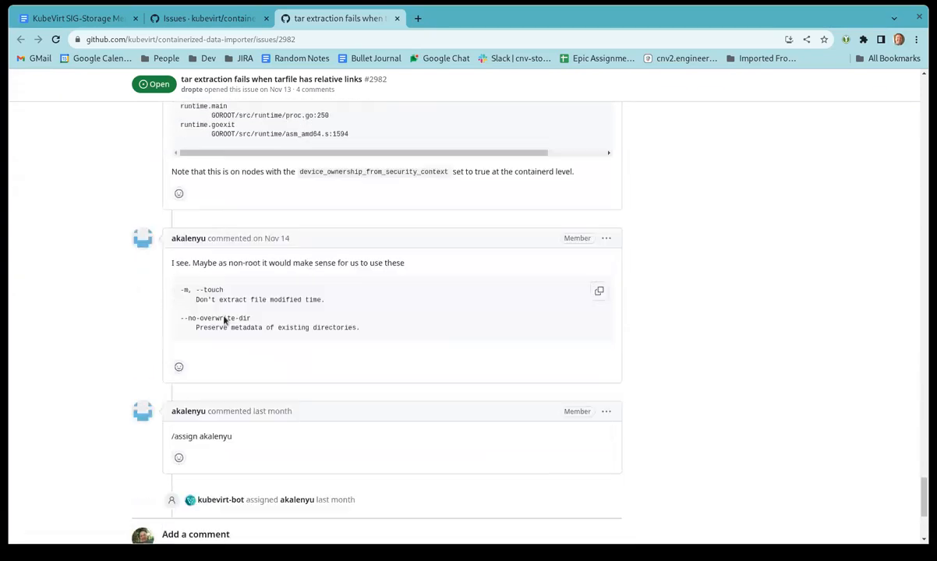
scroll(down, 3)
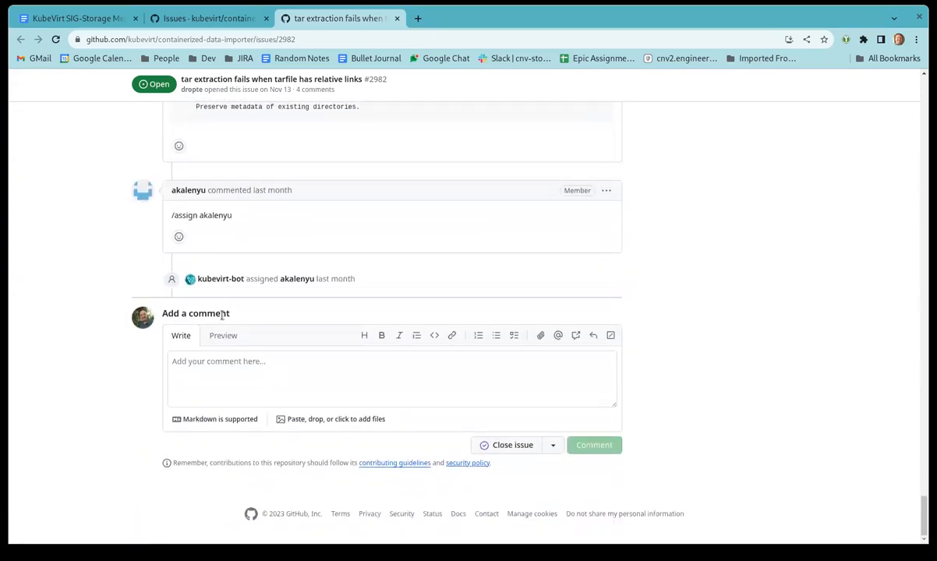
scroll(up, 3)
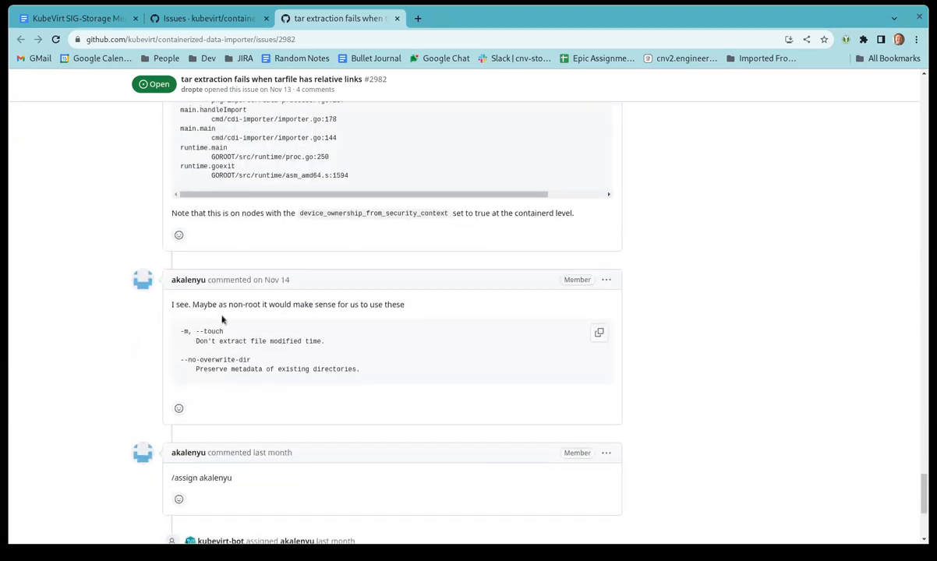
mouse_move(218, 347)
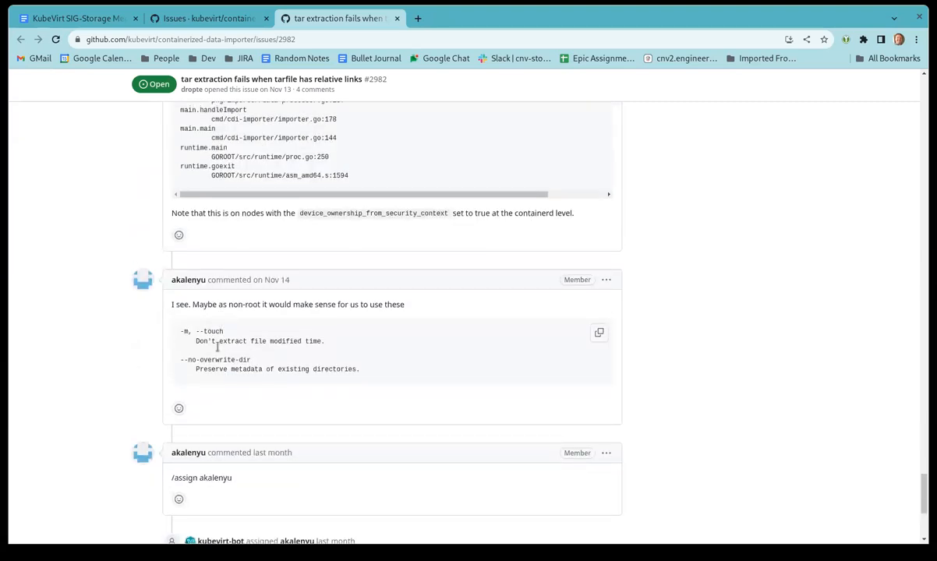
scroll(down, 3)
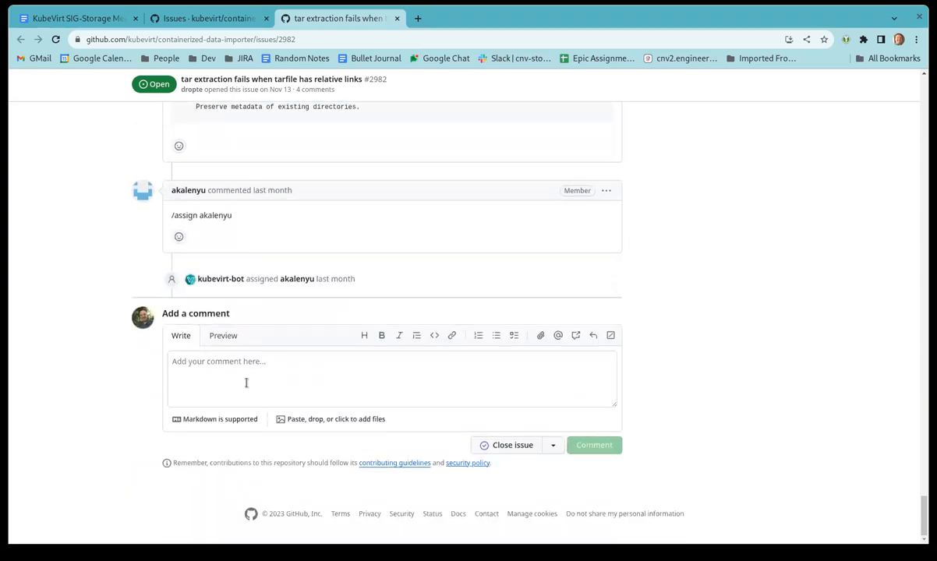
Type the reply 'Is this still an issue for you?' in #2982's comment box
click(392, 380)
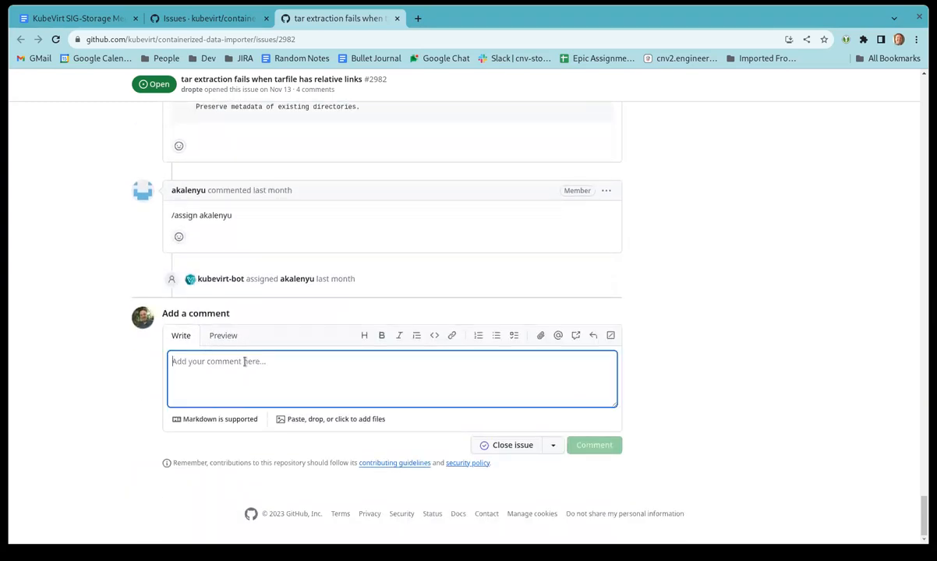
text(Is this st)
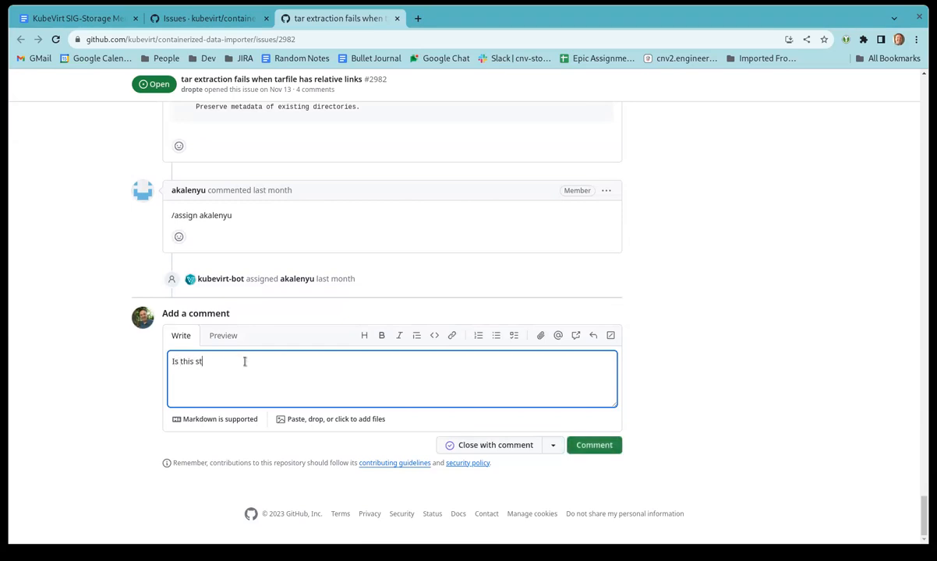
text(ill)
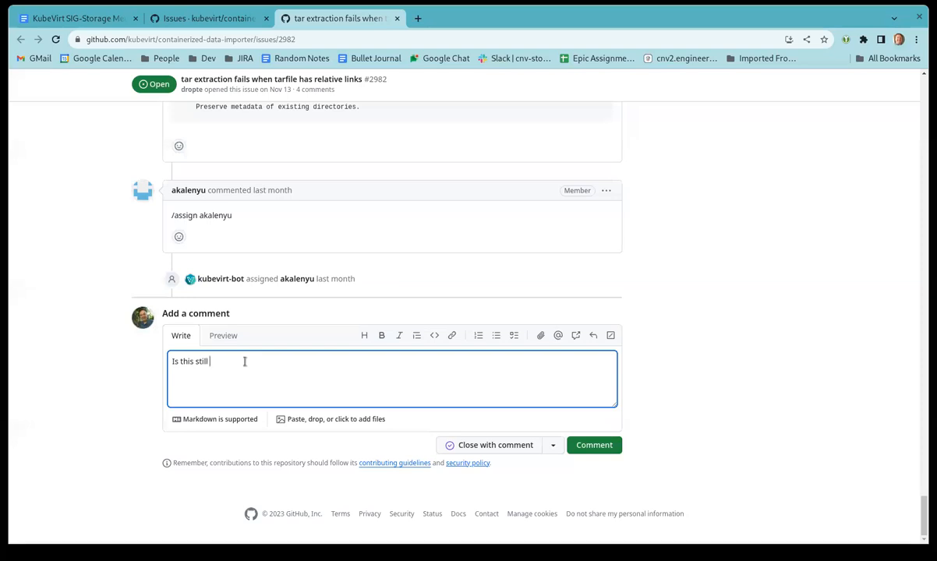
text(an issue f)
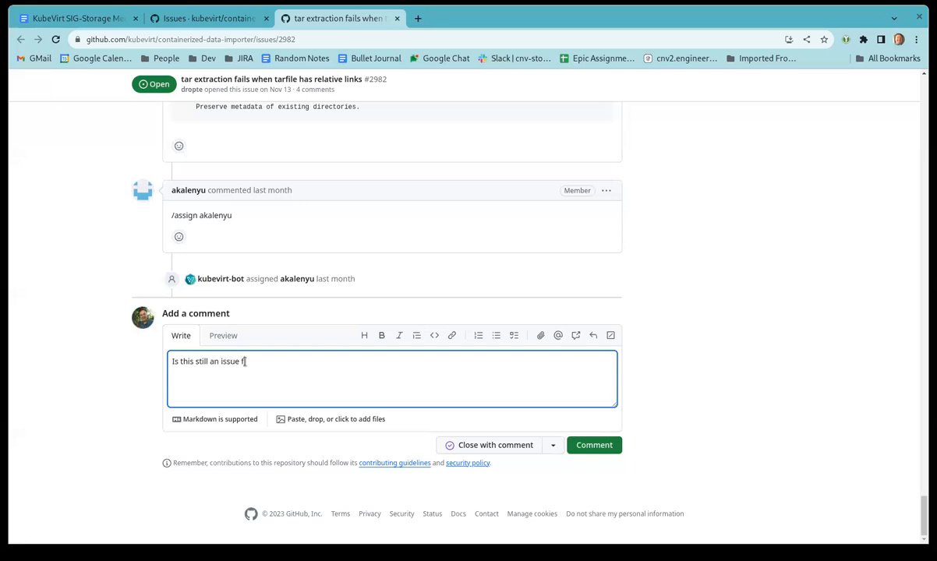
text(or you)
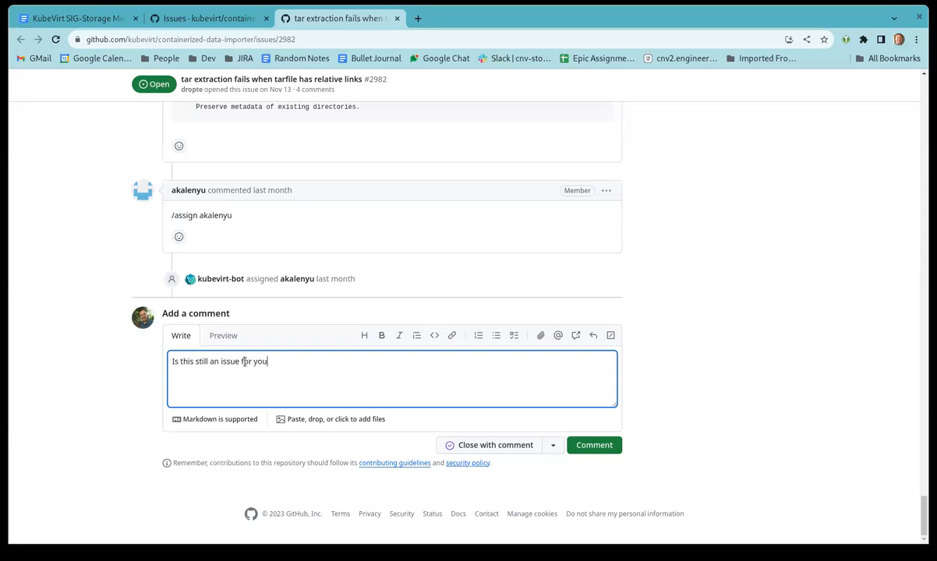
mouse_move(514, 289)
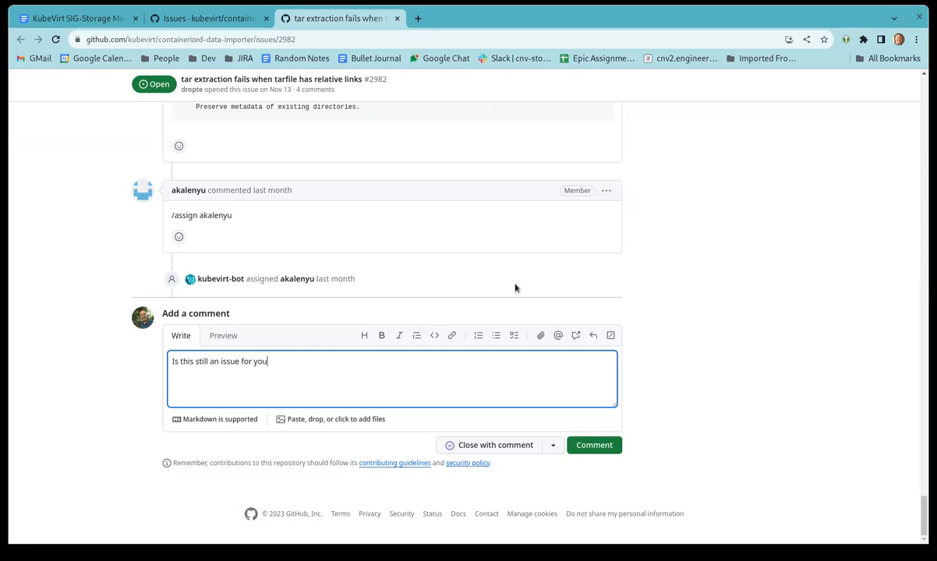
text(?)
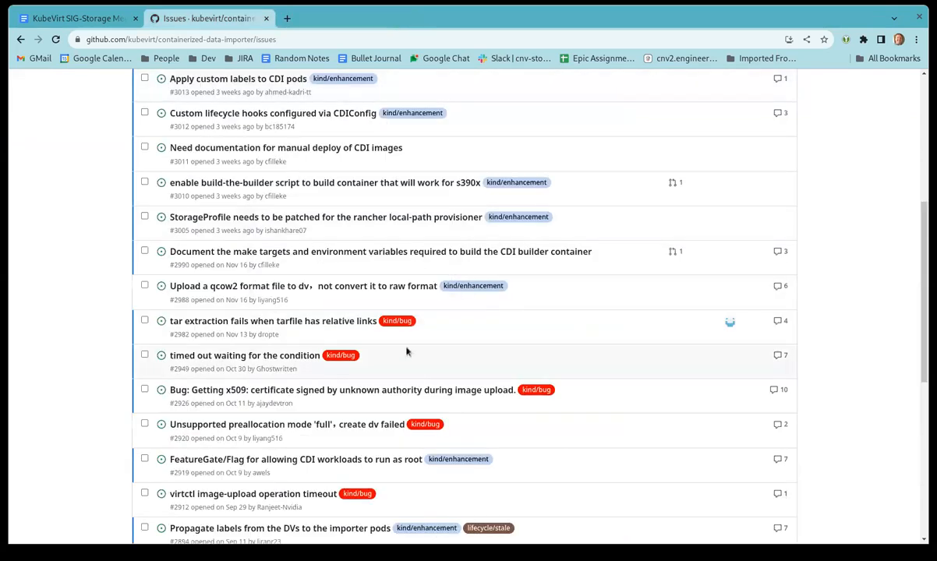
scroll(down, 3)
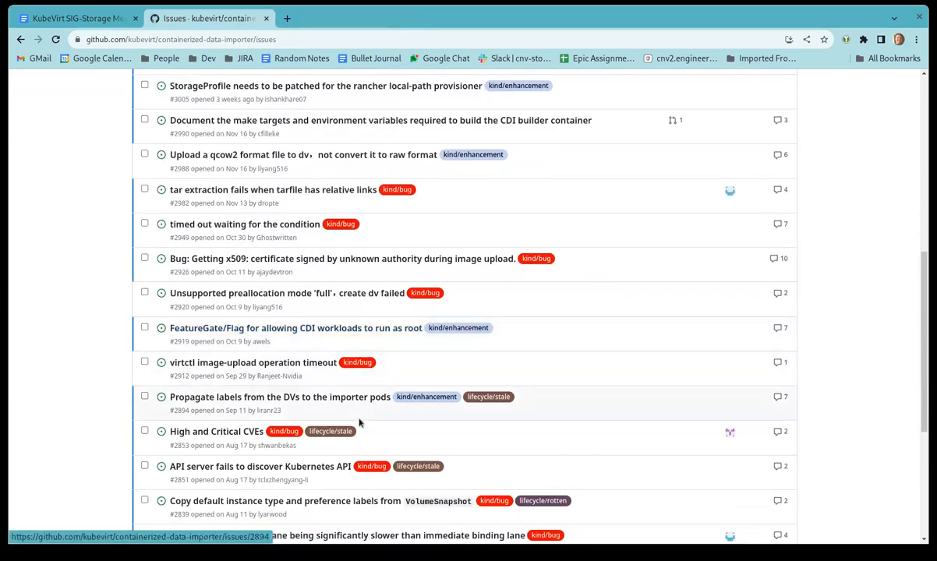
scroll(up, 3)
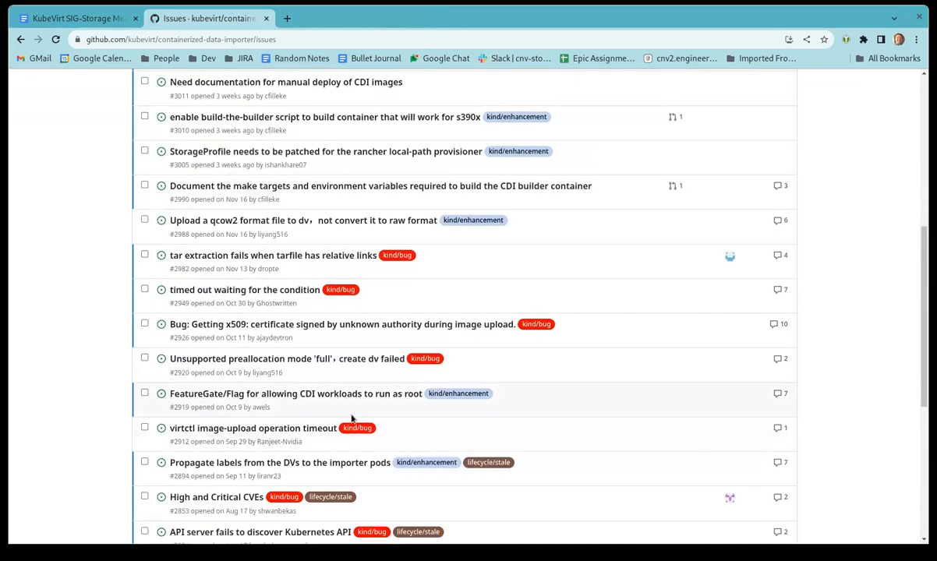
scroll(up, 3)
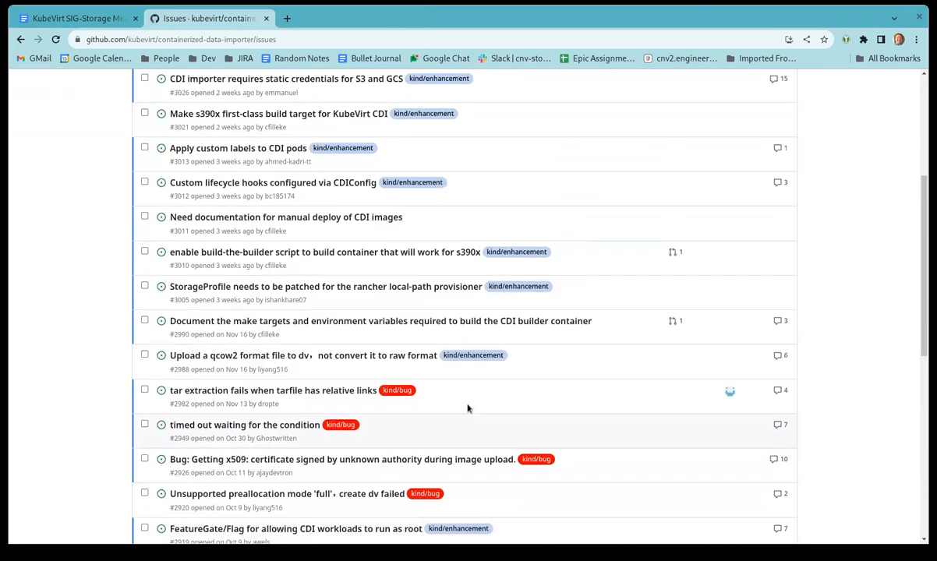
scroll(up, 3)
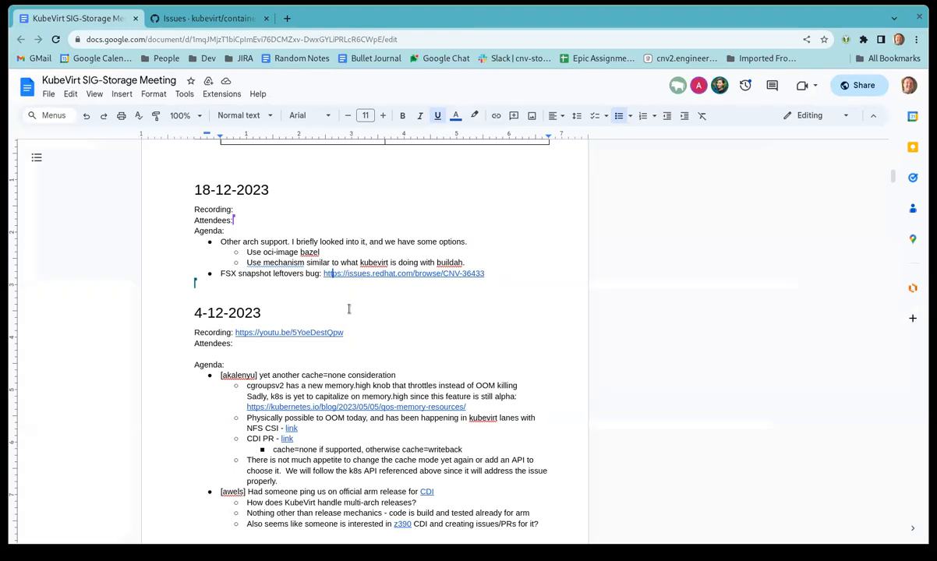
mouse_move(366, 282)
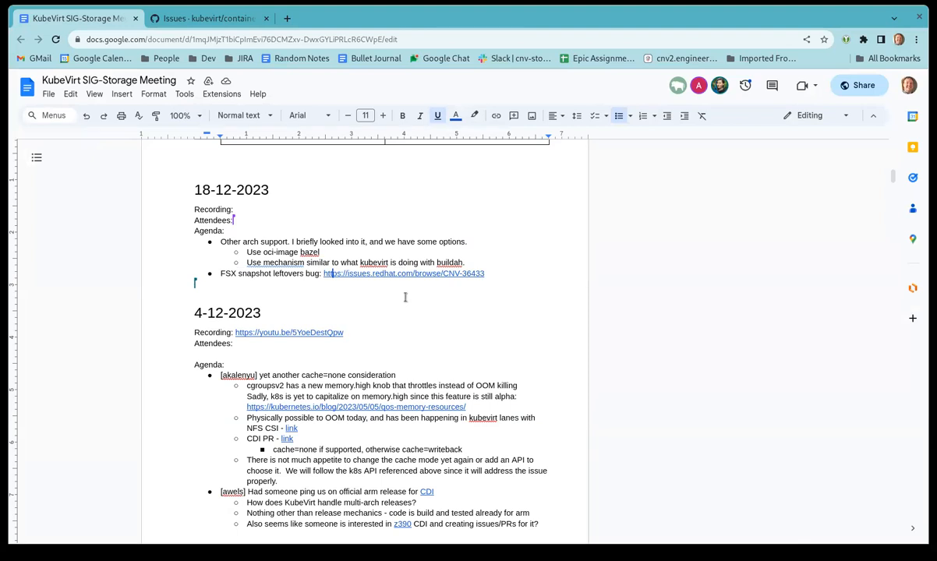
mouse_move(216, 404)
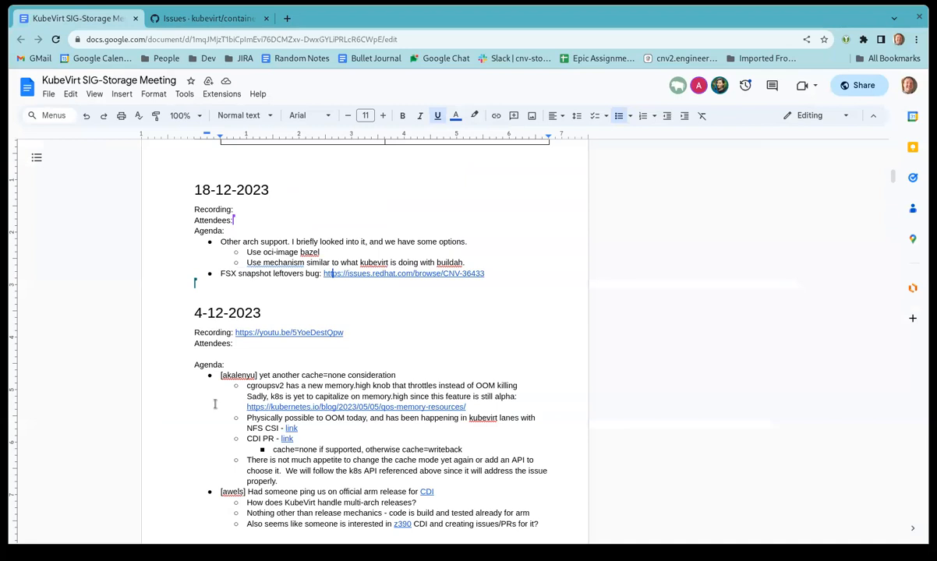
mouse_move(306, 307)
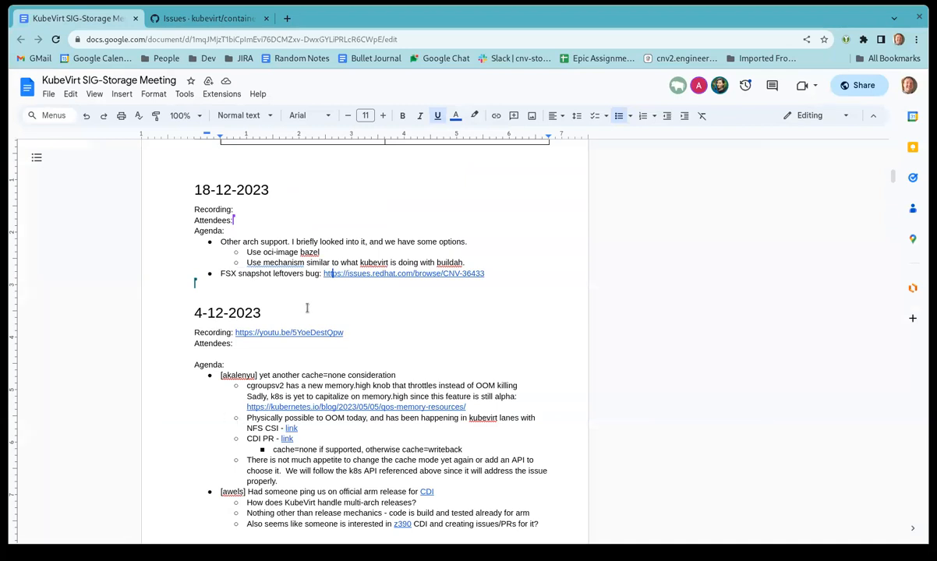